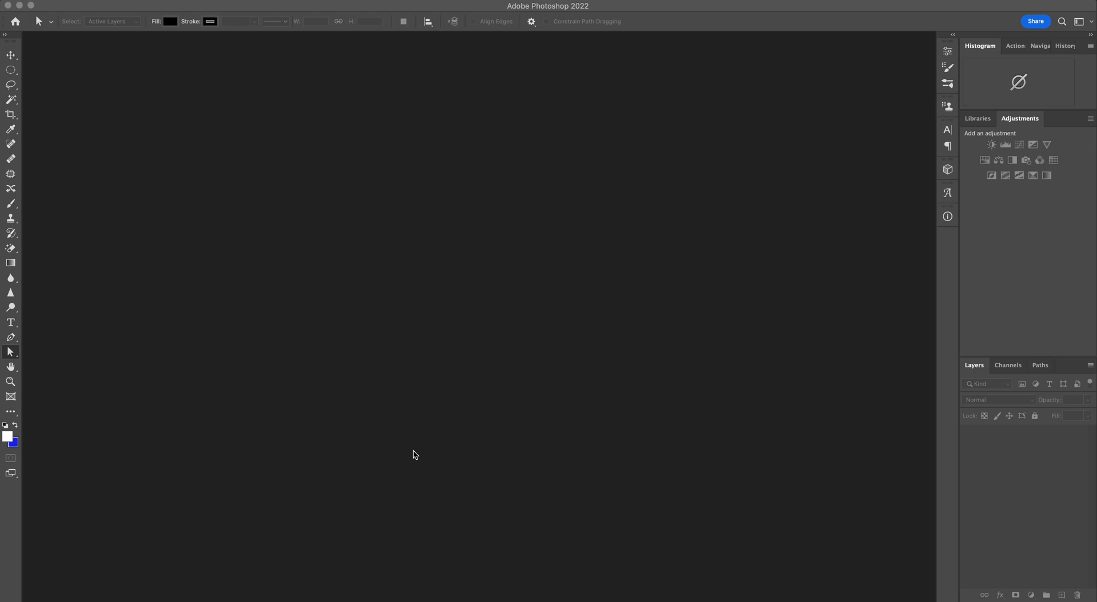
mouse_move(260, 277)
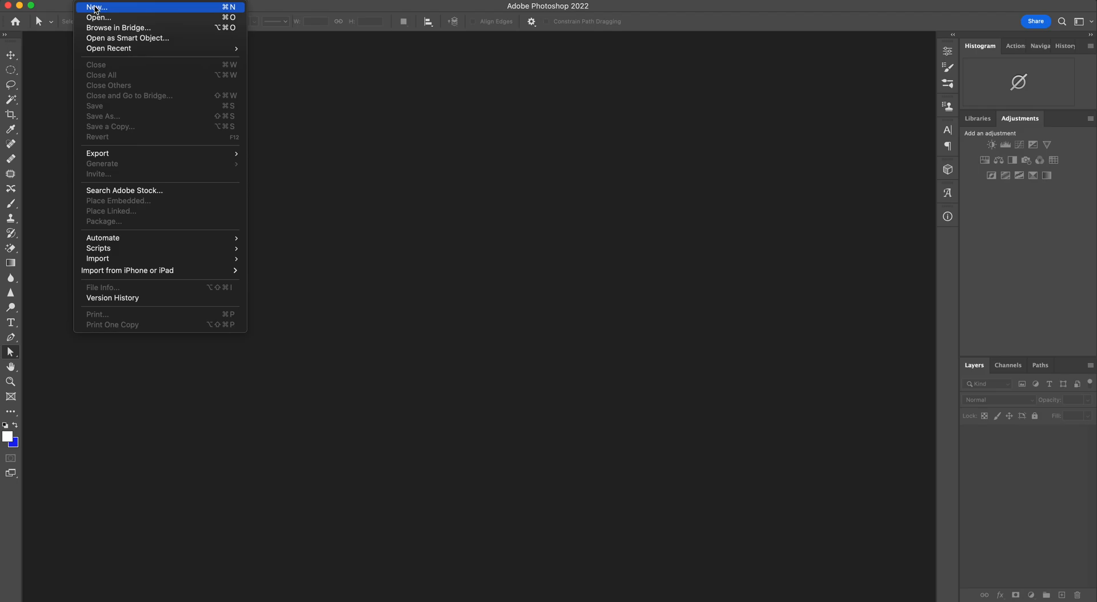
Create a new document from the Custom 5000 x 5000 px preset
left_click(94, 7)
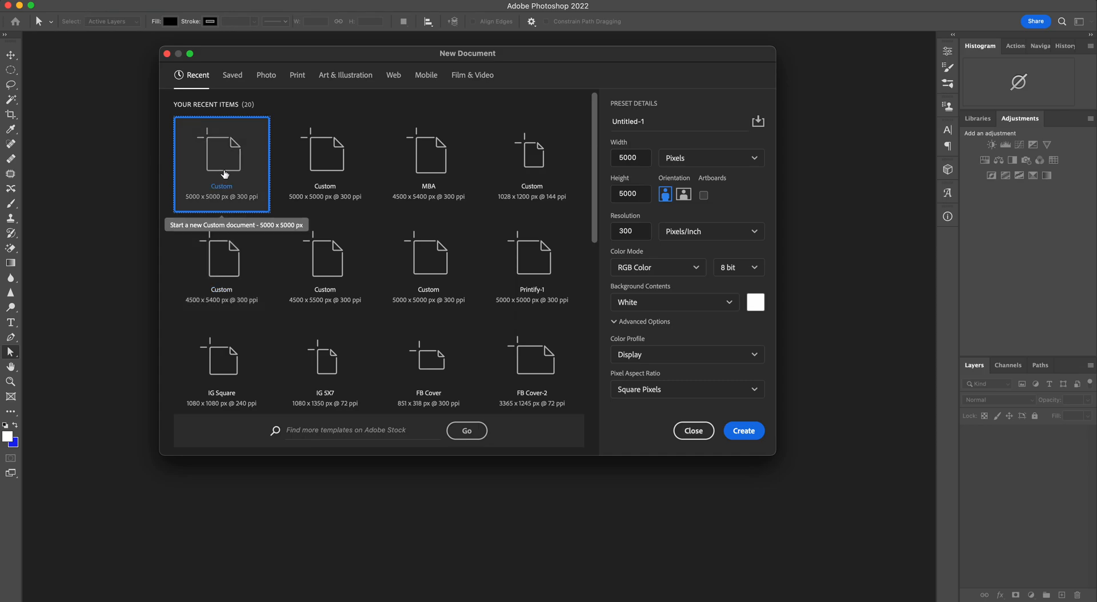
left_click(743, 430)
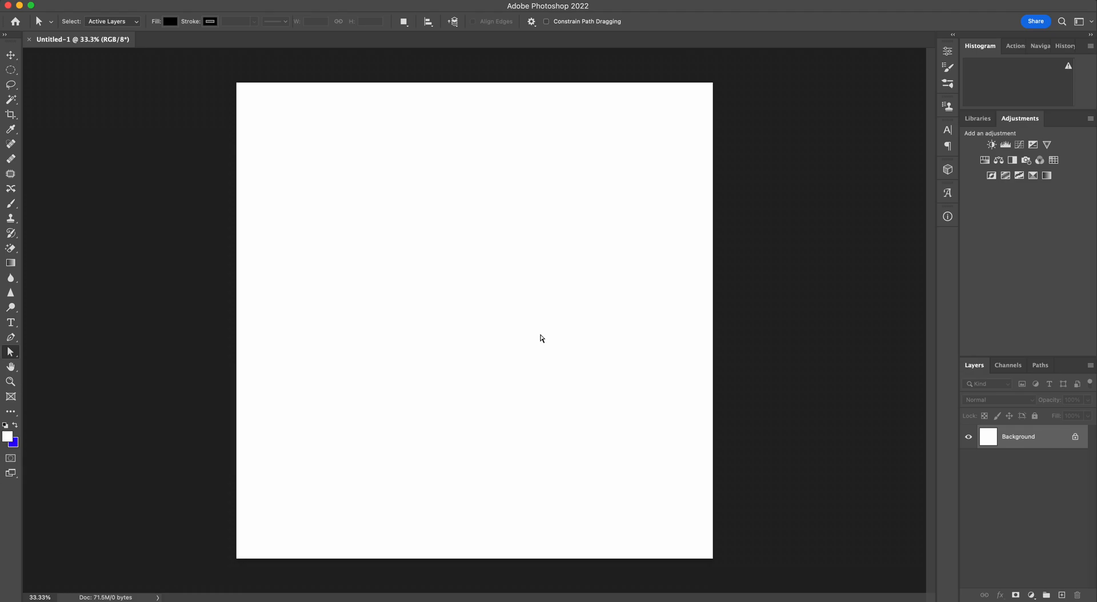
mouse_move(187, 135)
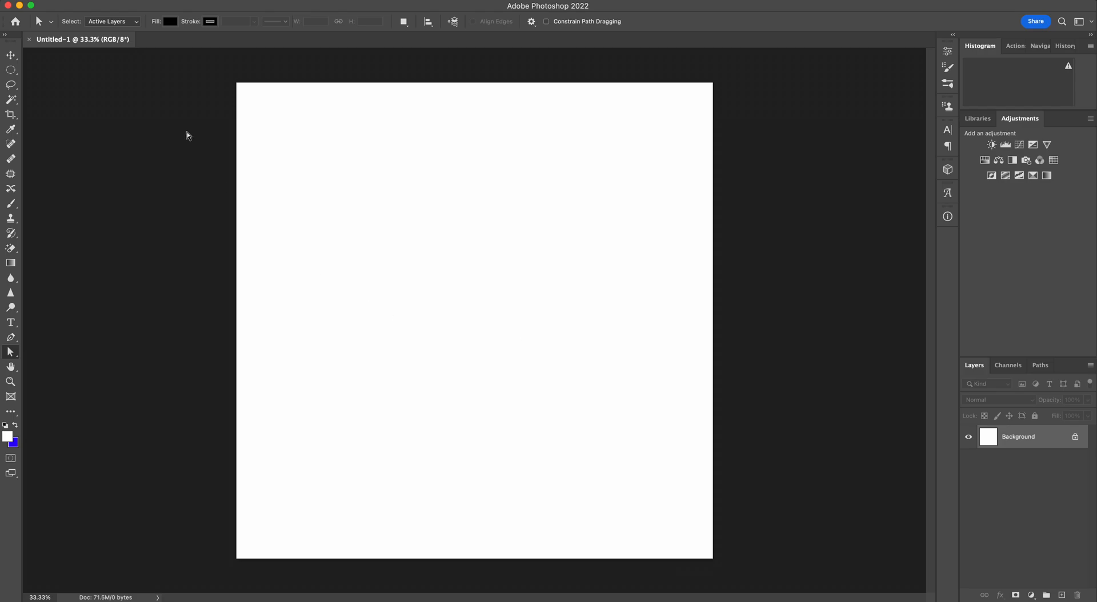
Place a new Lorem Ipsum placeholder text line near the canvas centre
left_click(11, 322)
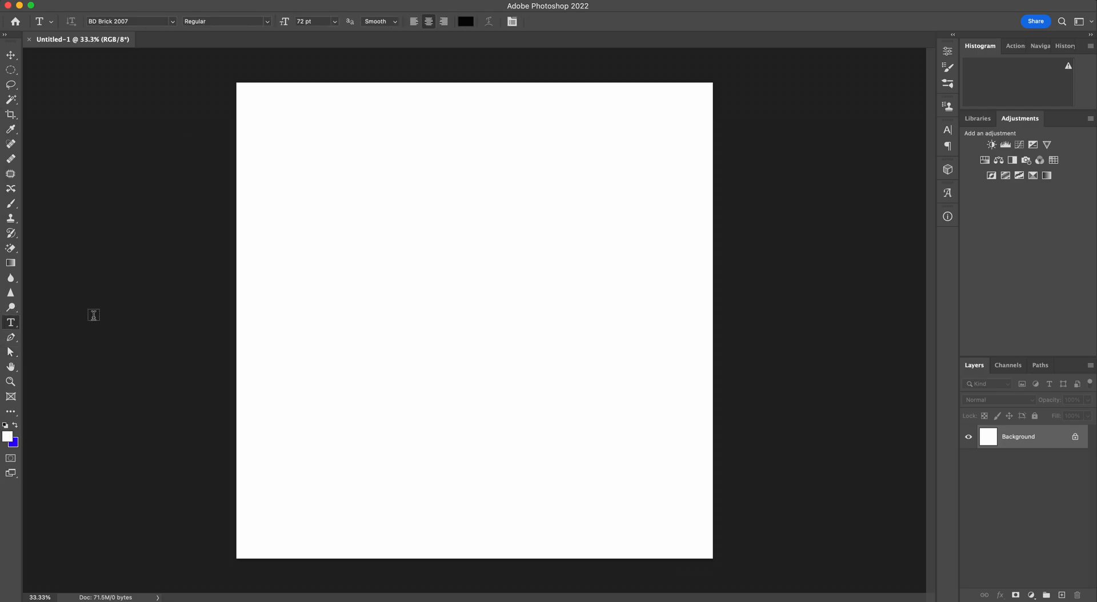
left_click(379, 300)
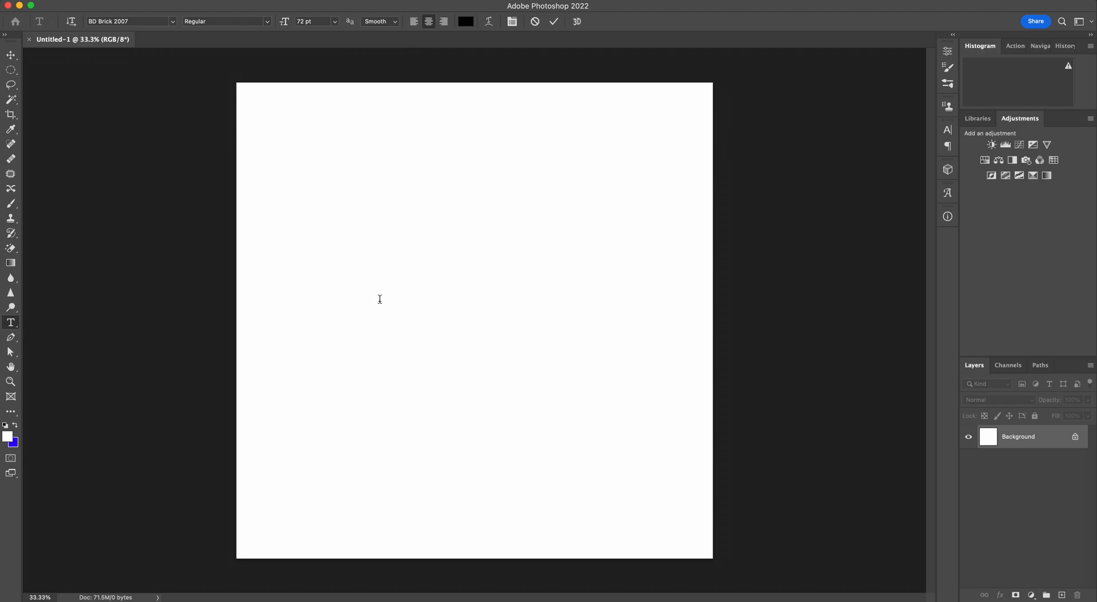
type("Lorem Ipsum")
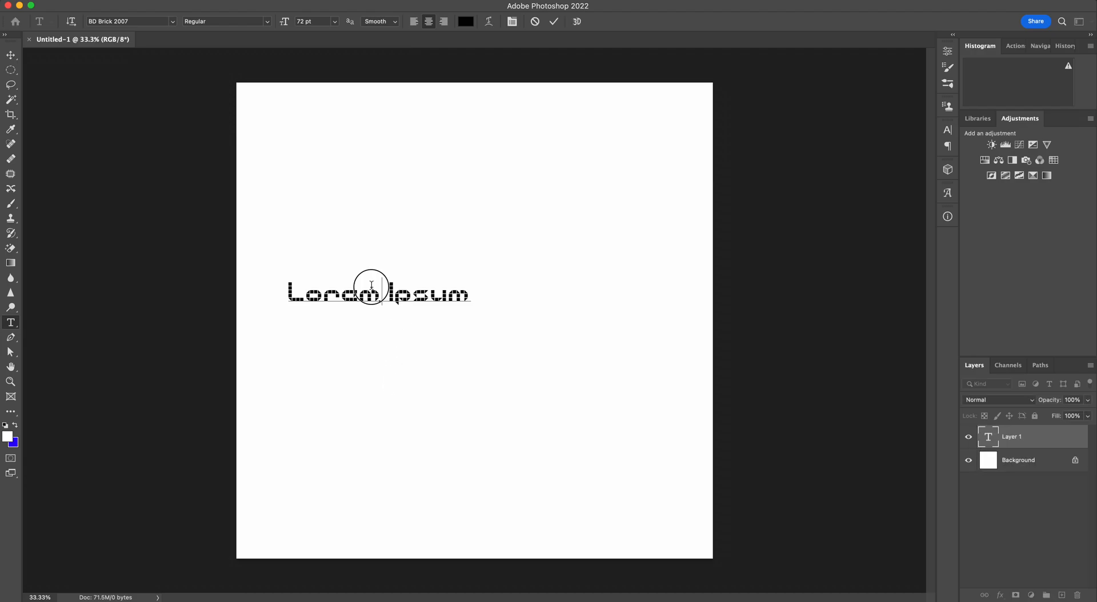
left_click(382, 287)
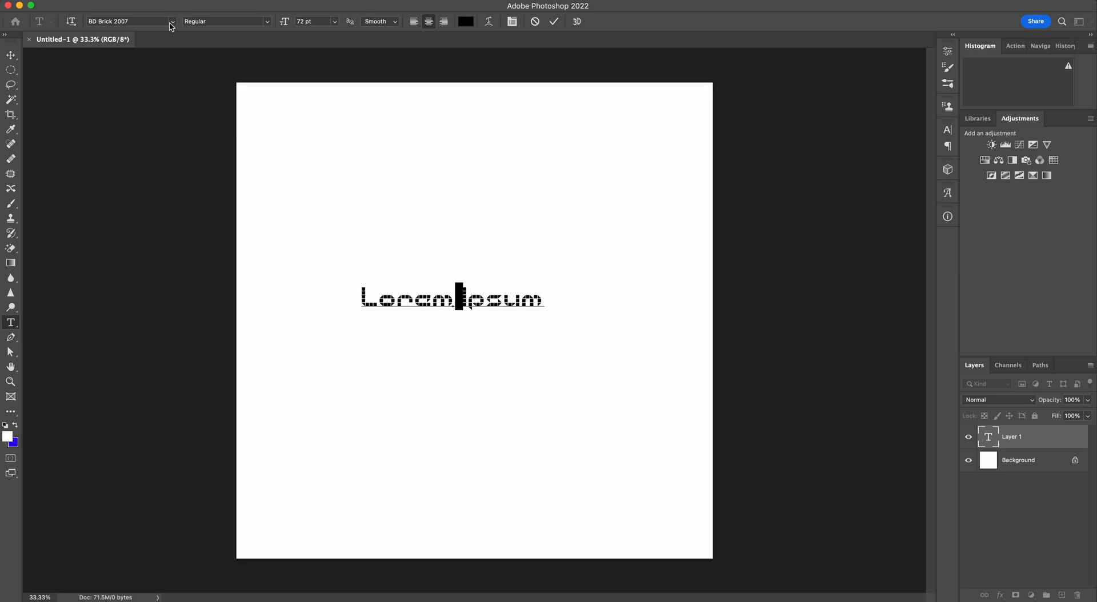
Set the text in Arial and replace it with 'This is a test'
left_click(172, 21)
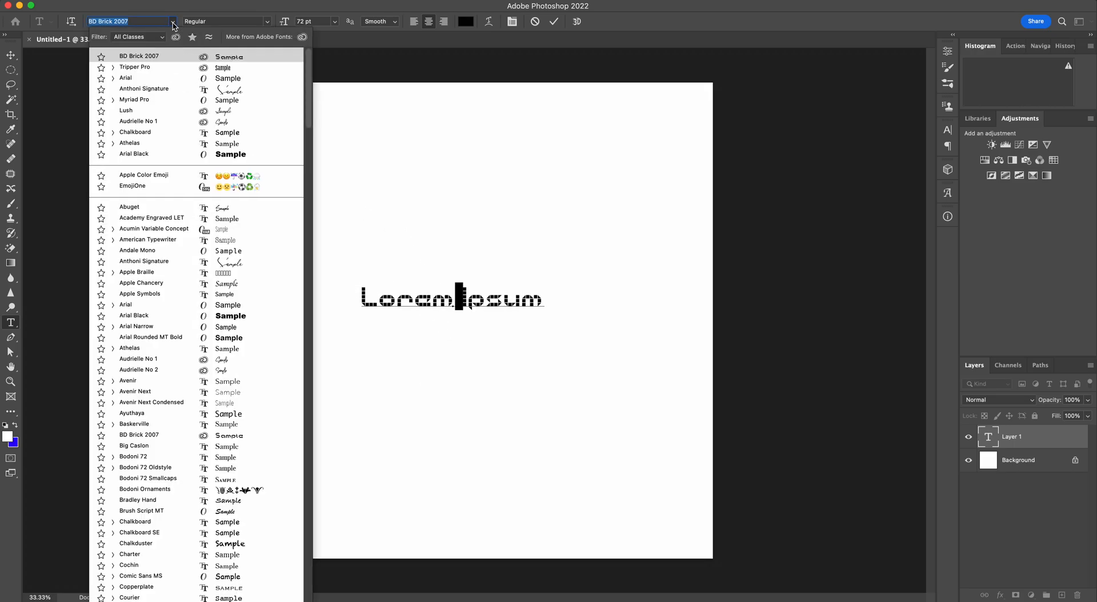
left_click(151, 218)
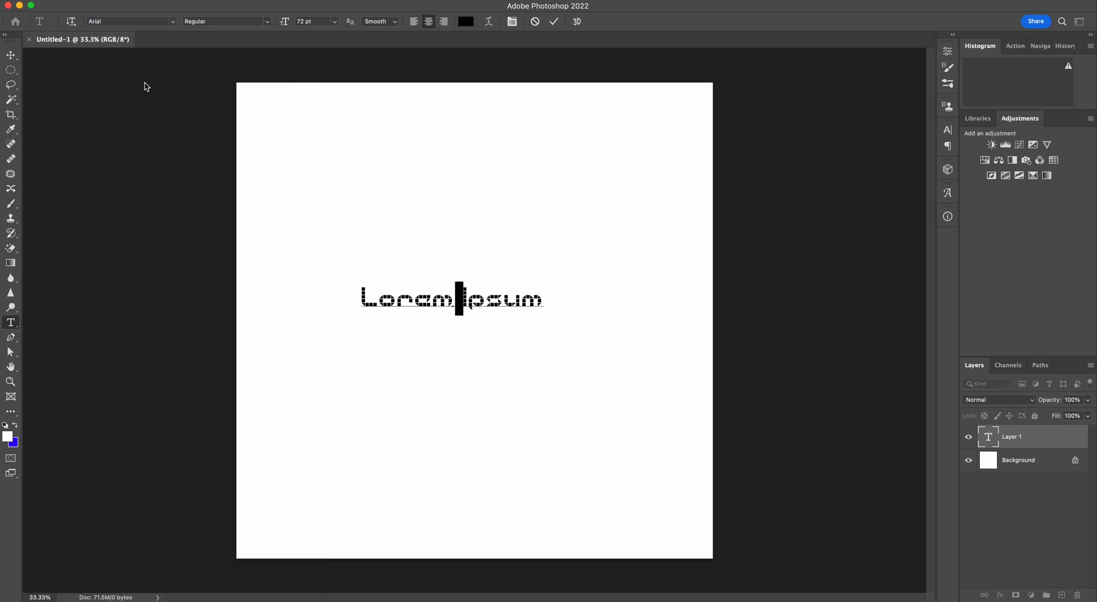
mouse_move(454, 372)
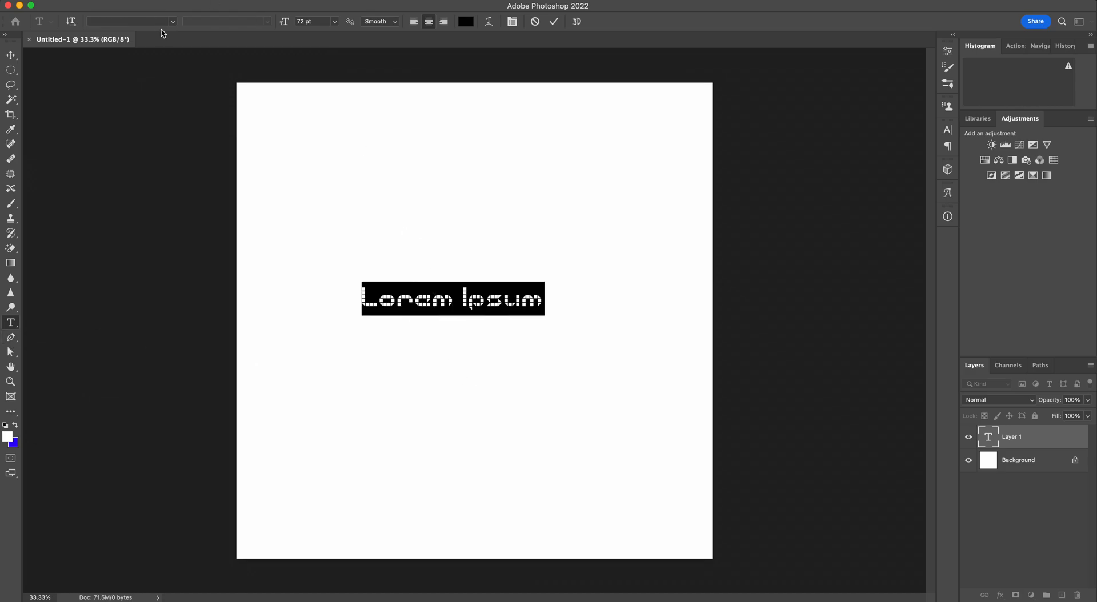
left_click(129, 20)
type("Arial")
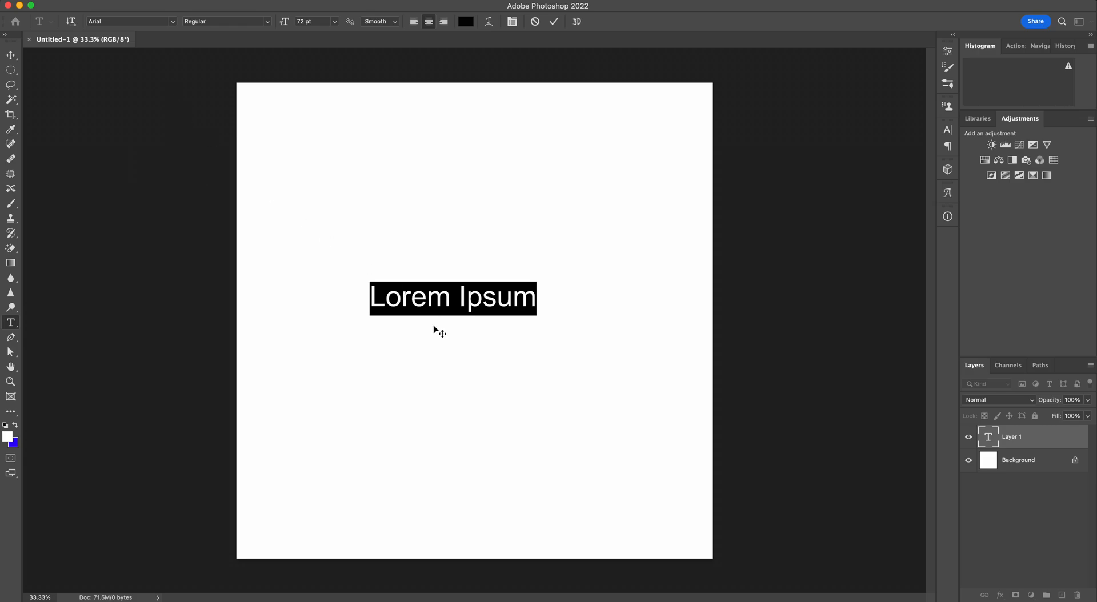
type("This is")
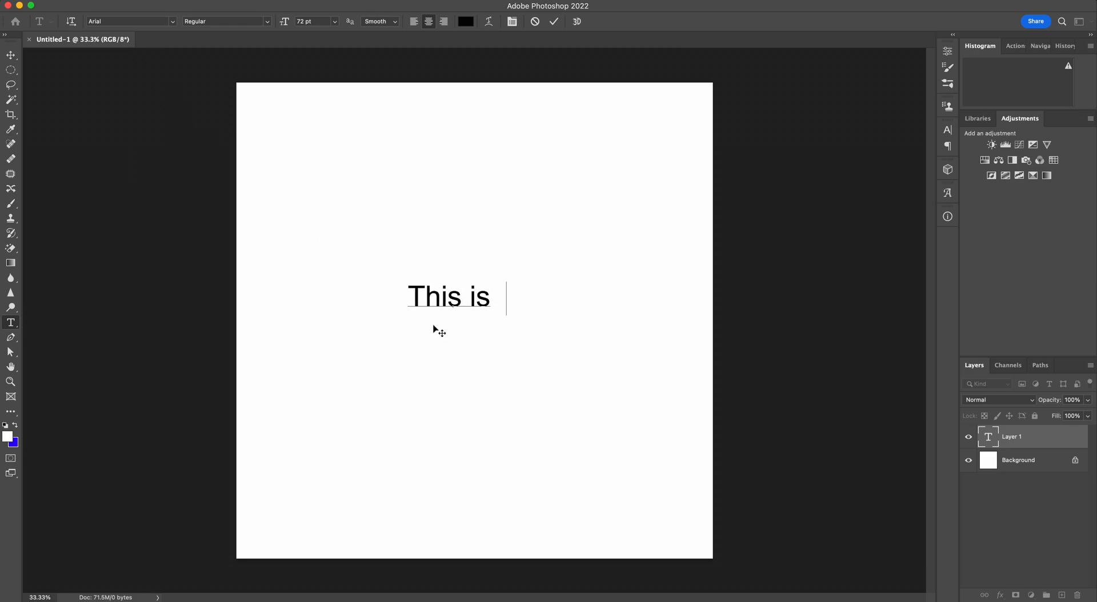
type("a test")
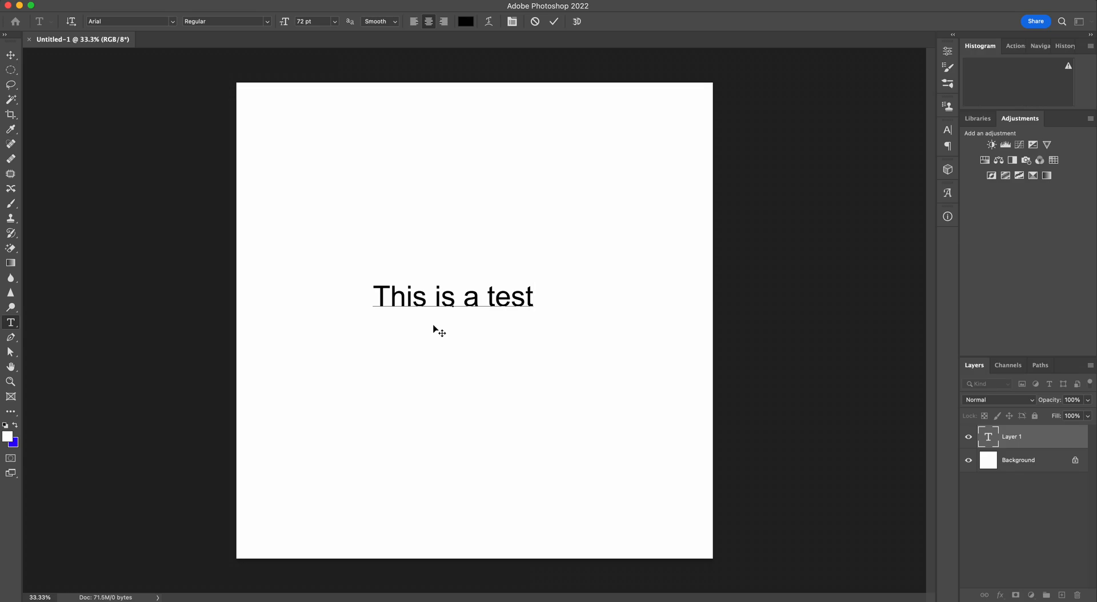
double_click(510, 297)
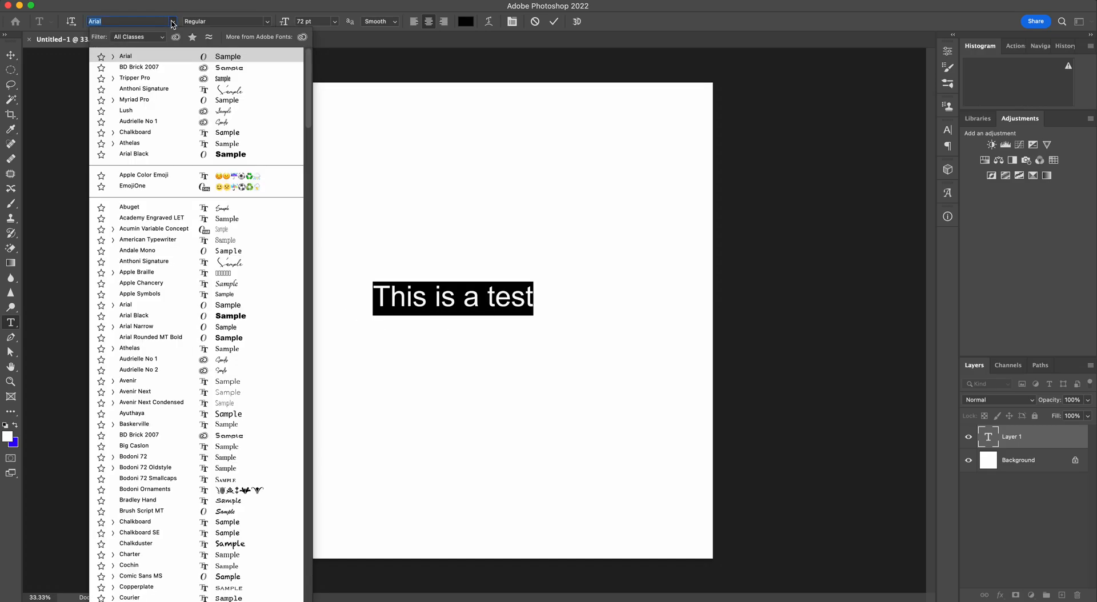
left_click(133, 99)
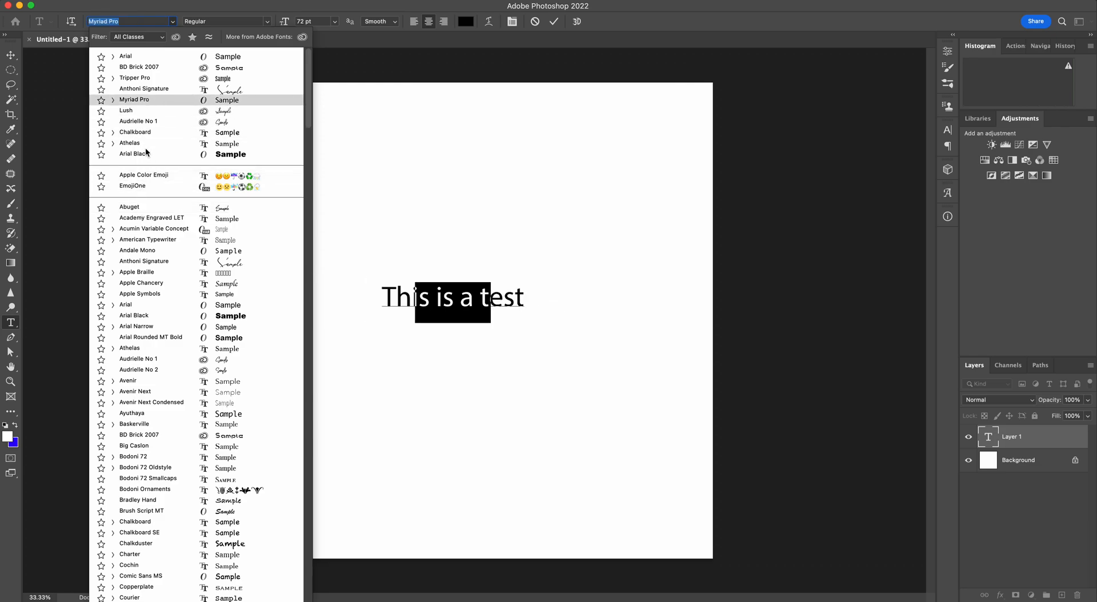
left_click(133, 316)
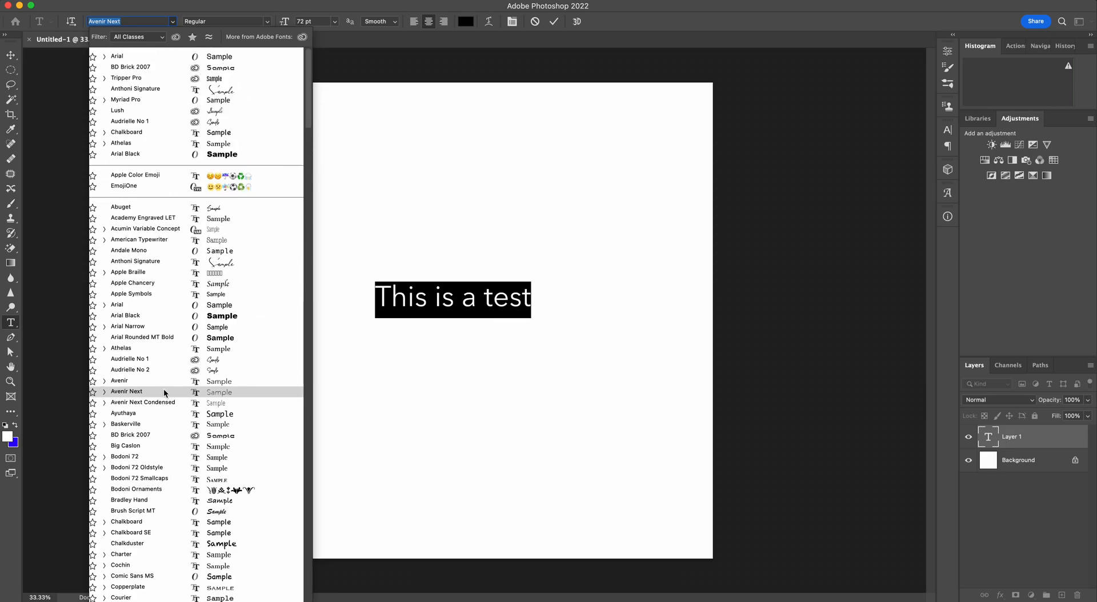
left_click(138, 239)
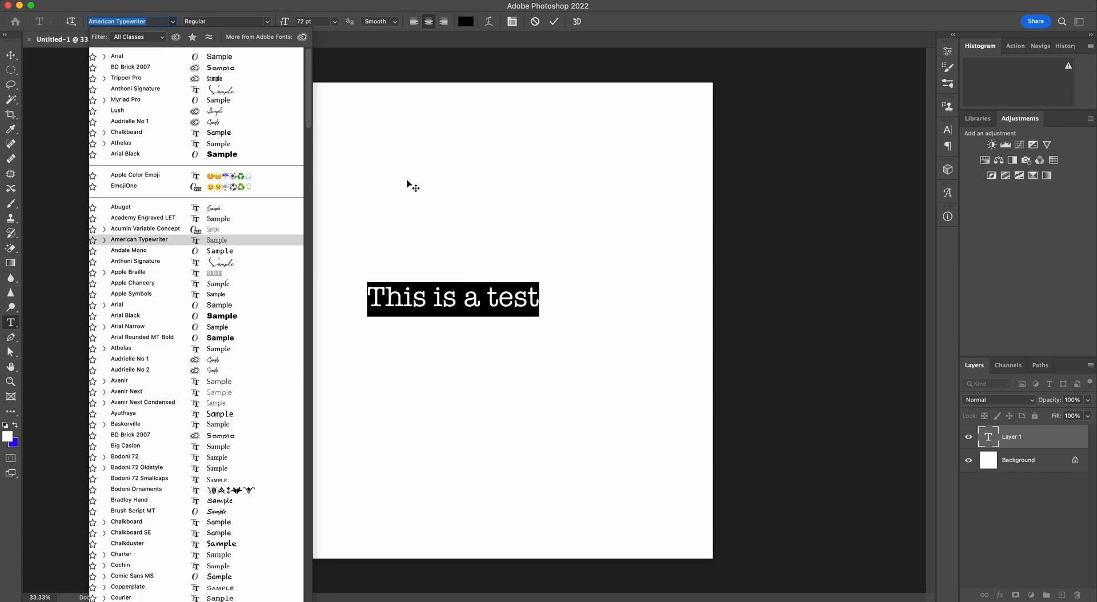
left_click(130, 66)
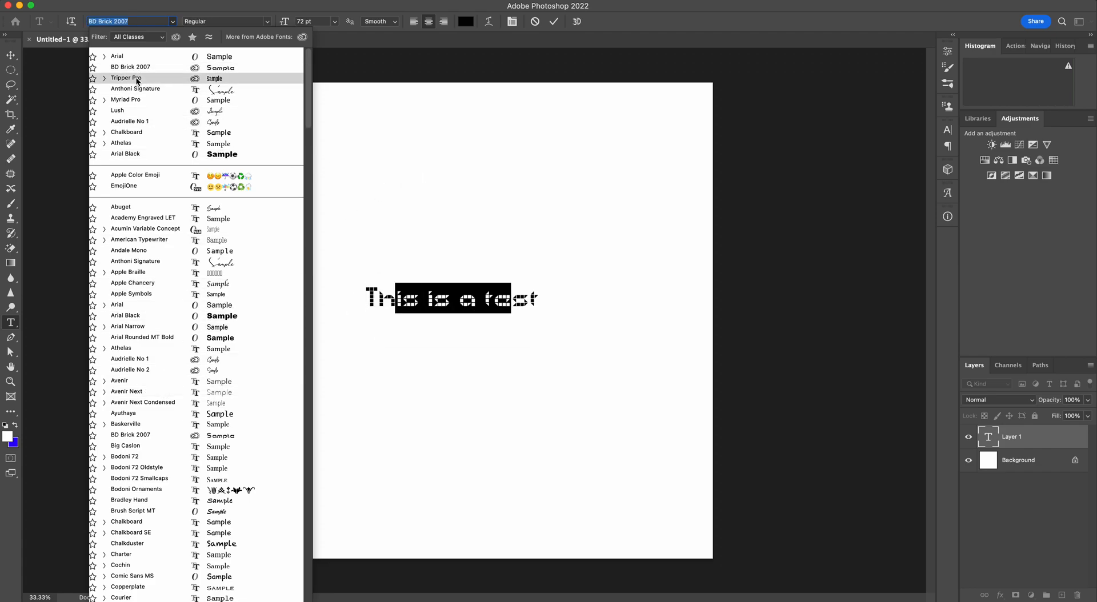
left_click(116, 55)
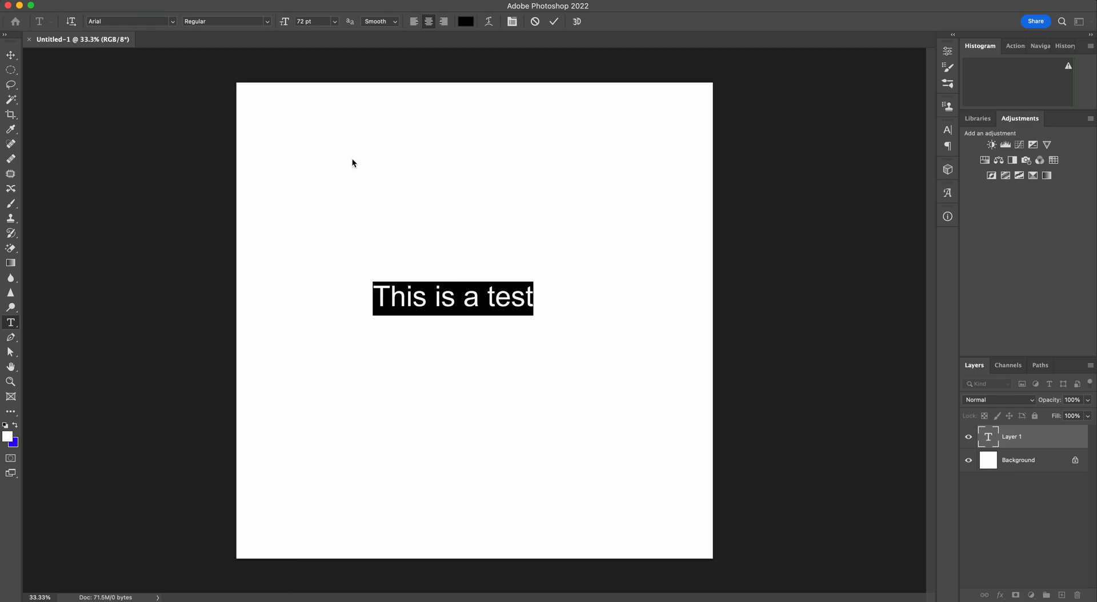
mouse_move(425, 224)
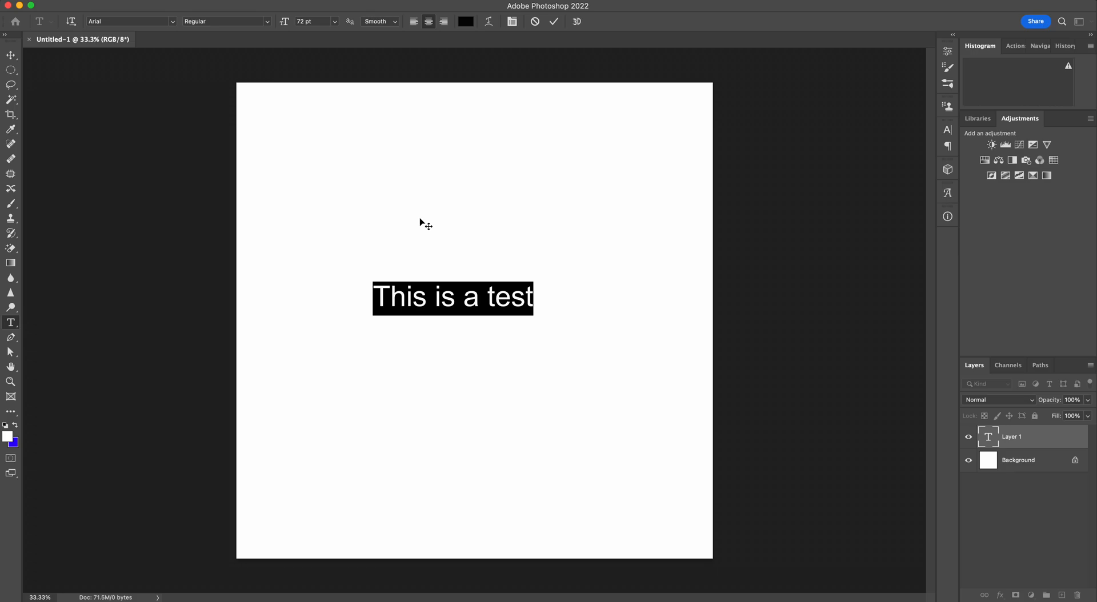
mouse_move(544, 135)
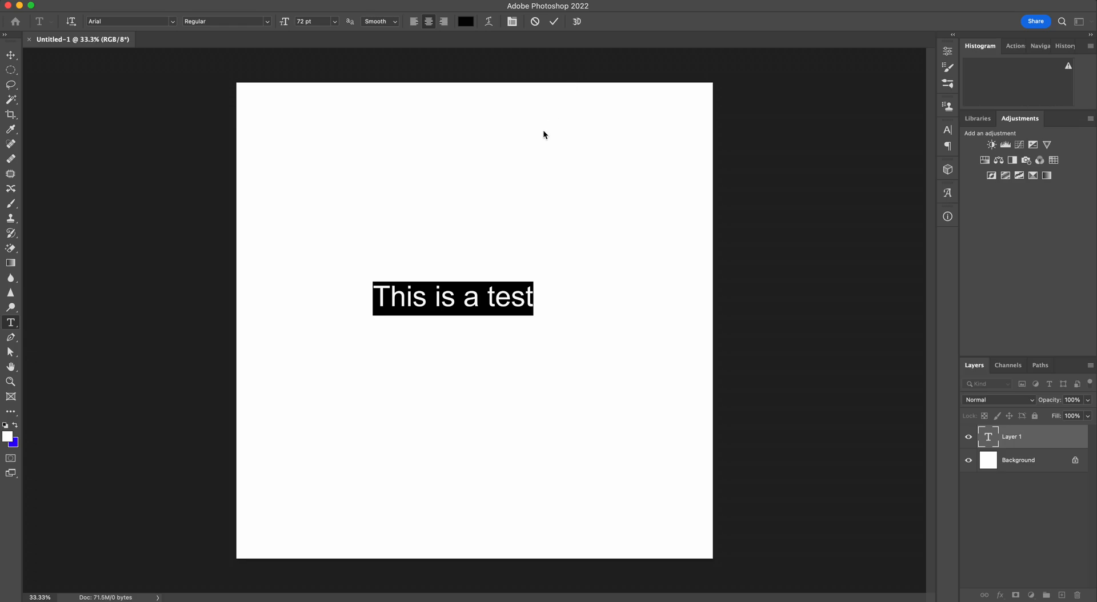
mouse_move(546, 163)
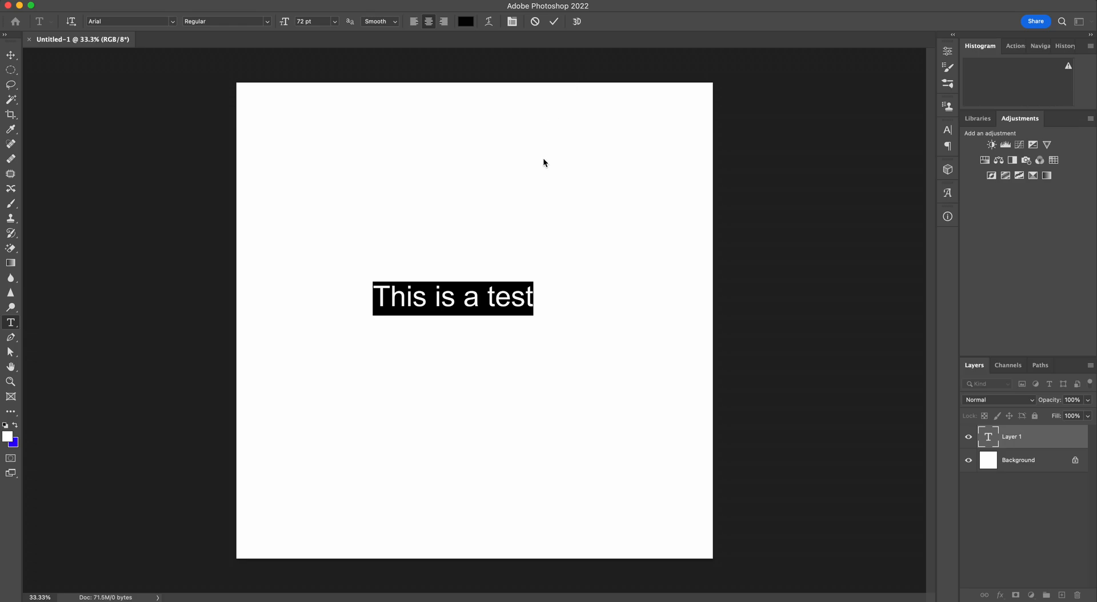
mouse_move(528, 193)
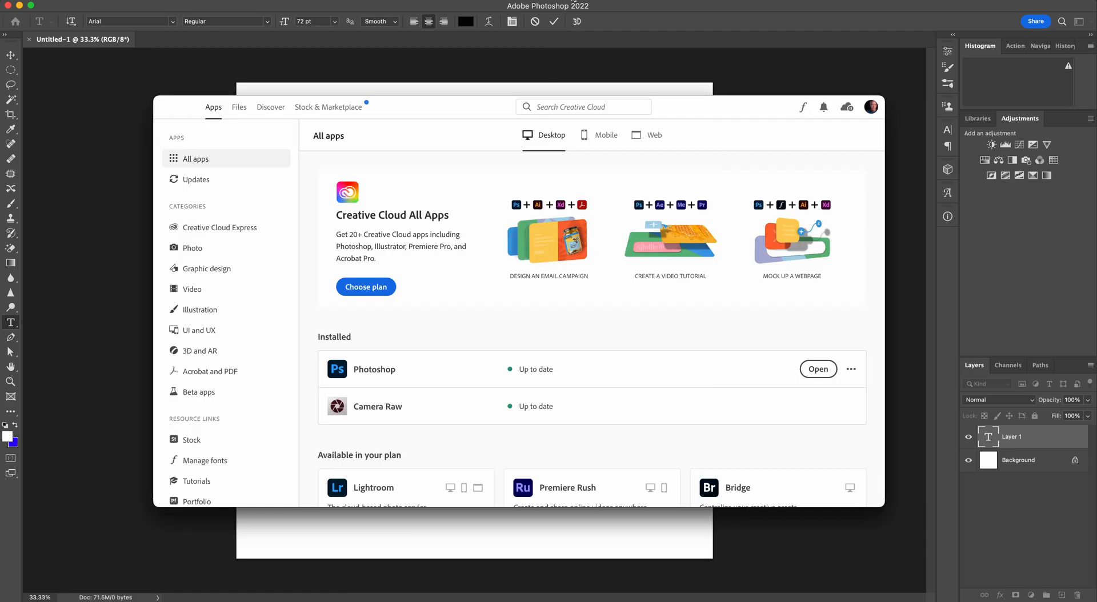
Scroll the Creative Cloud desktop app's sidebar down toward Manage fonts
type("This is a test")
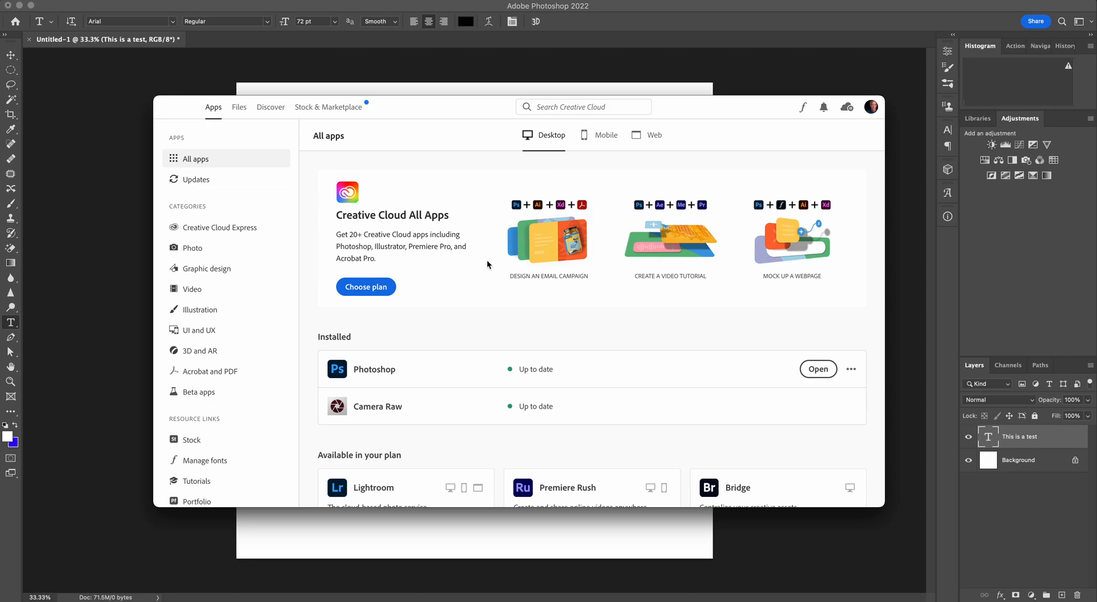
mouse_move(521, 327)
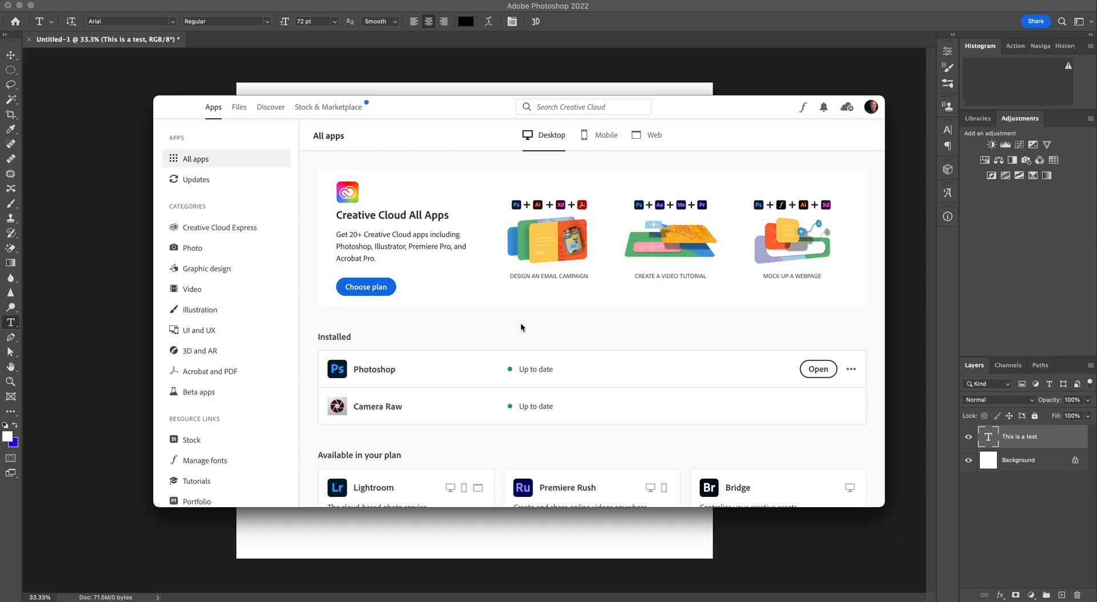
mouse_move(519, 356)
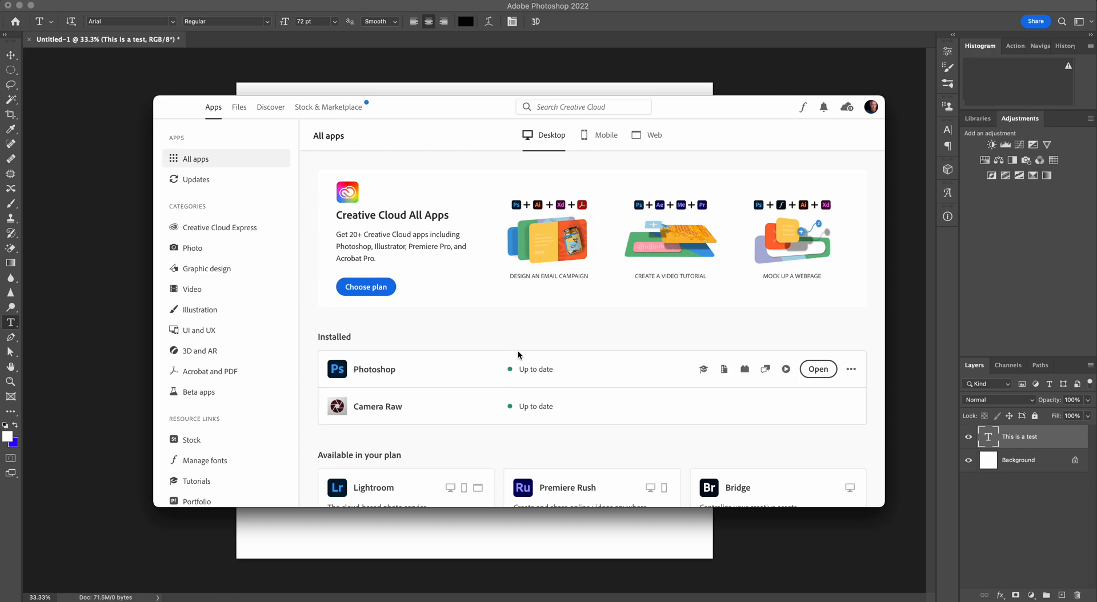
scroll("down", 3)
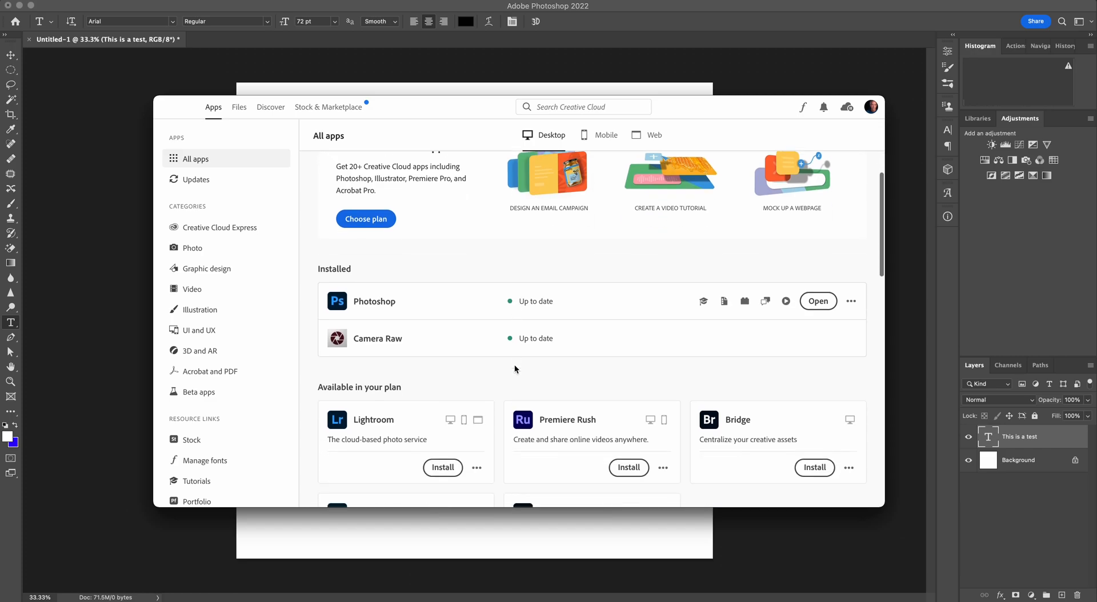
scroll("down", 3)
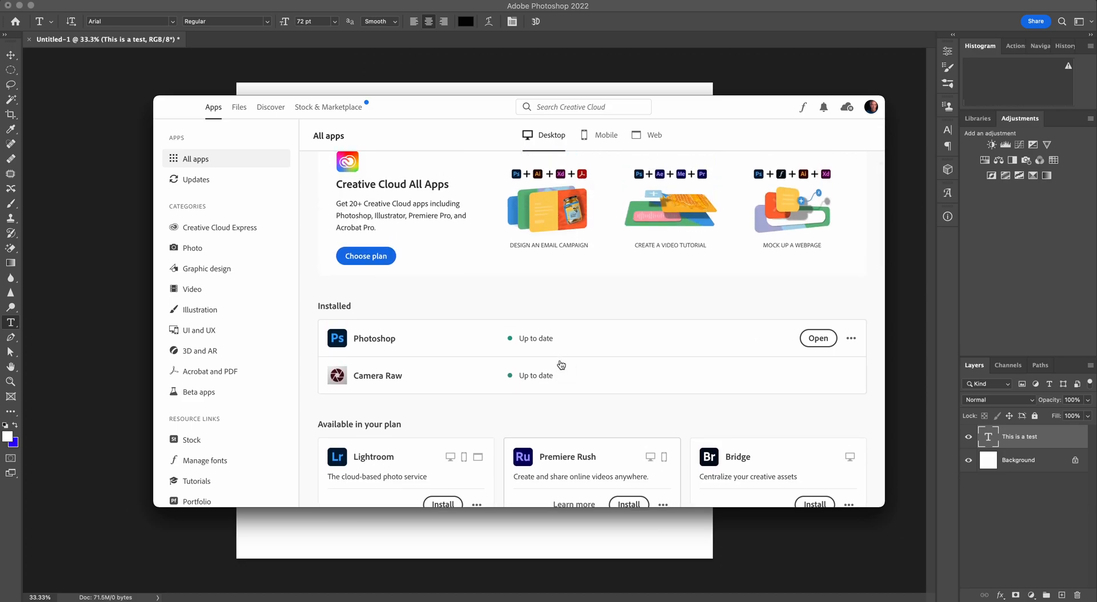
scroll("down", 3)
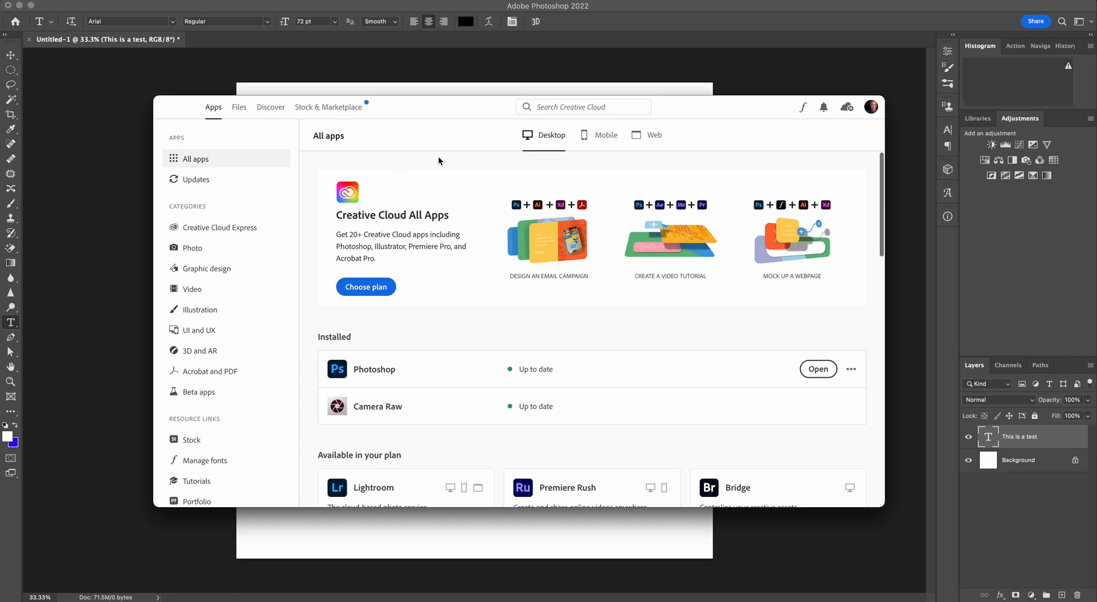
mouse_move(462, 230)
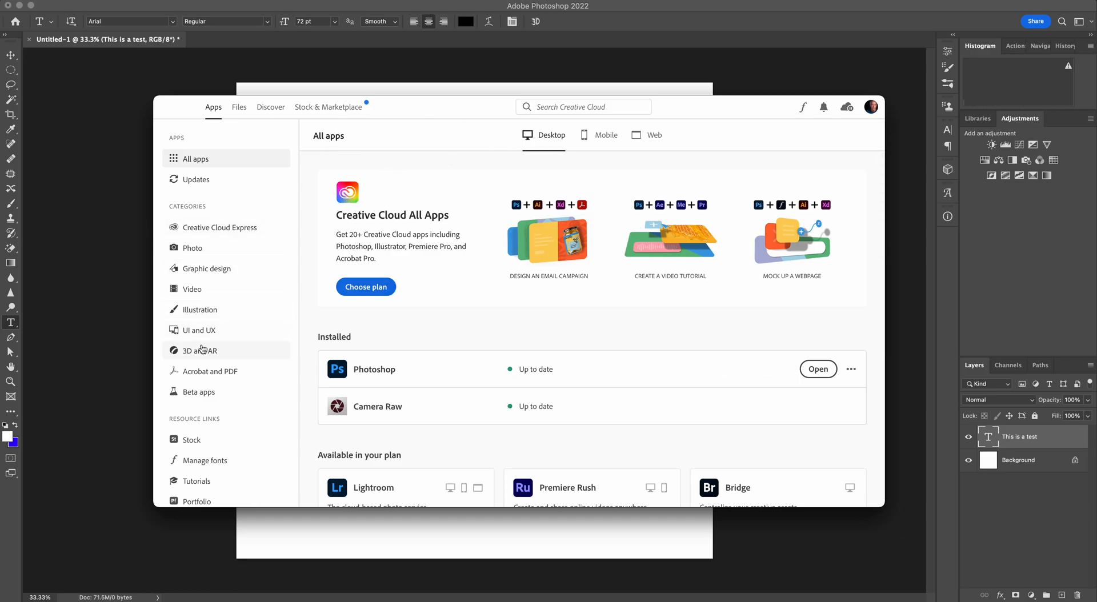
scroll("down", 3)
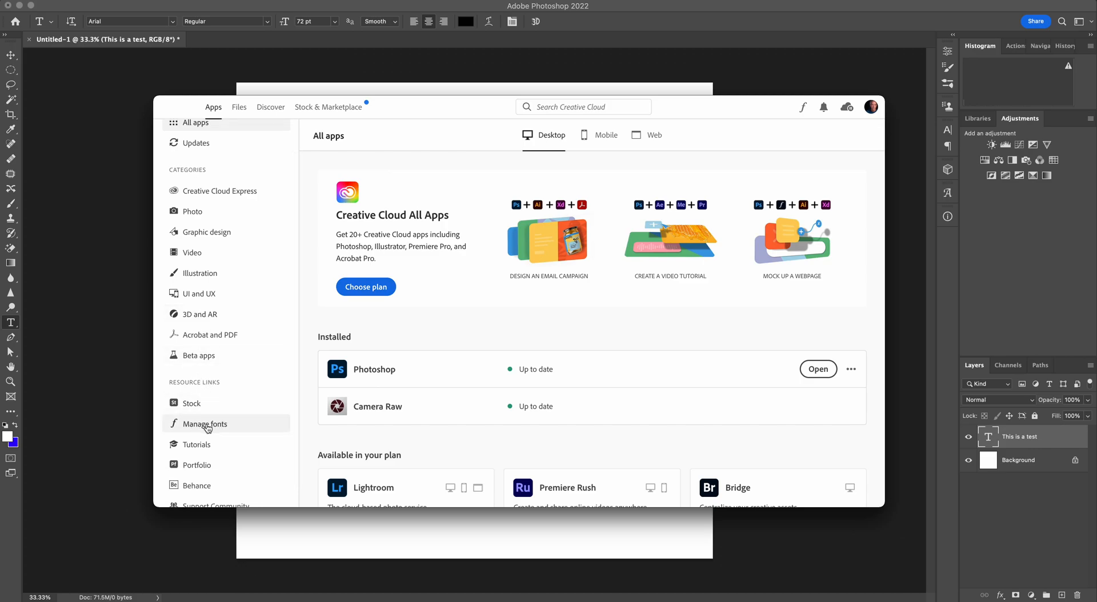
Show the active Adobe Fonts and expand the Tripper family's six styles
left_click(205, 424)
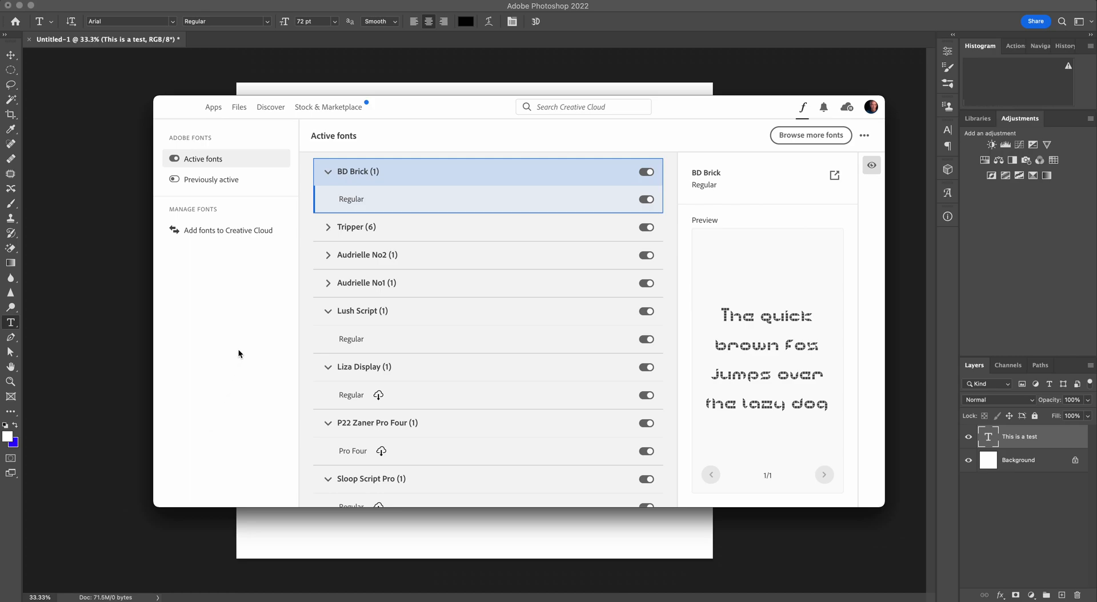
mouse_move(478, 182)
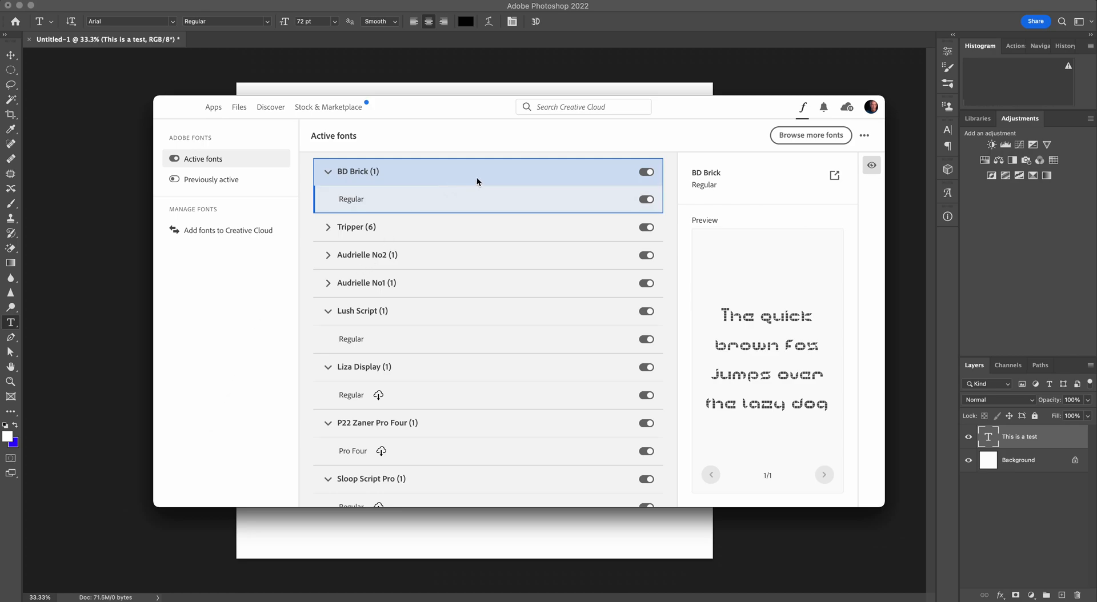
mouse_move(487, 370)
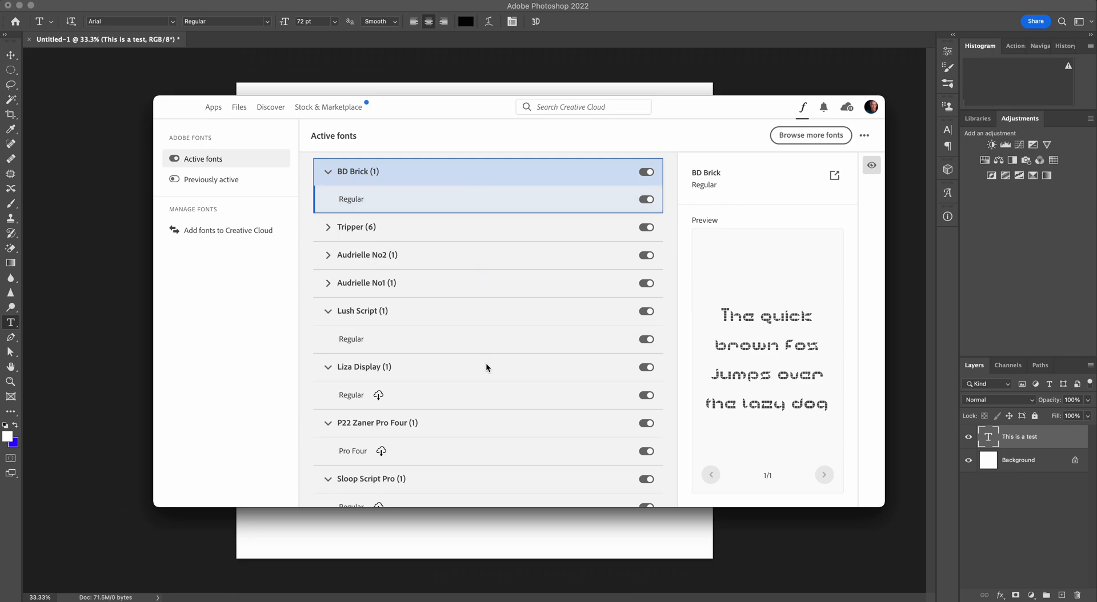
scroll("down", 3)
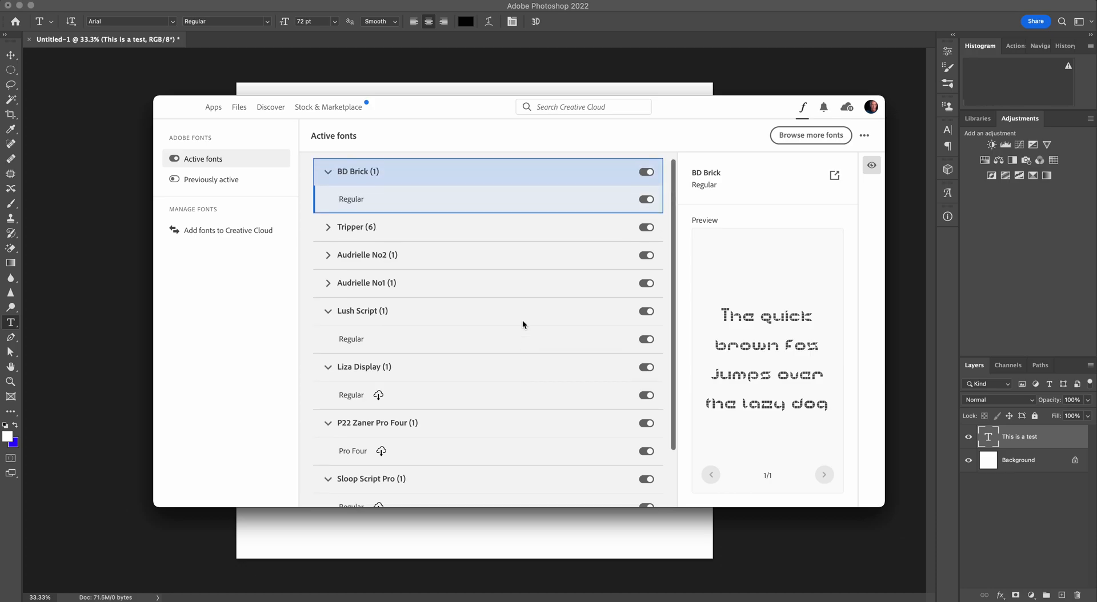
mouse_move(552, 204)
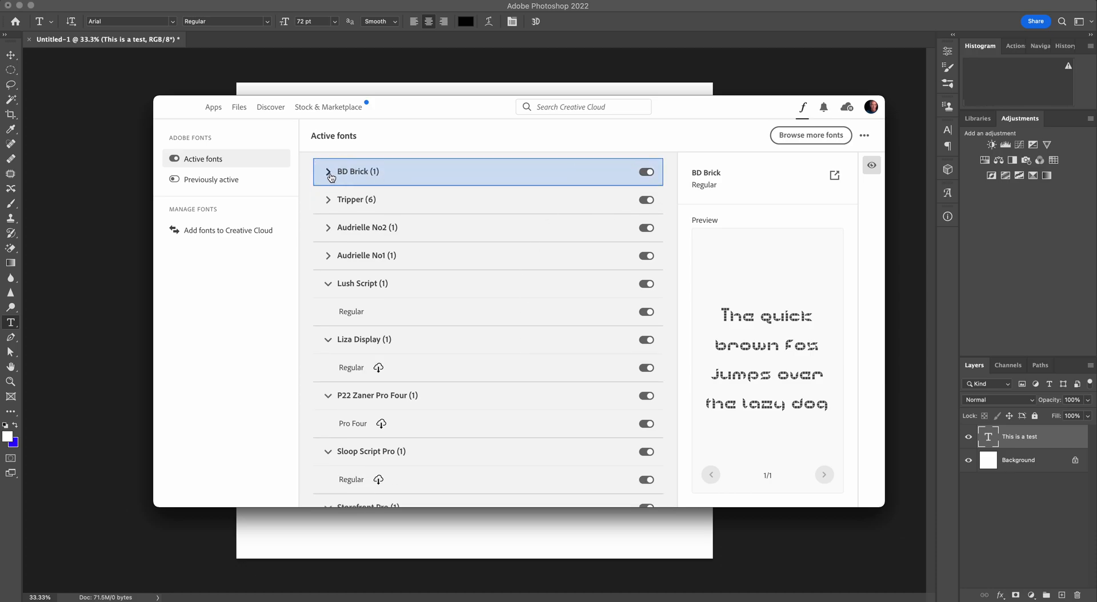
left_click(328, 171)
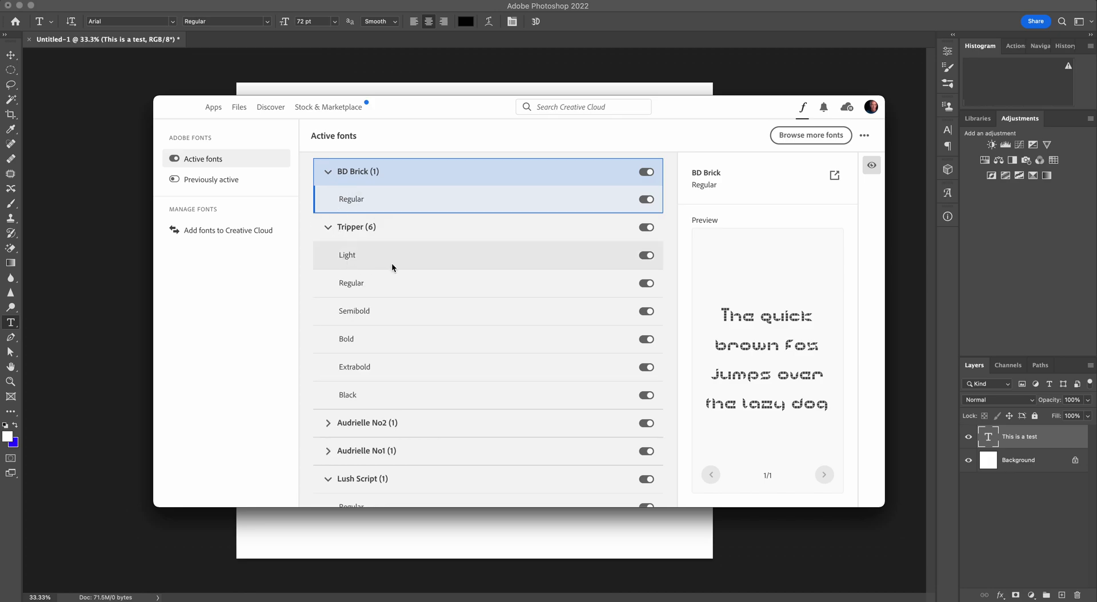
mouse_move(394, 255)
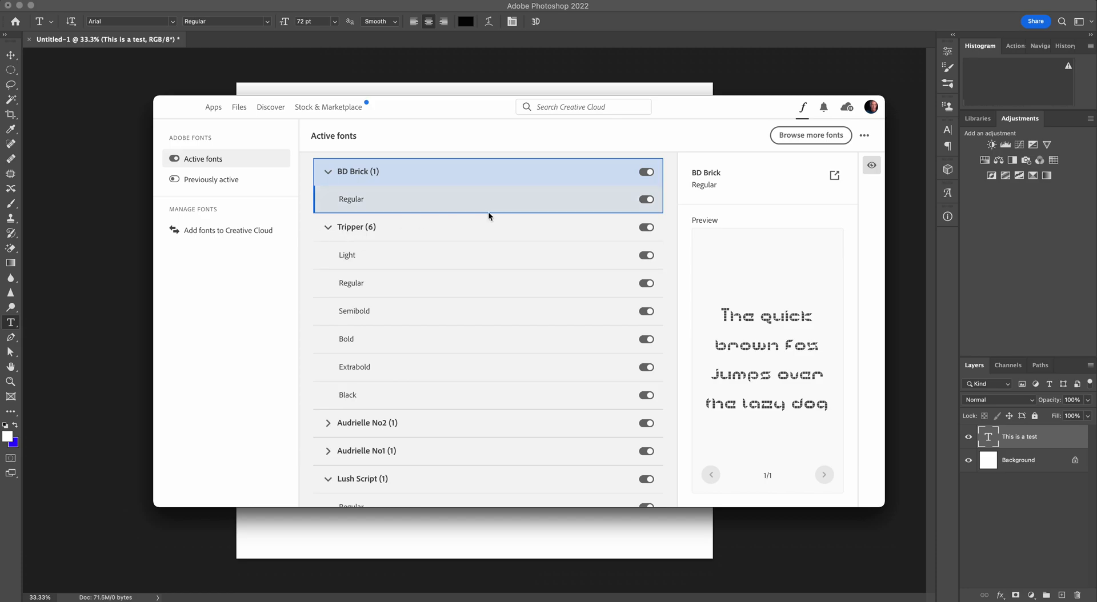
Flip Tripper's family toggle, cancel deactivation, and head to the Adobe Fonts site
left_click(644, 228)
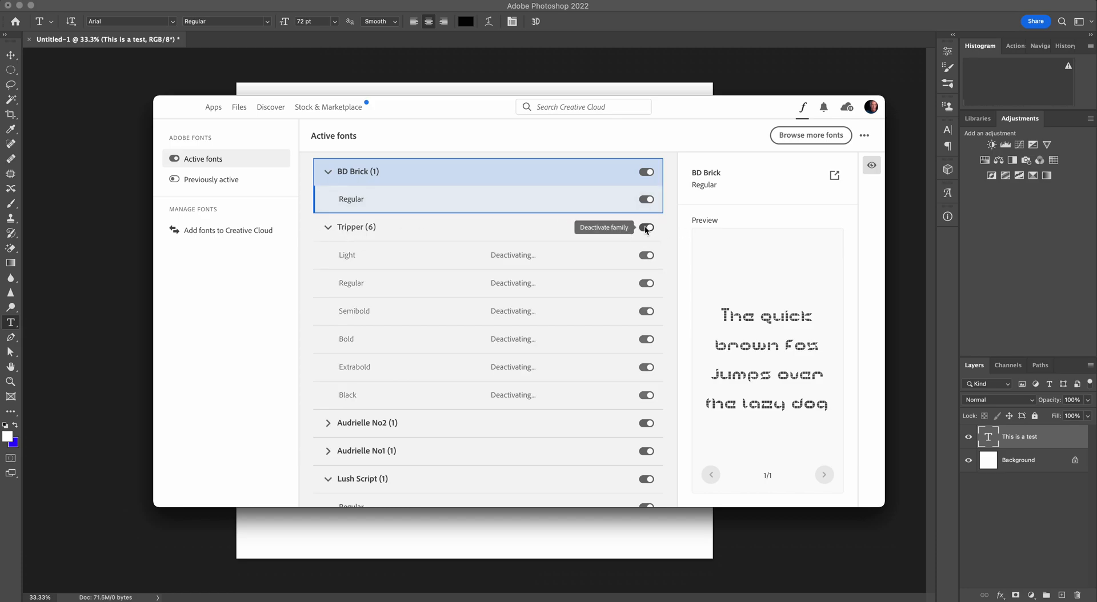
left_click(646, 227)
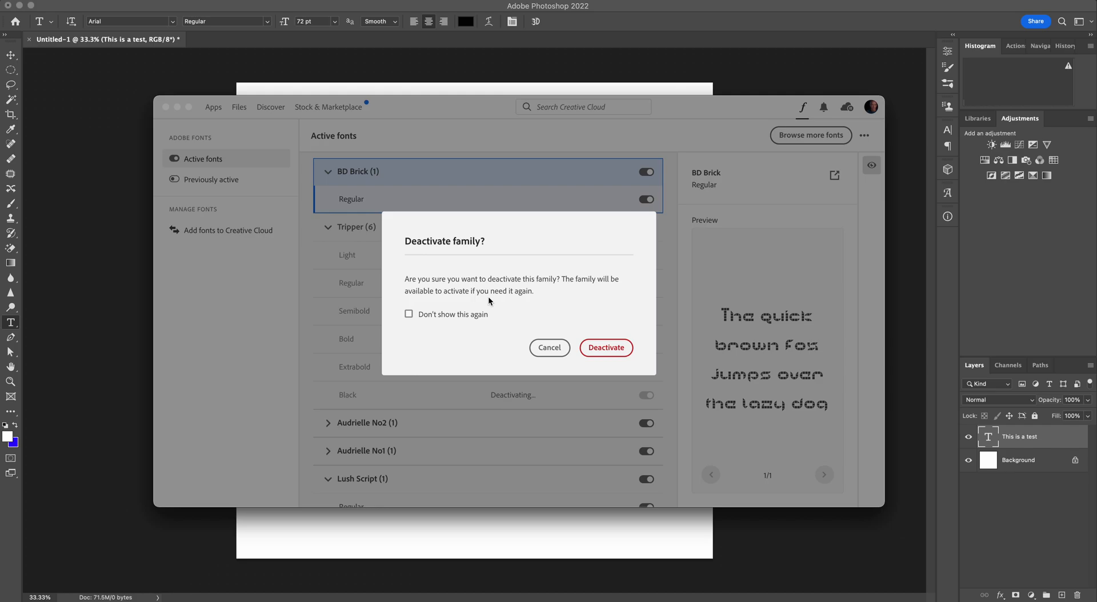
mouse_move(483, 290)
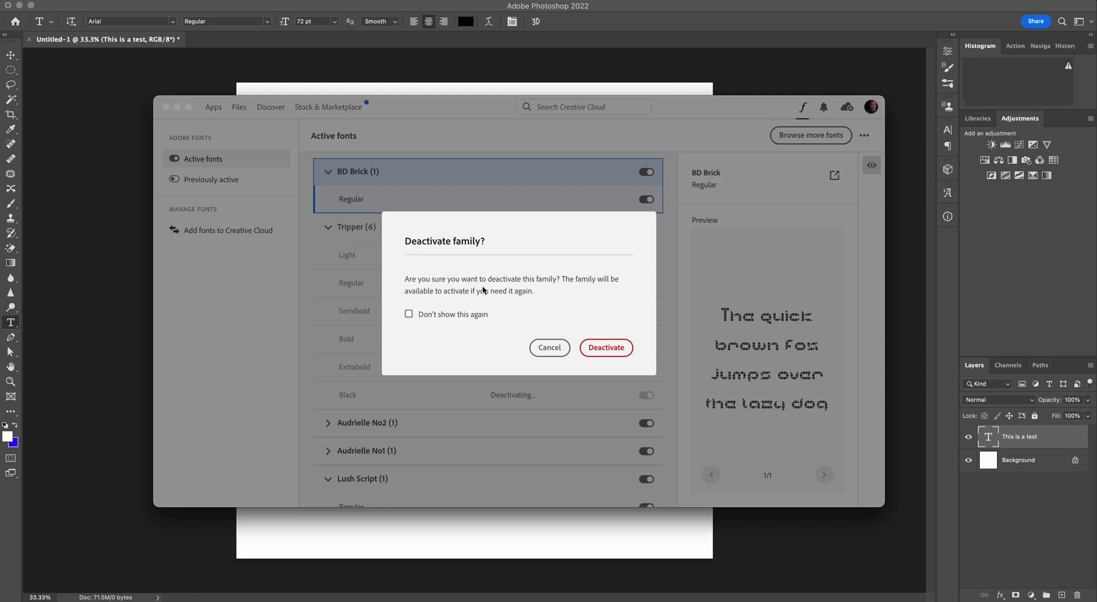
mouse_move(486, 298)
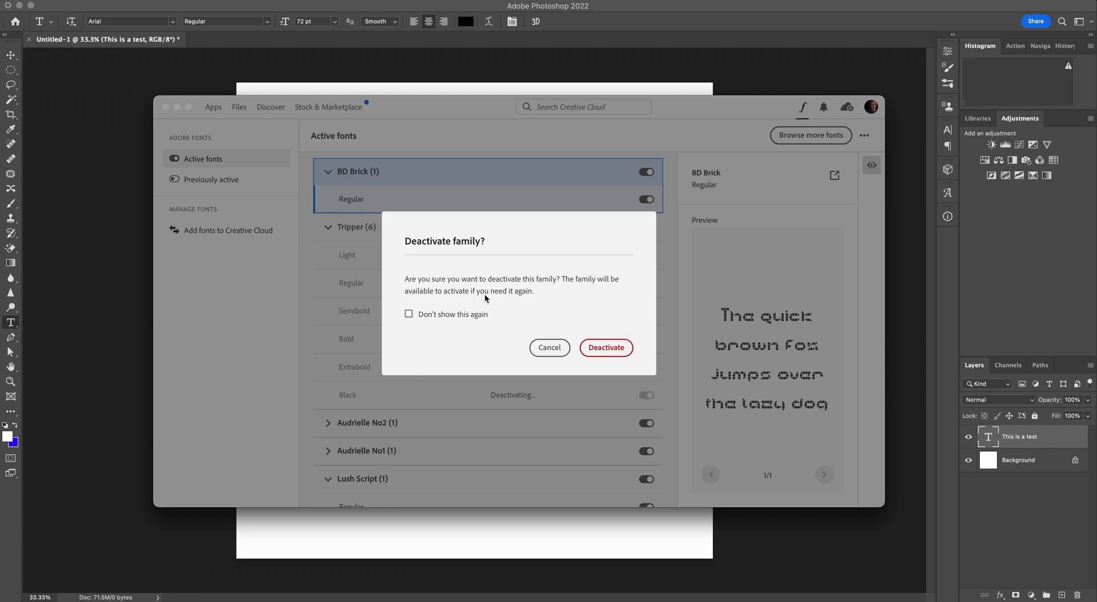
left_click(550, 347)
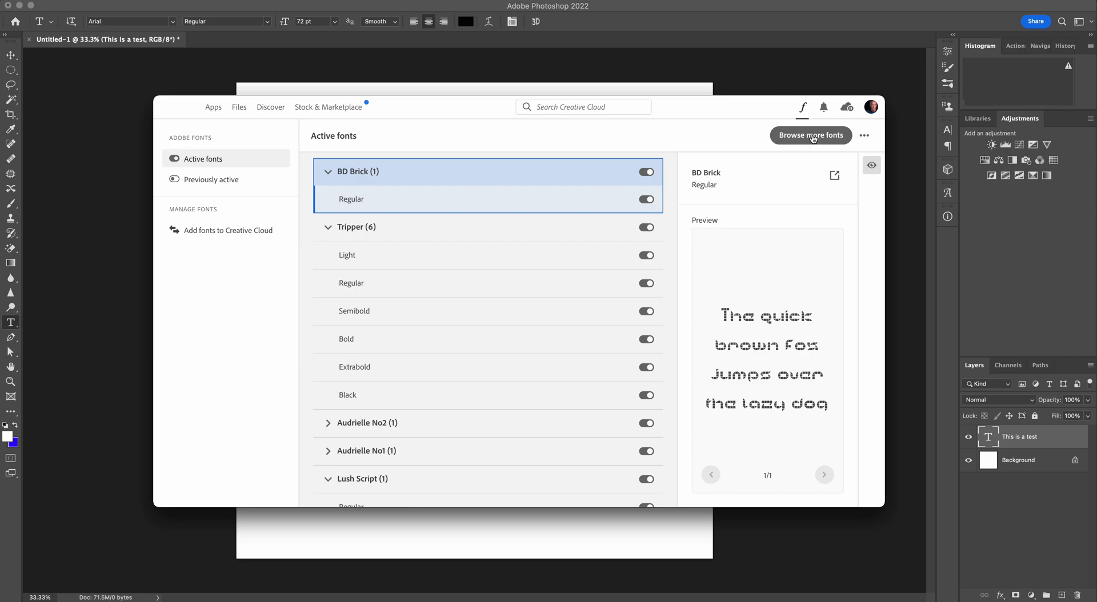
left_click(811, 135)
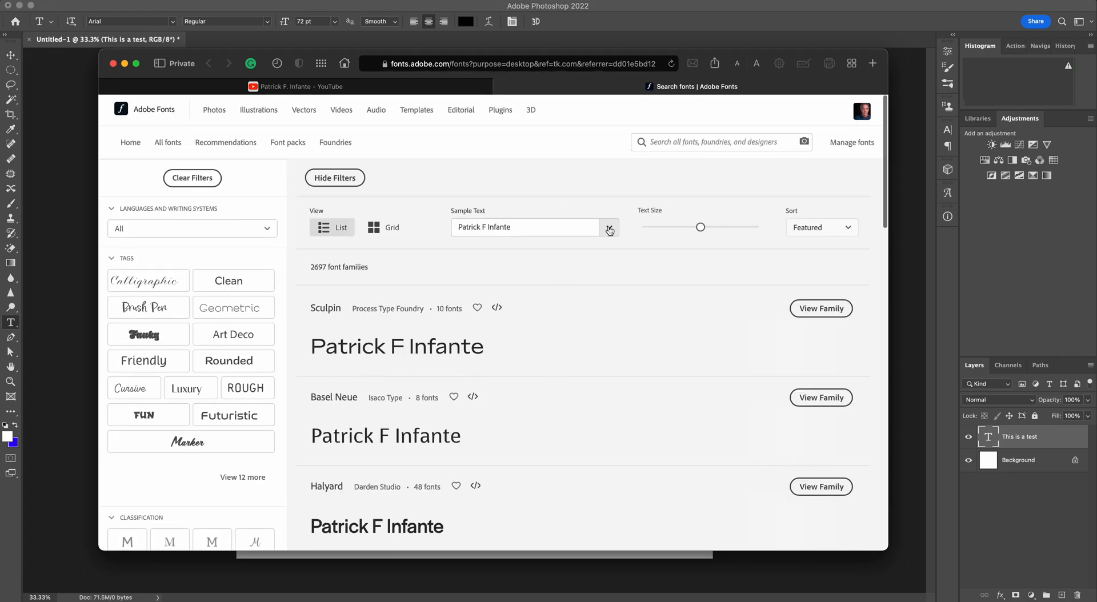
Leave the sample text unchanged and scroll down to the catalogue filters
left_click(608, 226)
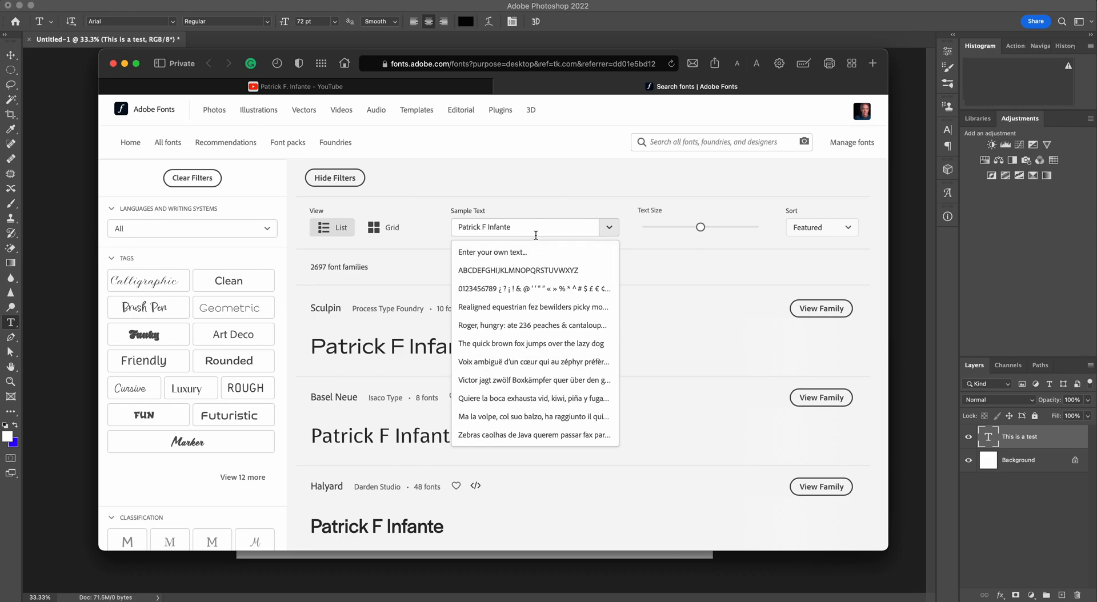
left_click(550, 208)
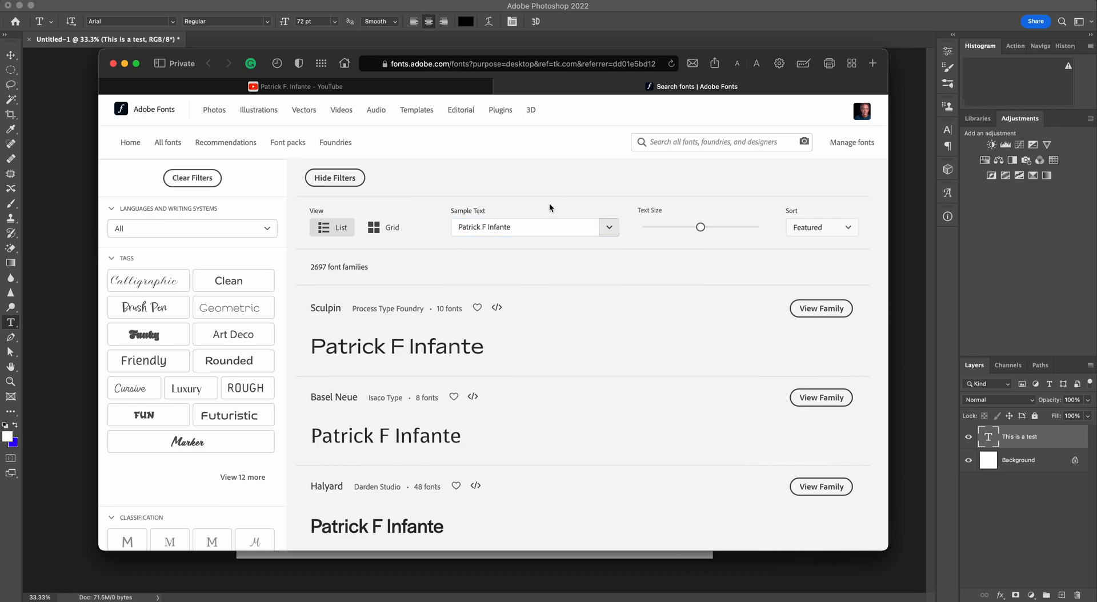
scroll("down", 3)
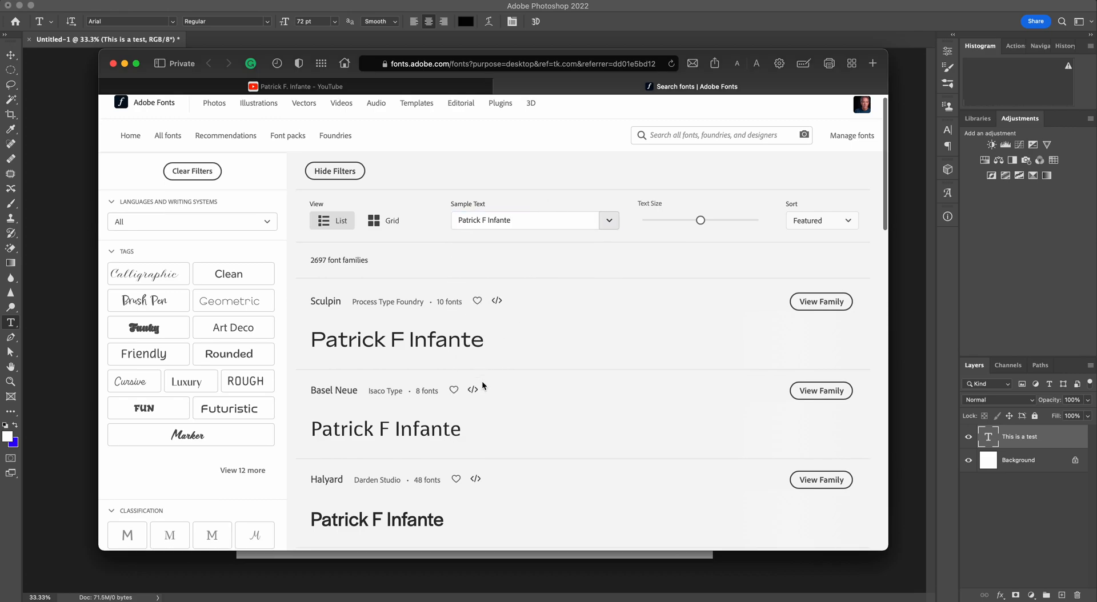
scroll("down", 3)
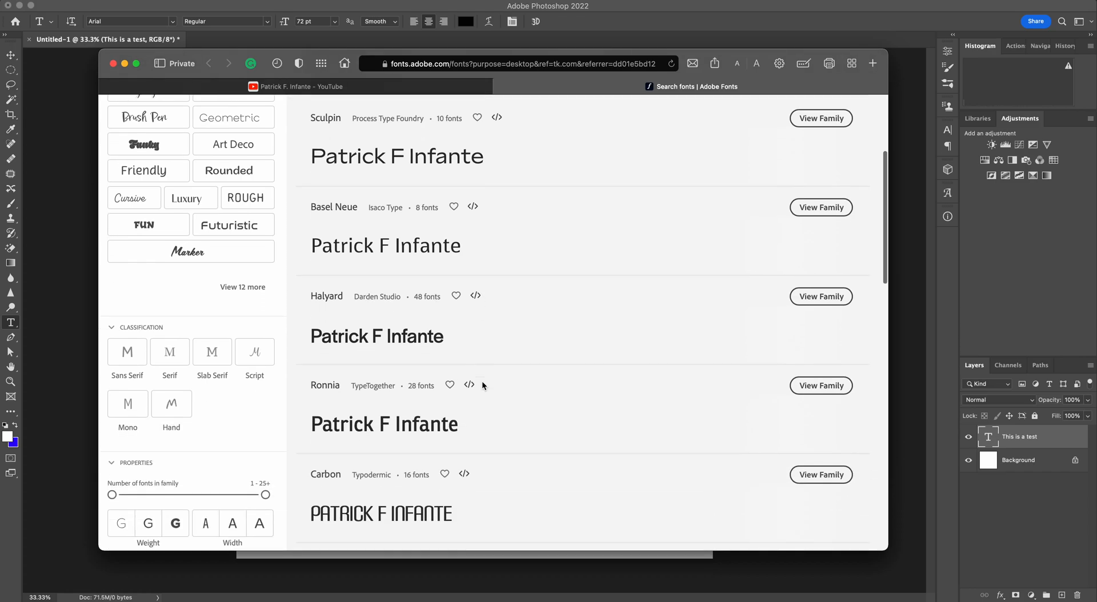
scroll("down", 3)
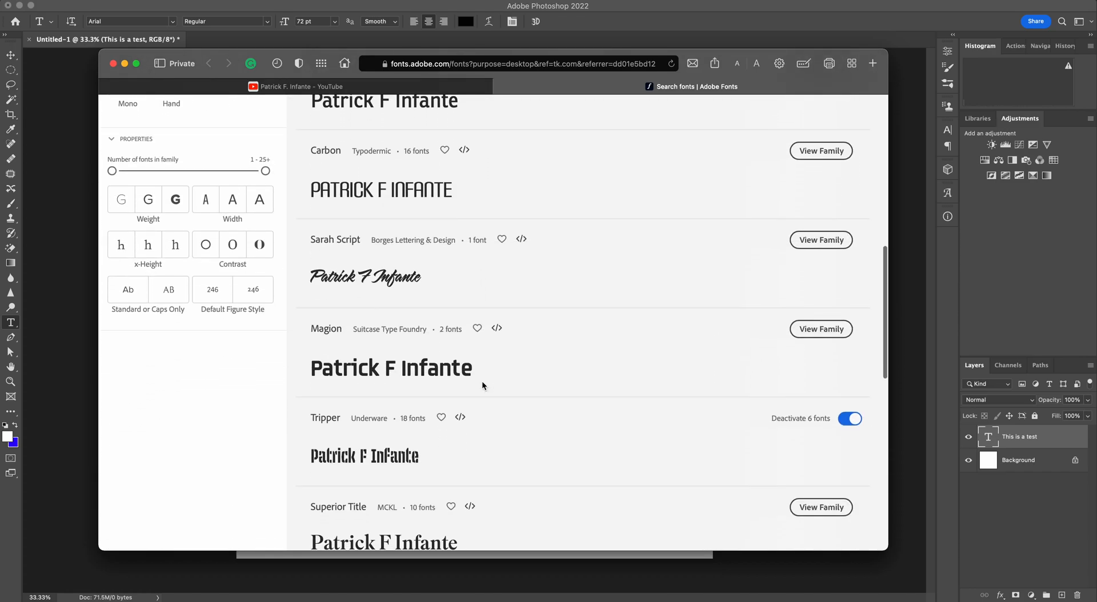
scroll("down", 3)
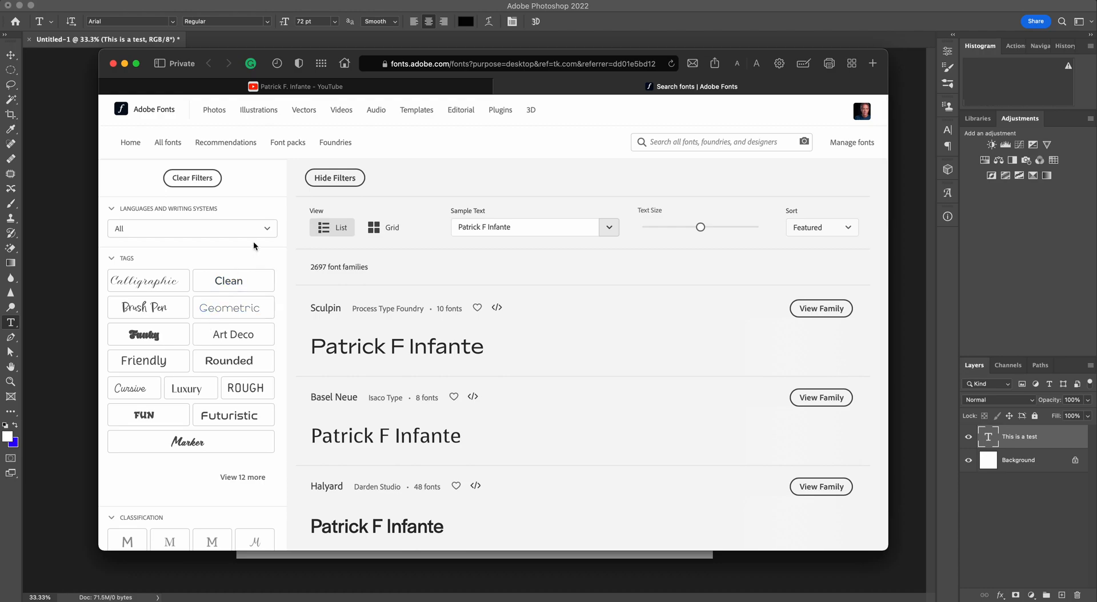
Filter the catalogue to English-language fonts and focus the search field
left_click(192, 228)
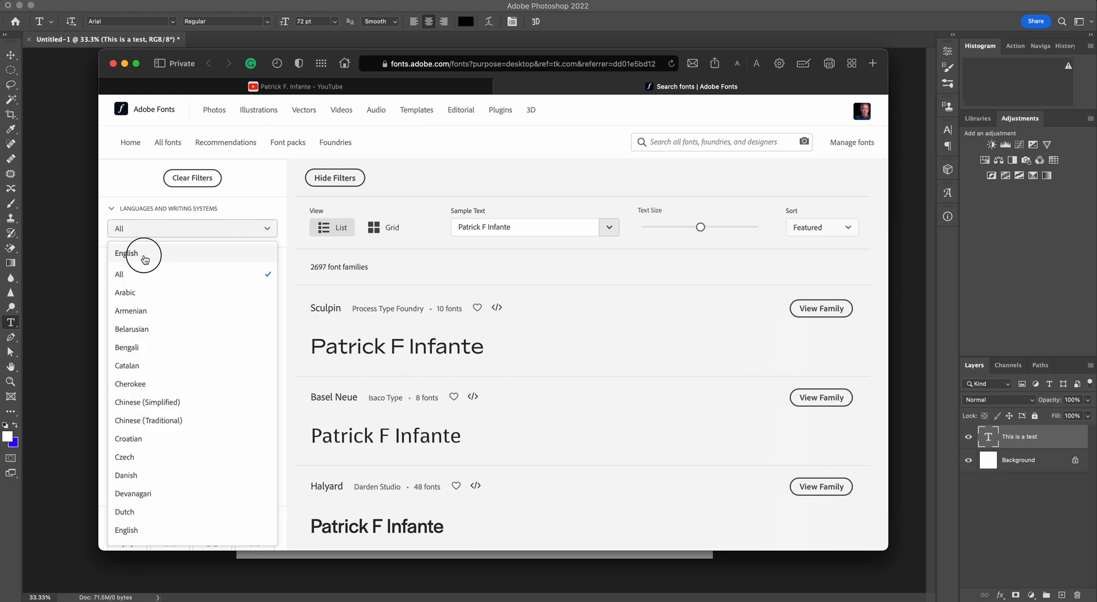
left_click(125, 254)
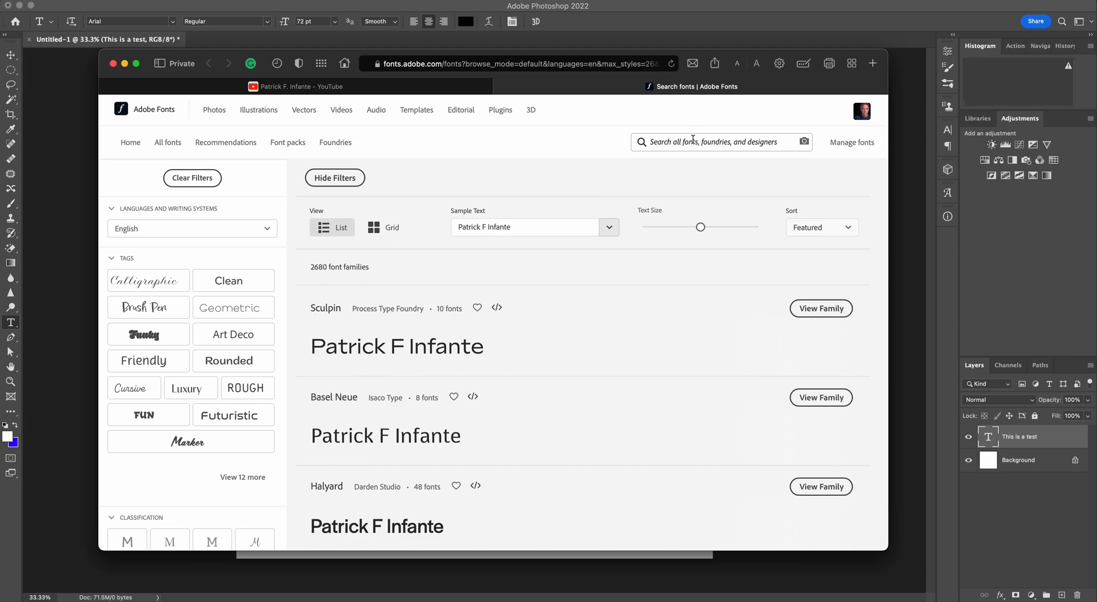
left_click(721, 142)
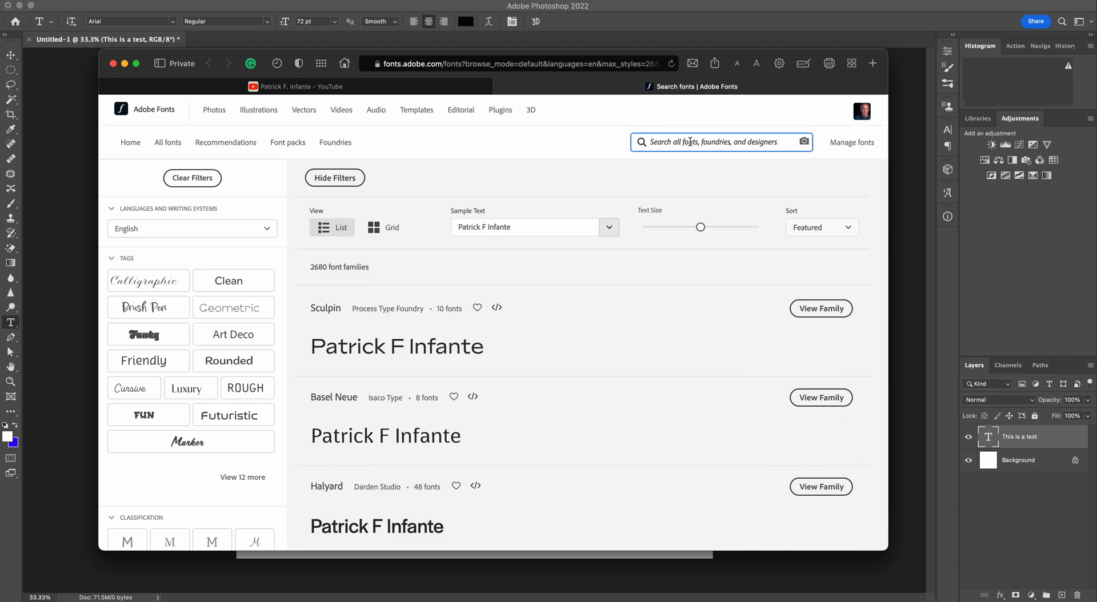
left_click(148, 334)
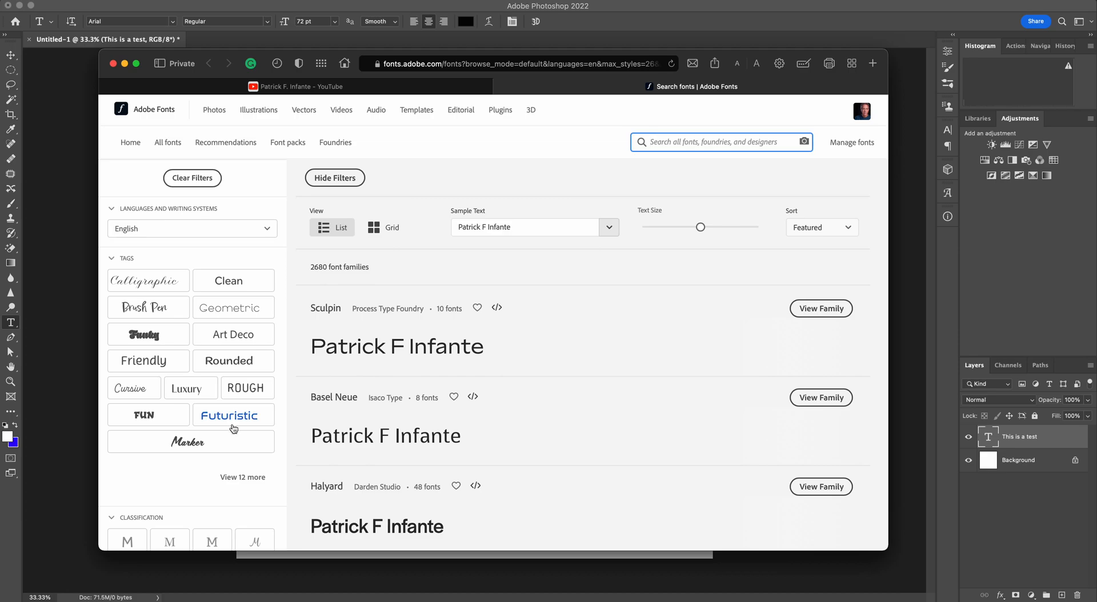
left_click(148, 307)
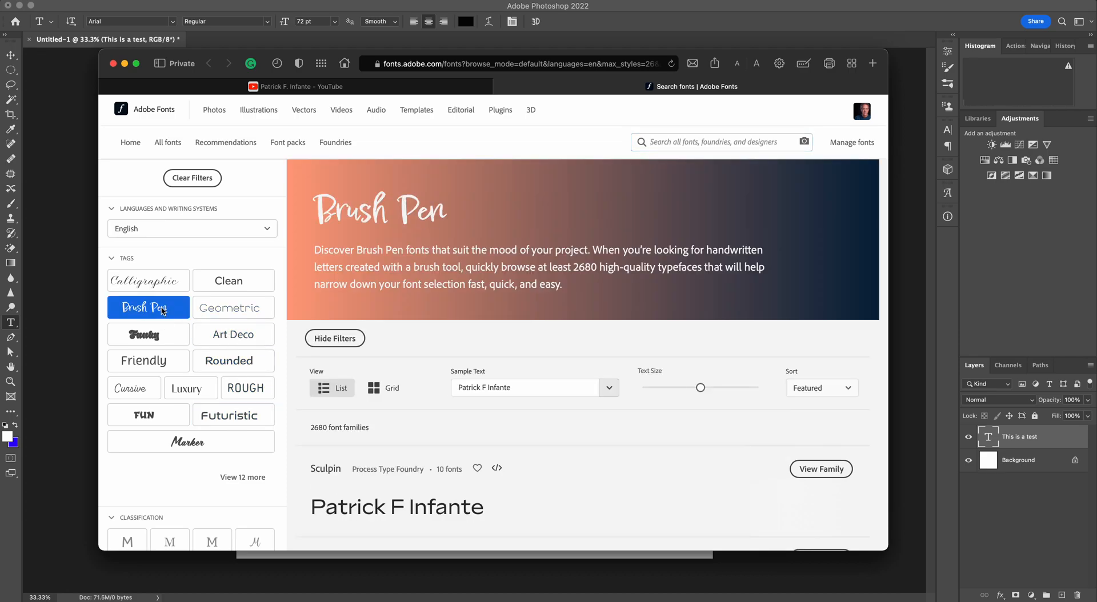
left_click(147, 308)
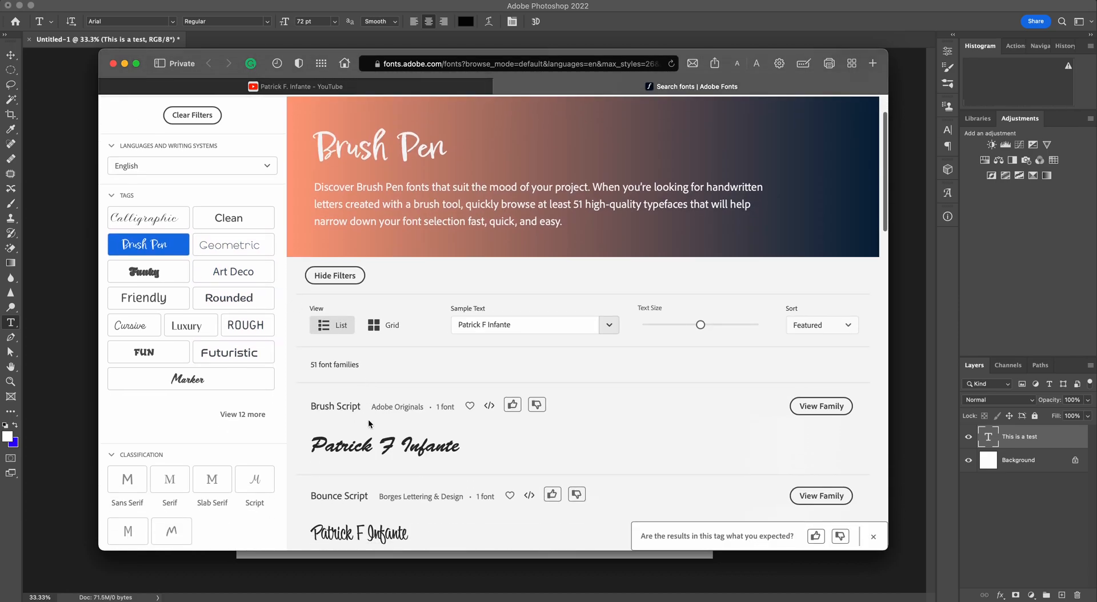
scroll("down", 3)
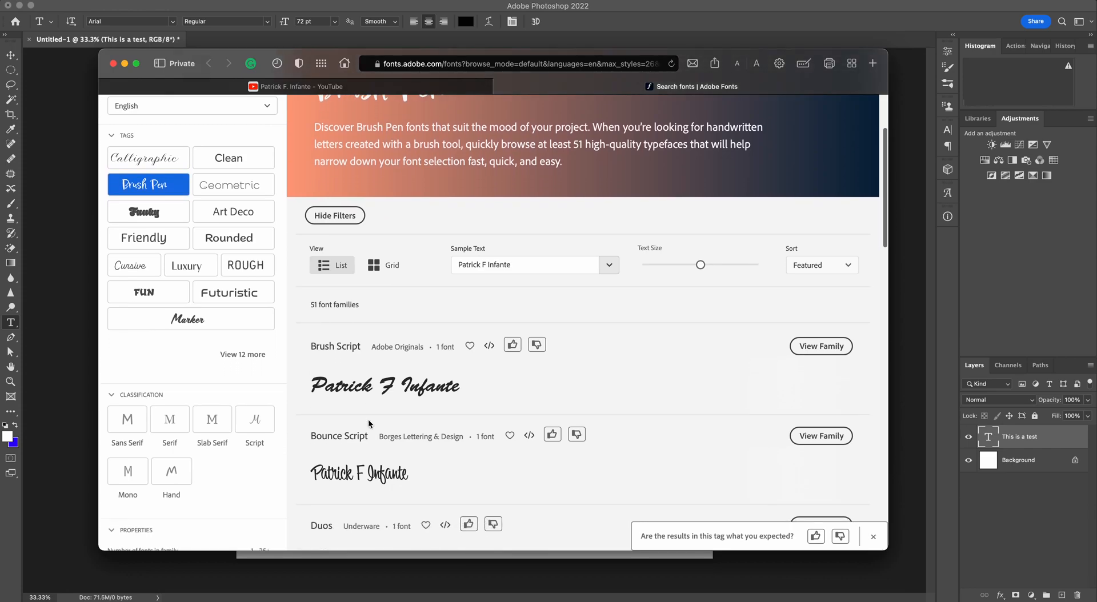
scroll("down", 3)
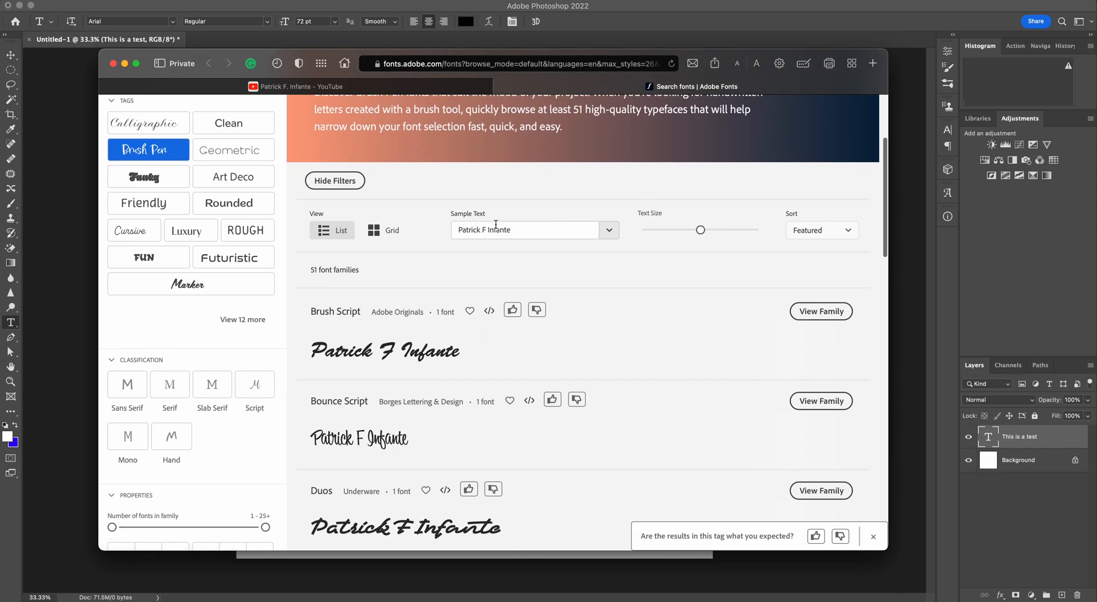
scroll("down", 3)
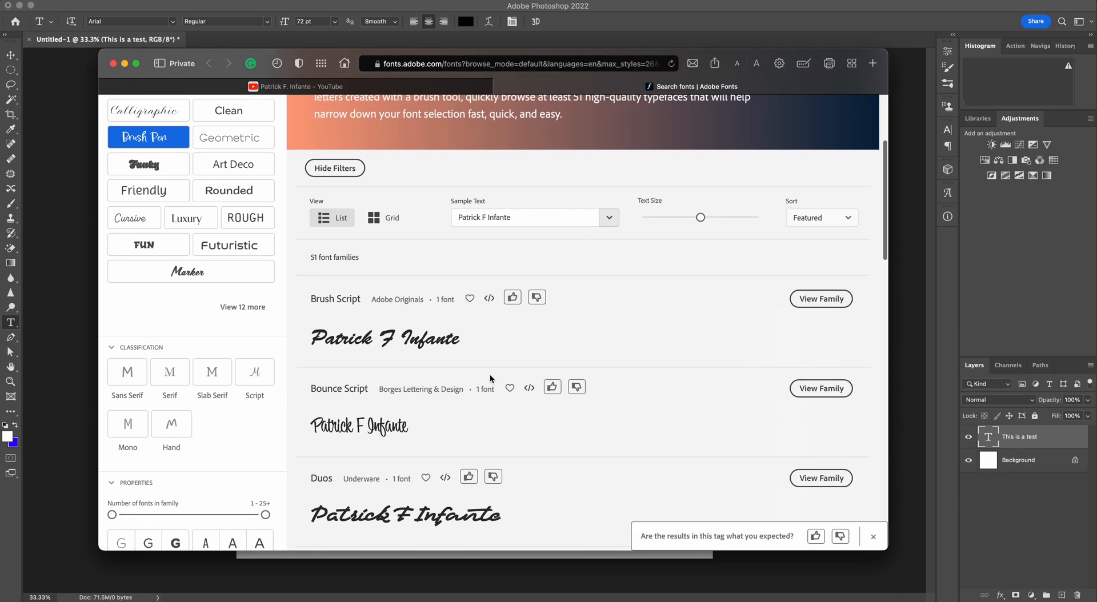
scroll("down", 3)
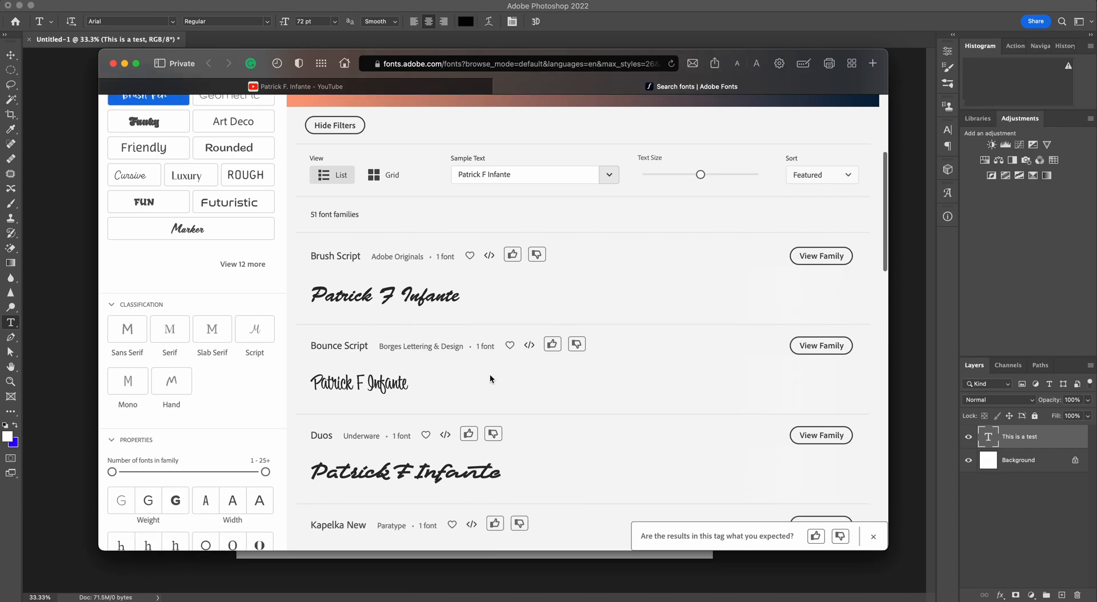
scroll("down", 3)
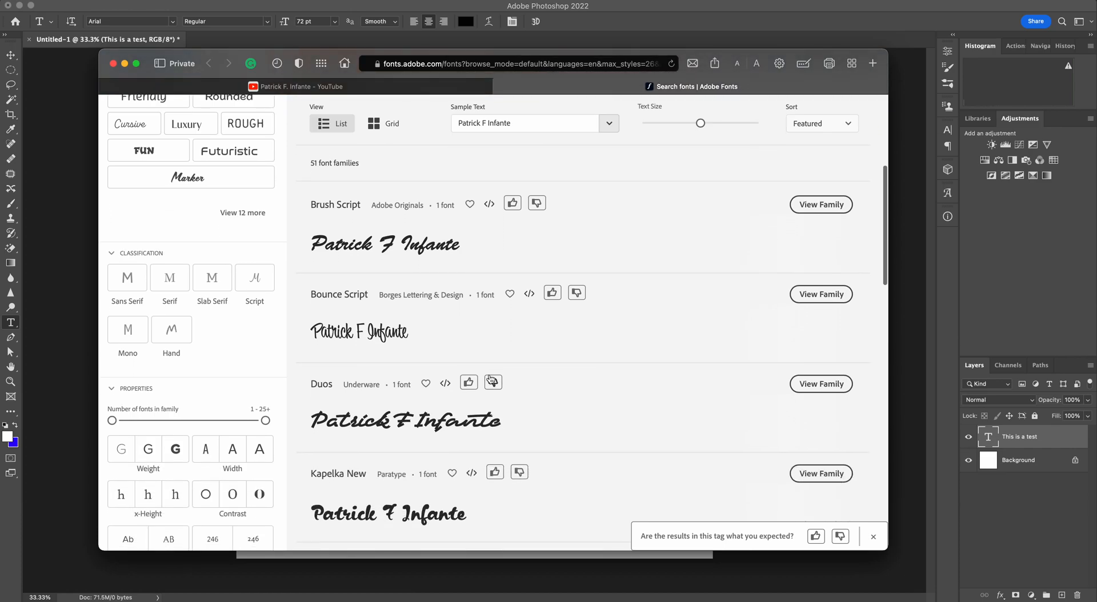
scroll("down", 3)
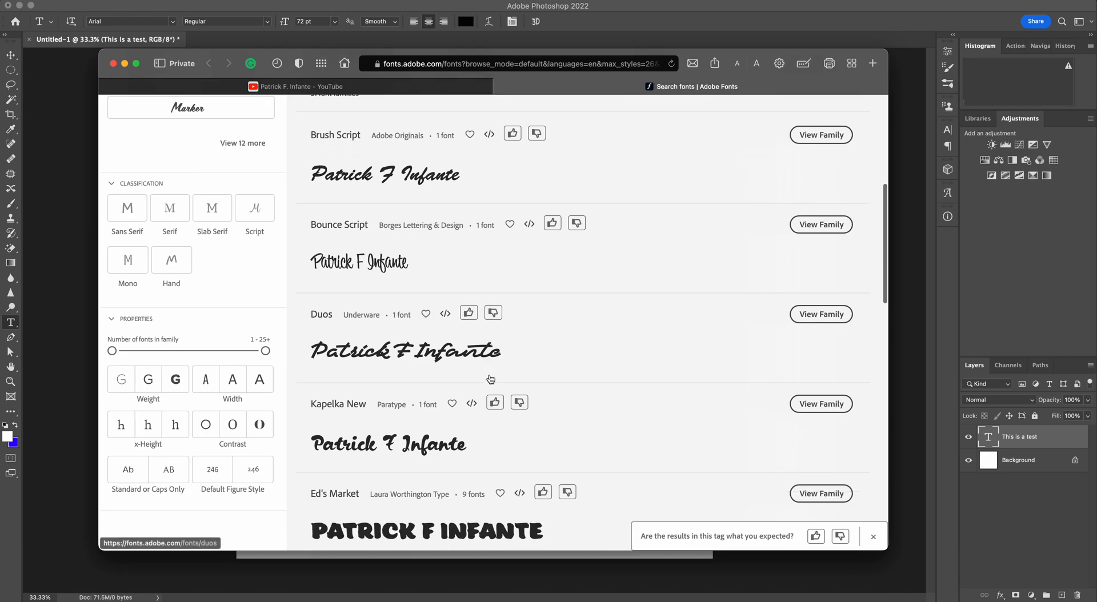
scroll("down", 3)
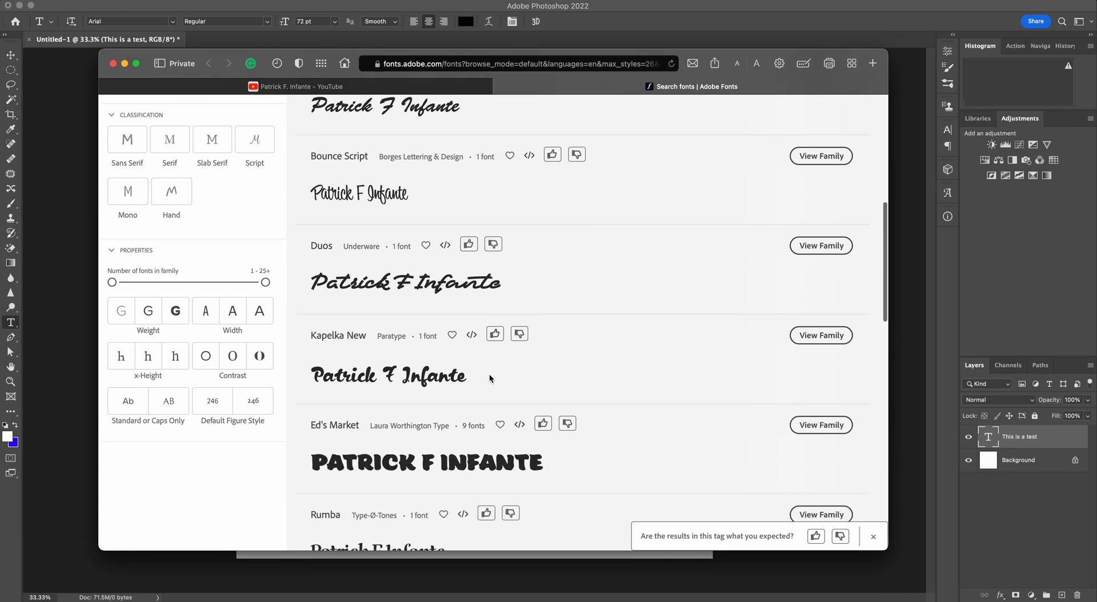
scroll("down", 3)
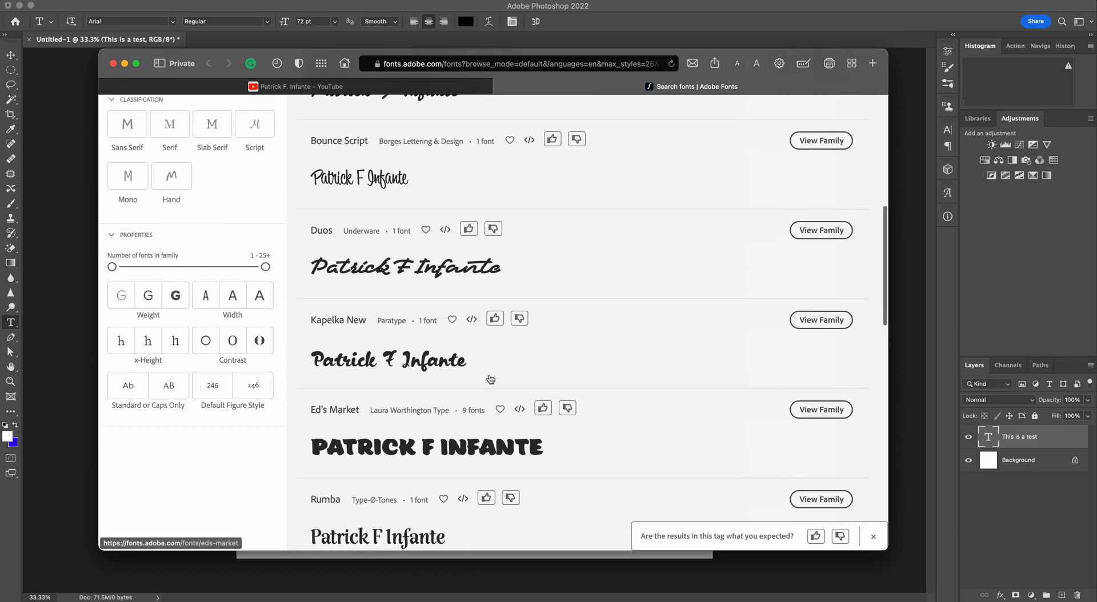
scroll("down", 3)
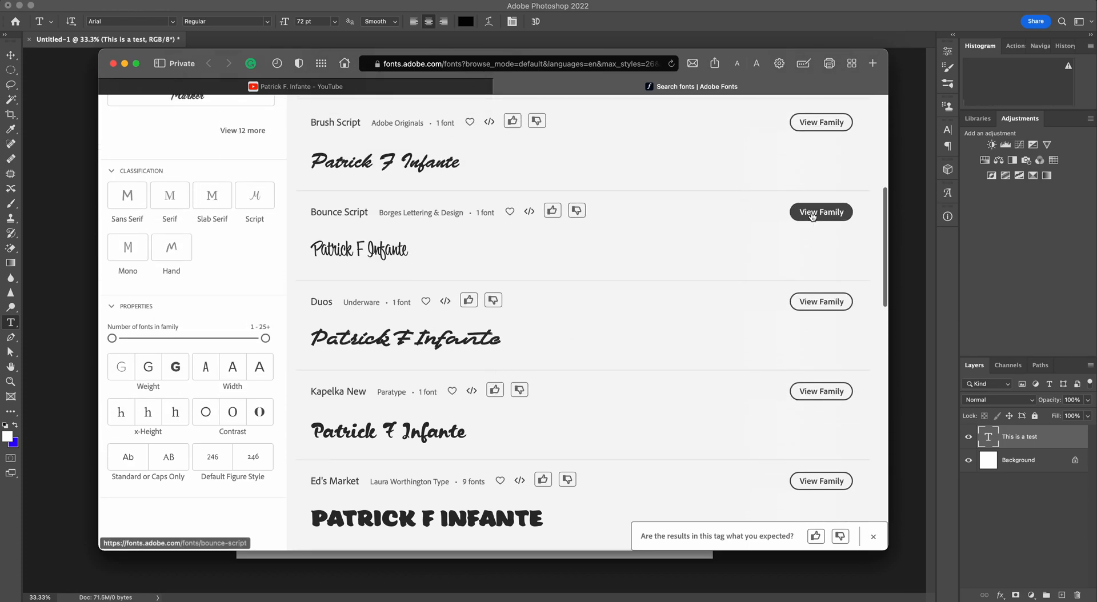
left_click(820, 212)
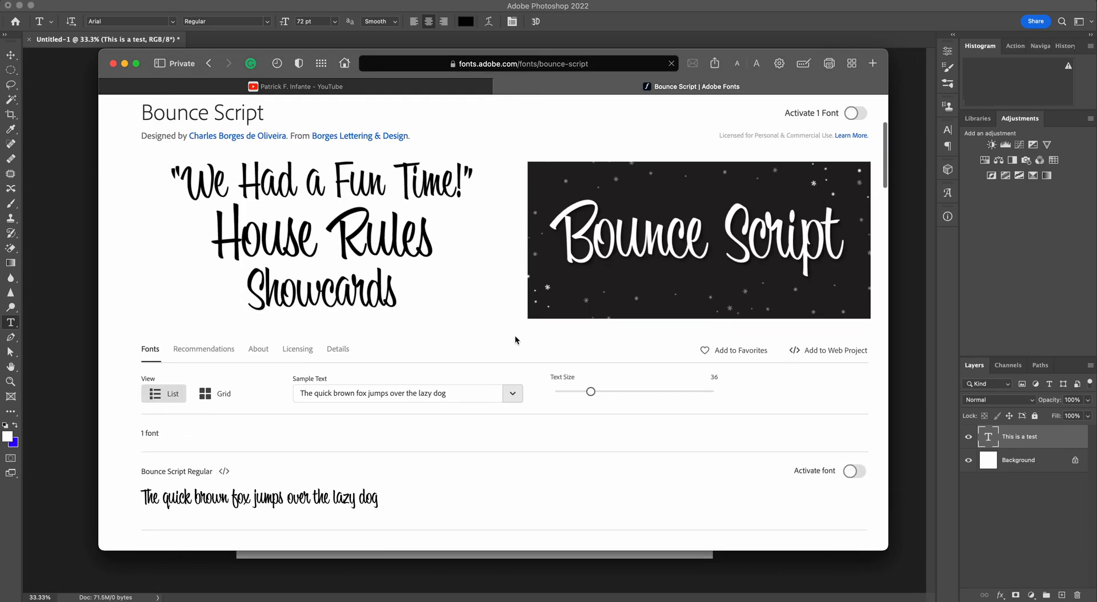
Scroll the Bounce Script page down to its single style and recommendations
scroll("down", 3)
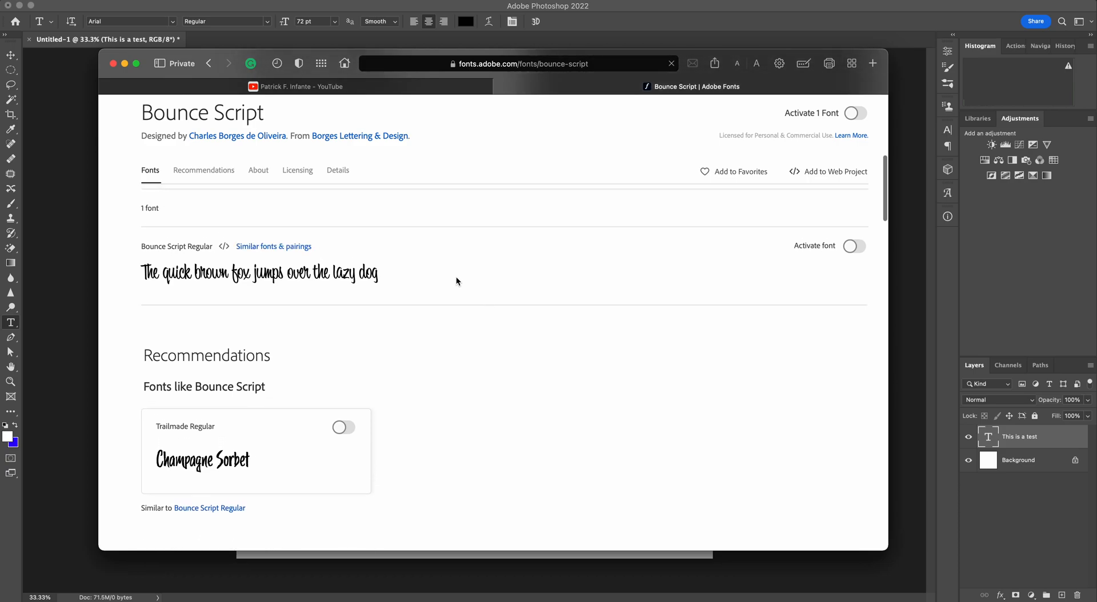
scroll("down", 3)
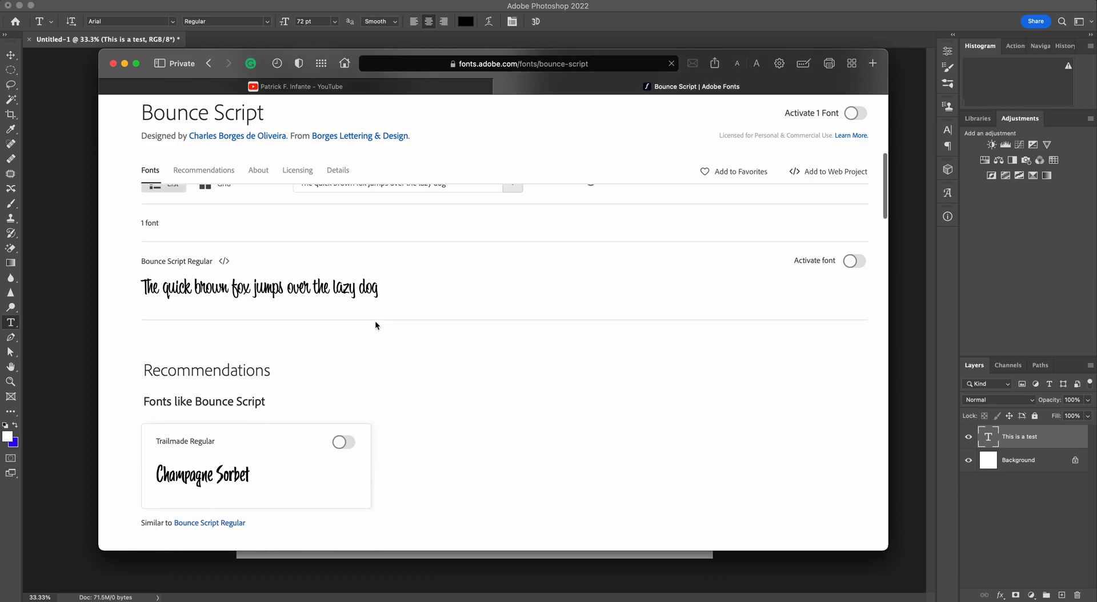
scroll("down", 3)
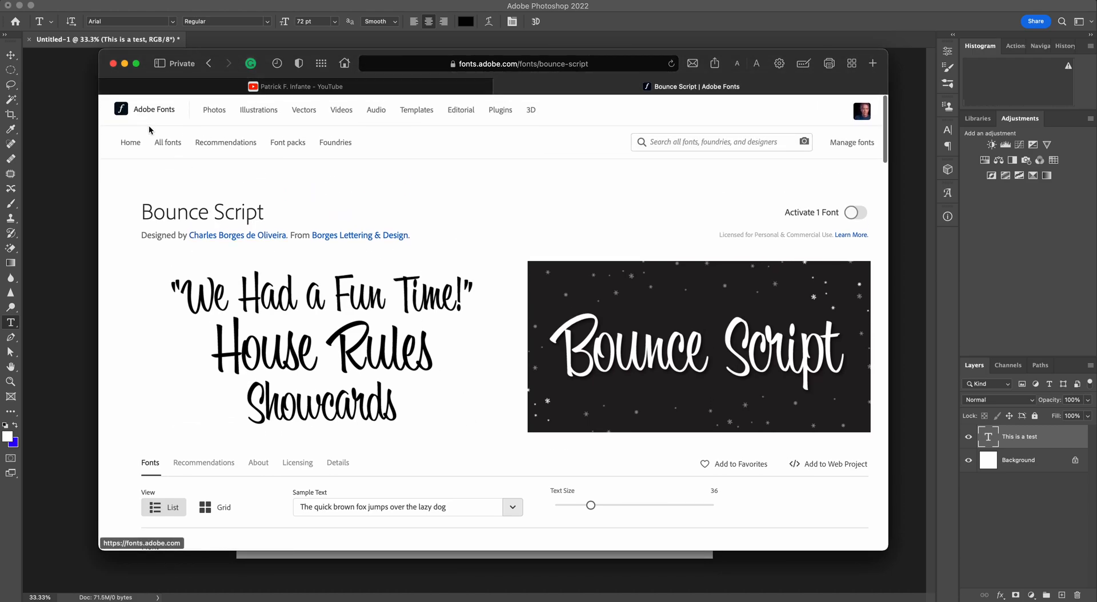
Return to the full All fonts list of 2697 families
left_click(167, 143)
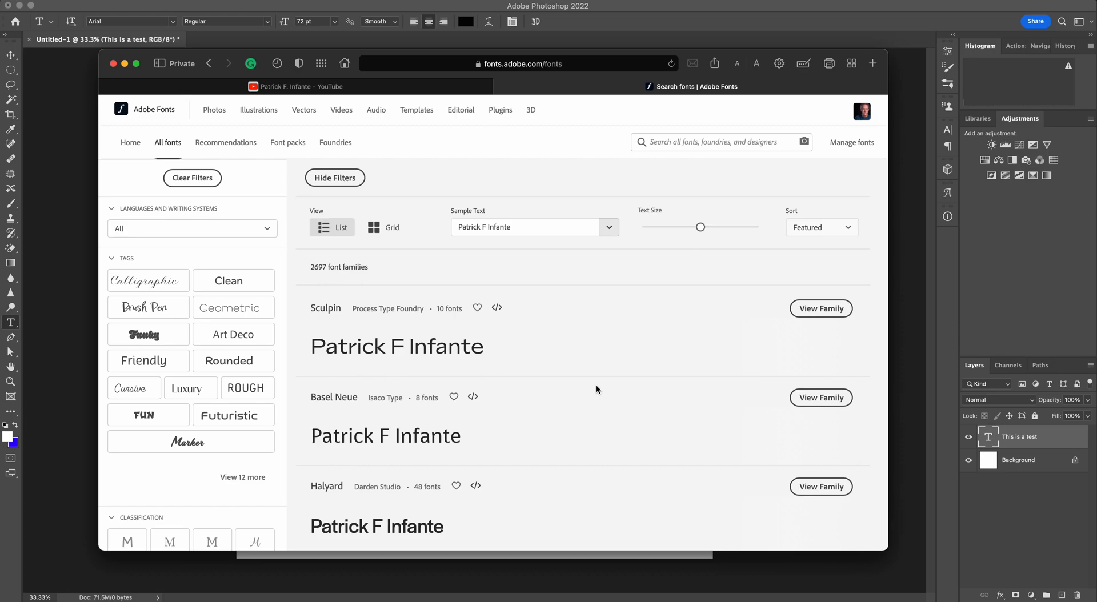
mouse_move(565, 380)
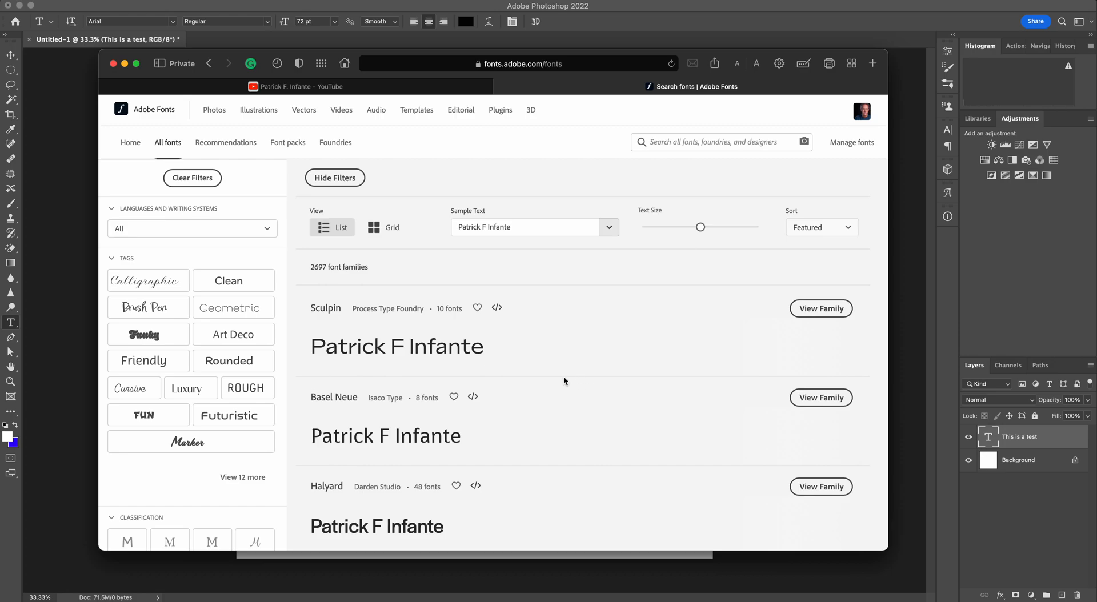
mouse_move(324, 308)
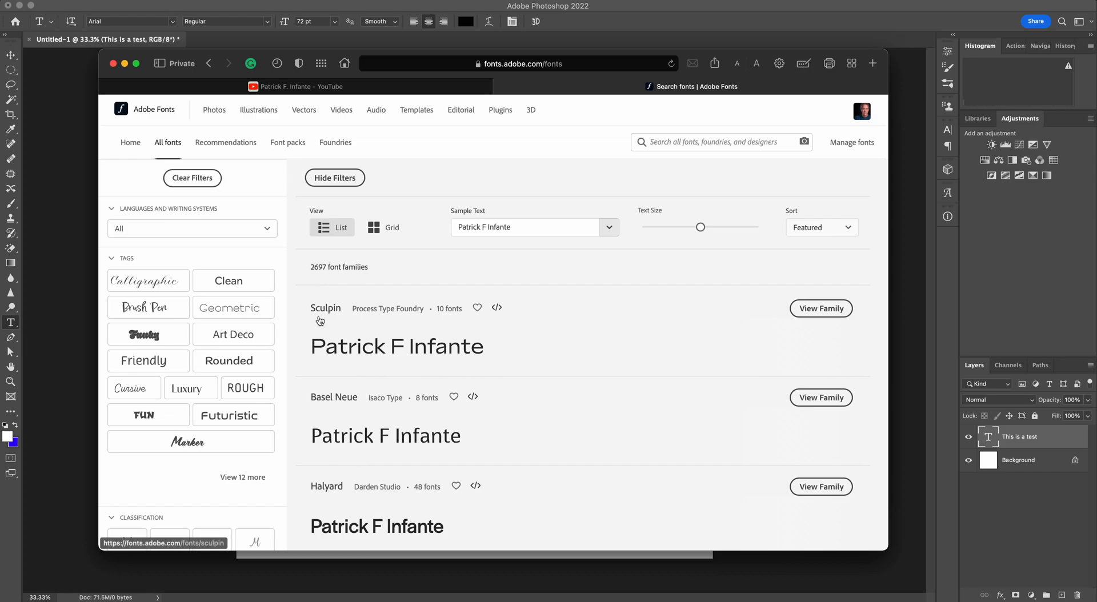
mouse_move(336, 327)
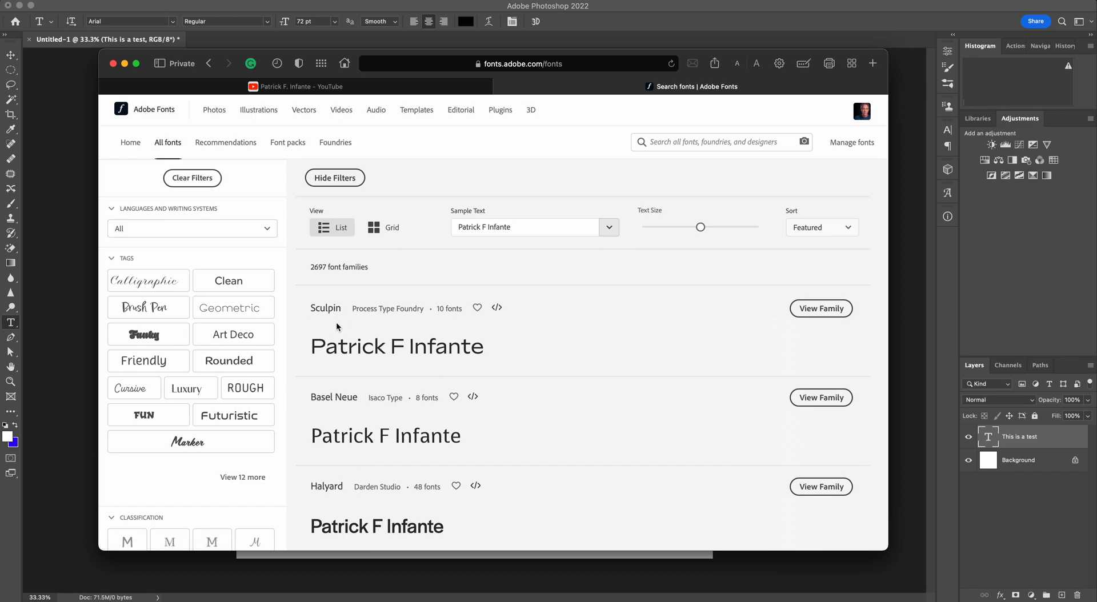
scroll("down", 3)
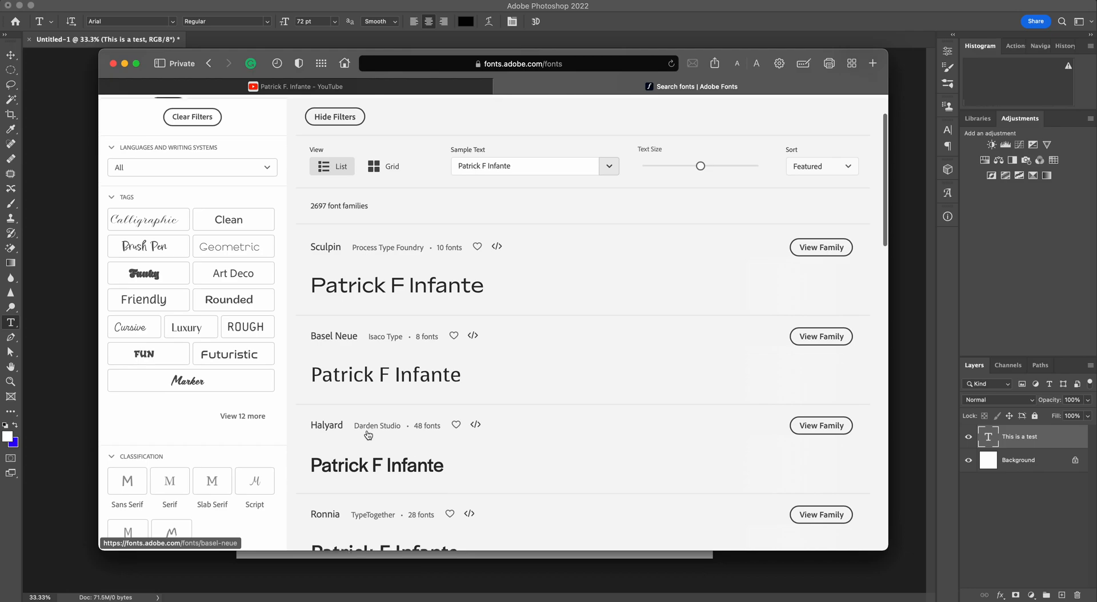
scroll("down", 3)
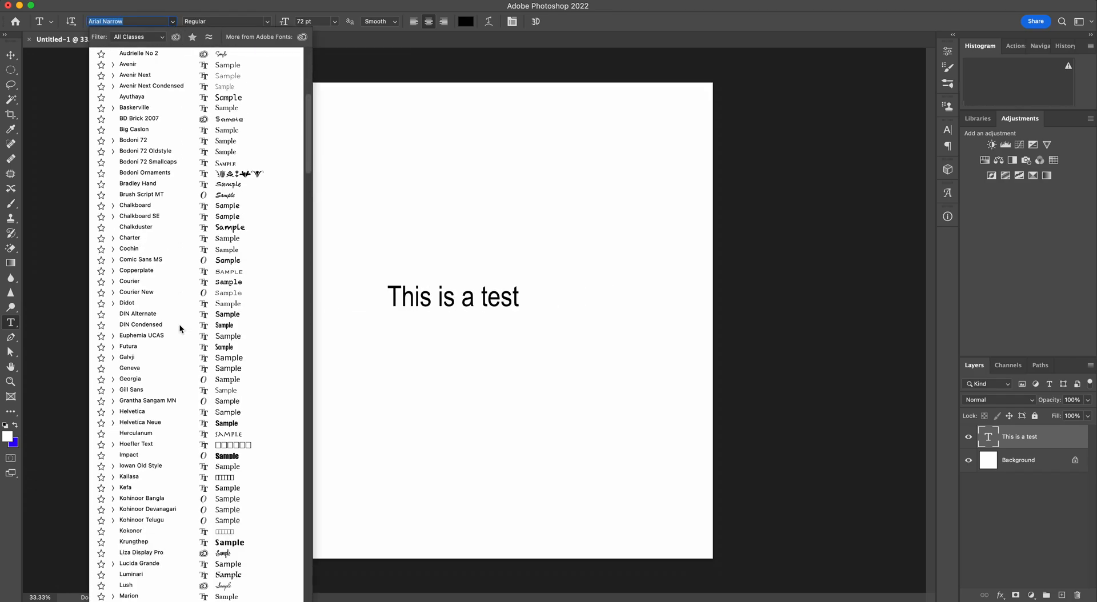
Preview the text in Helvetica, Grantha Sangam MN, Helvetica Neue, Impact and Hoefler Text
left_click(133, 411)
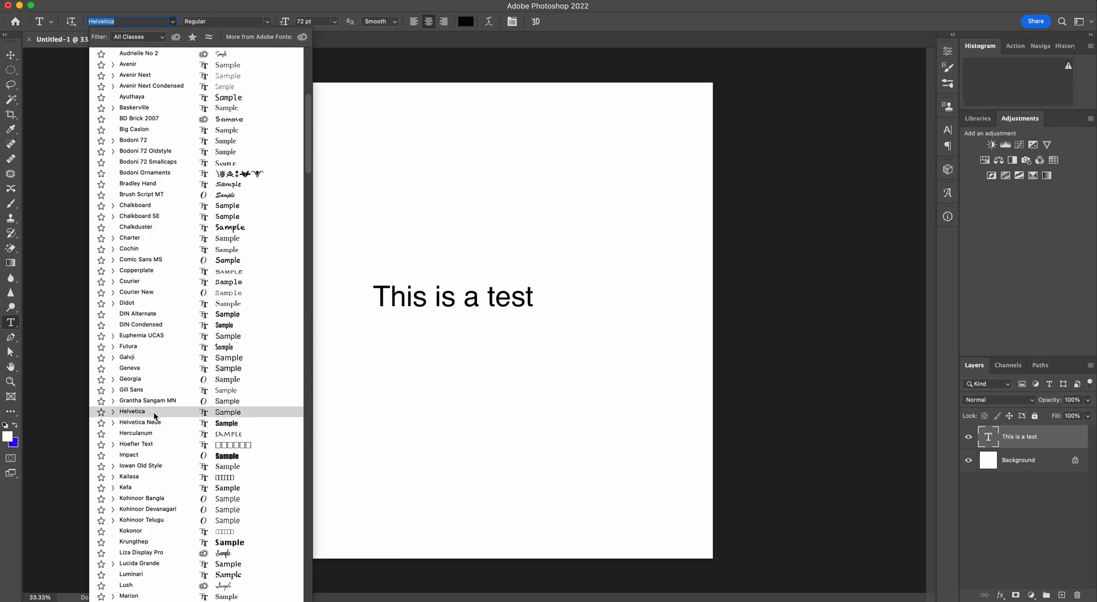
left_click(147, 401)
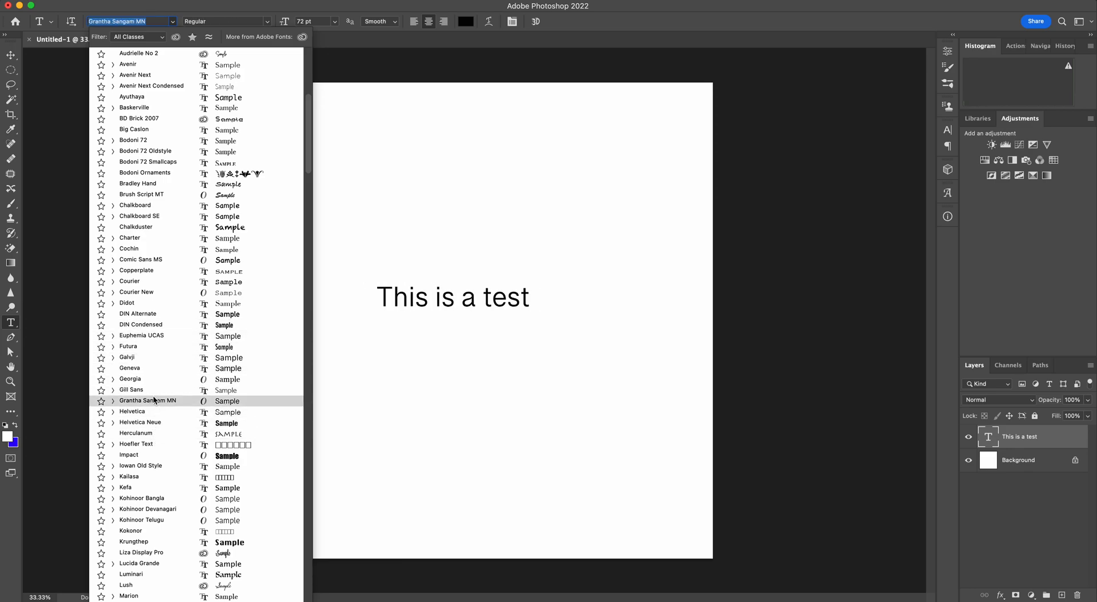
left_click(139, 422)
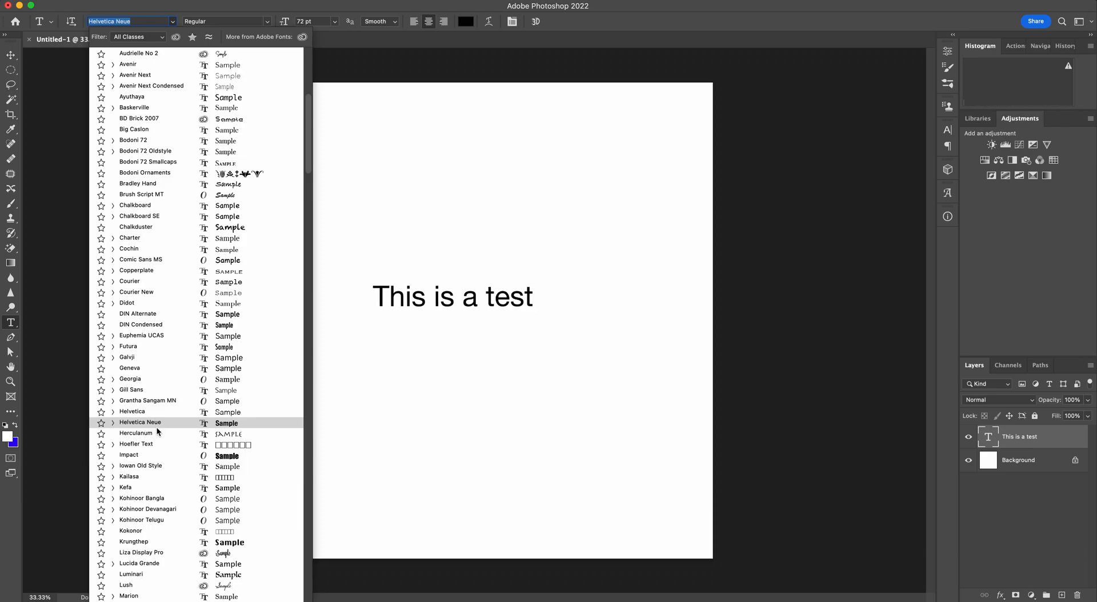
left_click(129, 455)
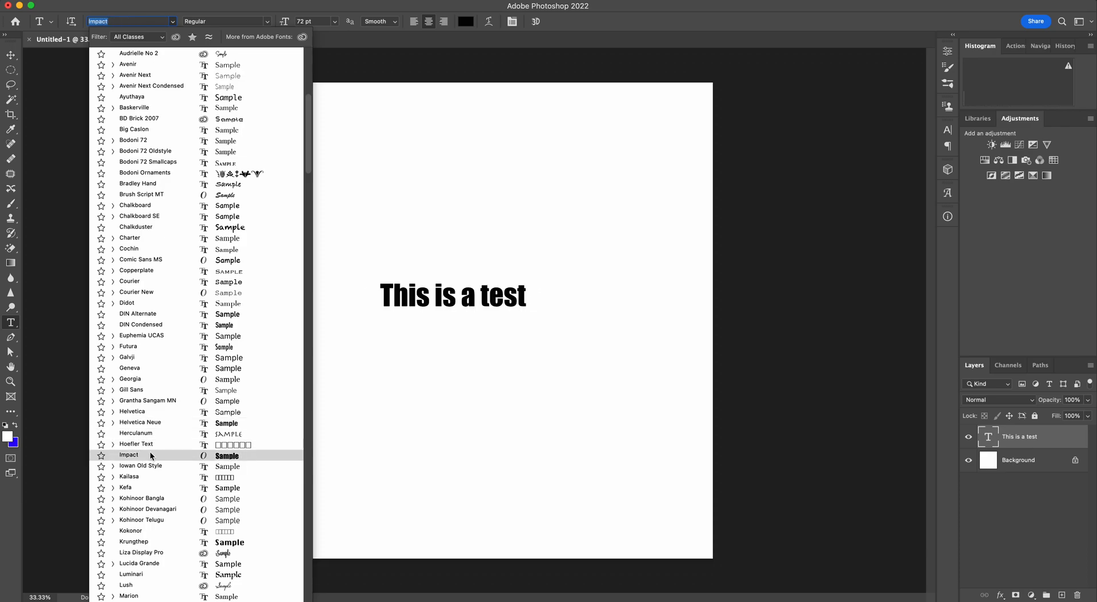
left_click(136, 444)
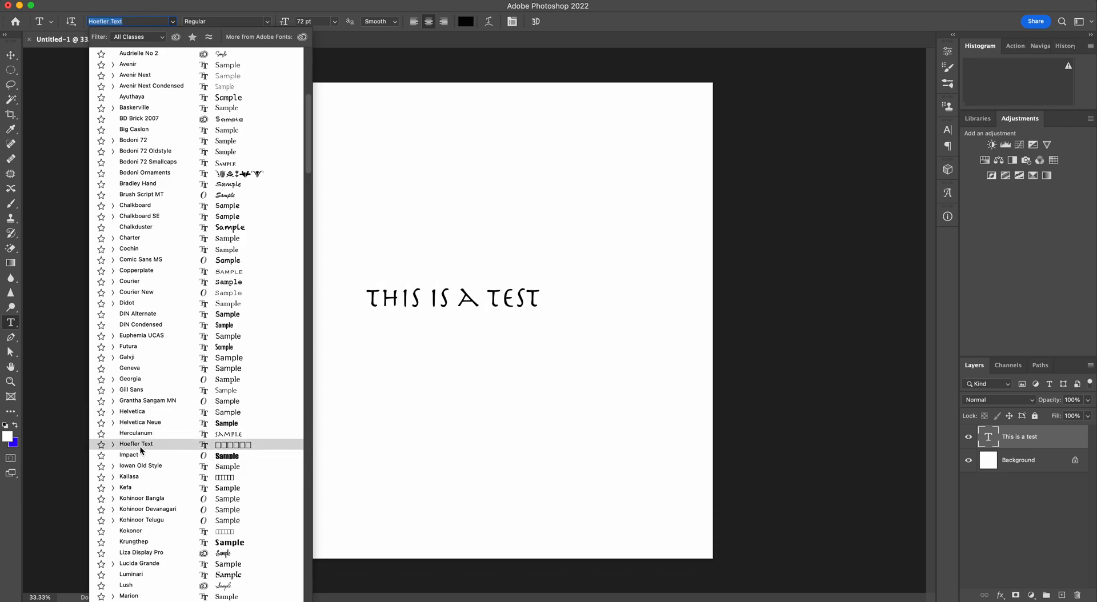
left_click(138, 313)
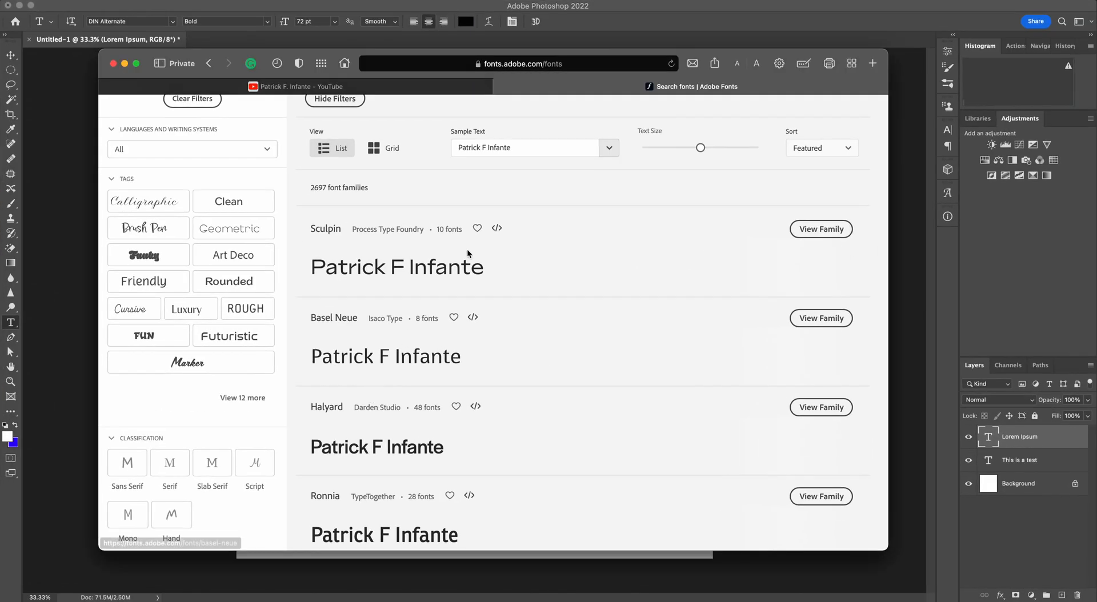
mouse_move(565, 284)
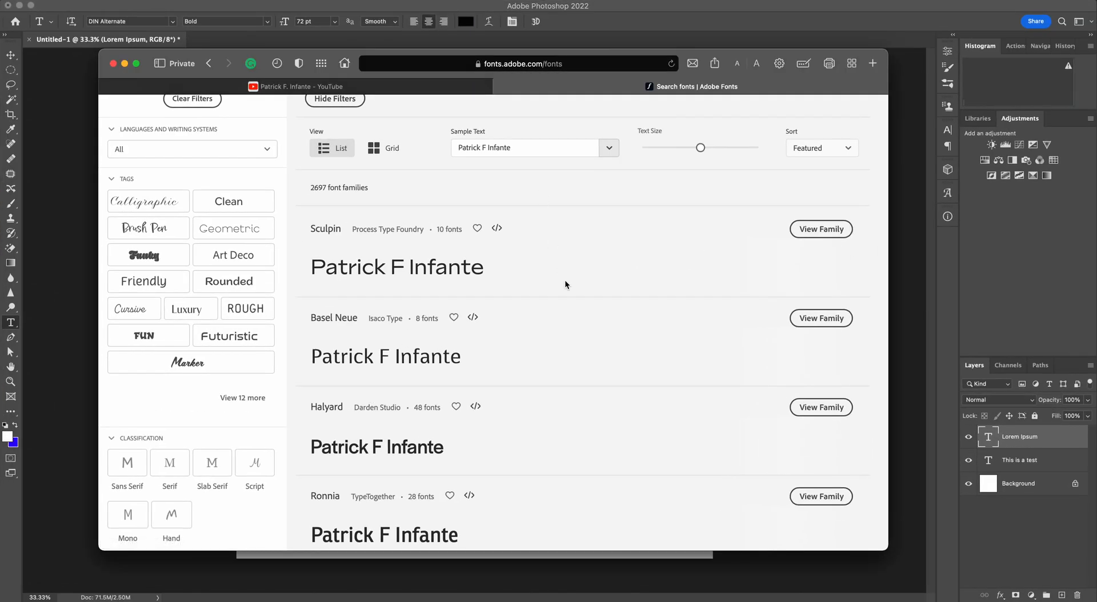
mouse_move(397, 266)
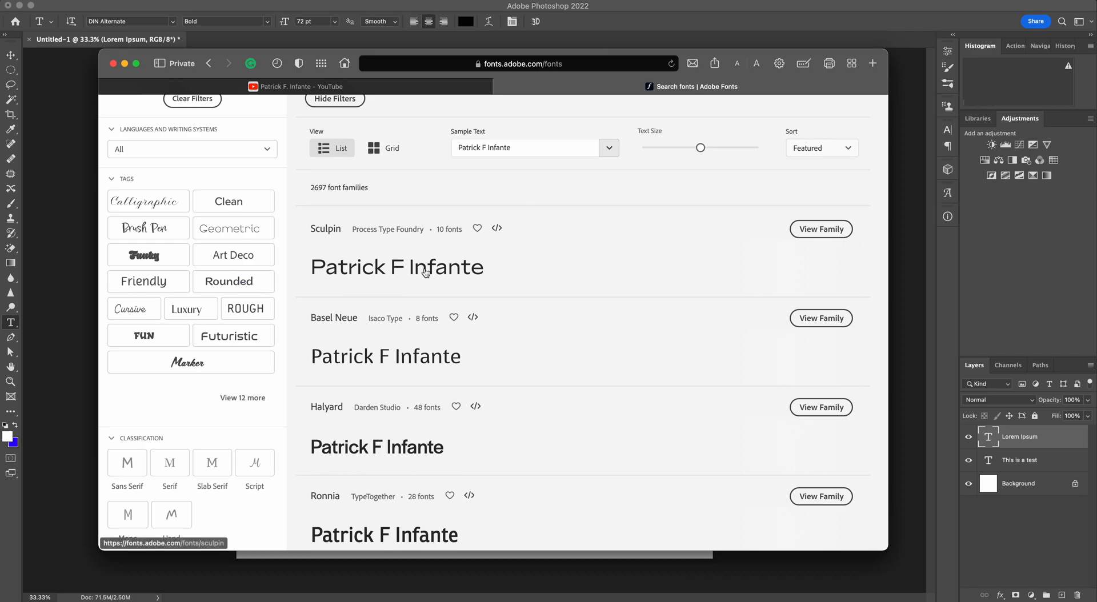
mouse_move(498, 273)
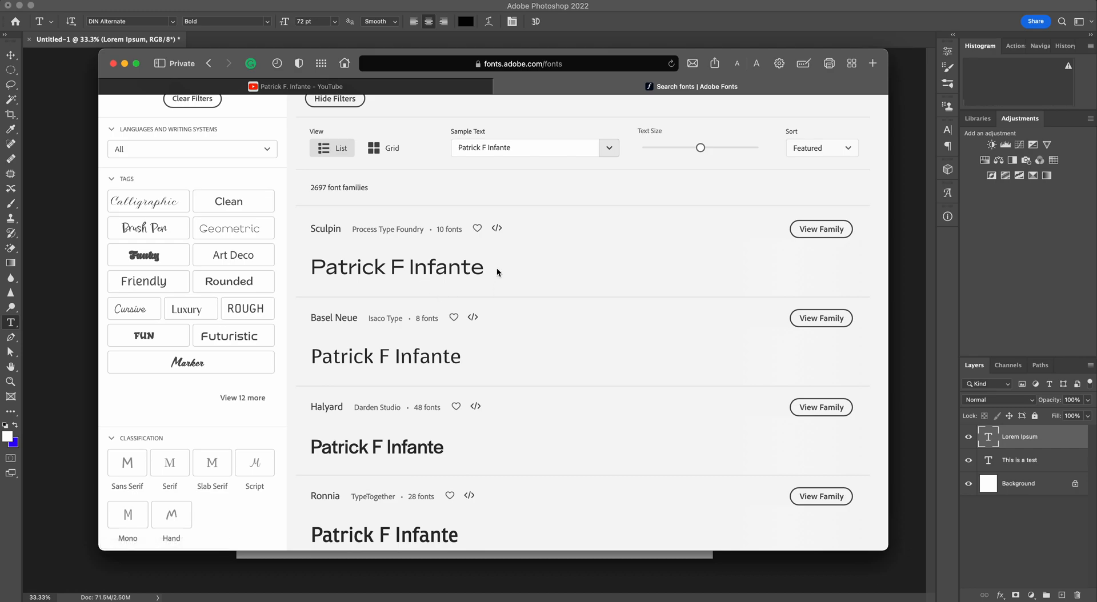
Open the Halyard family page and scroll to its list of 48 styles
scroll("down", 3)
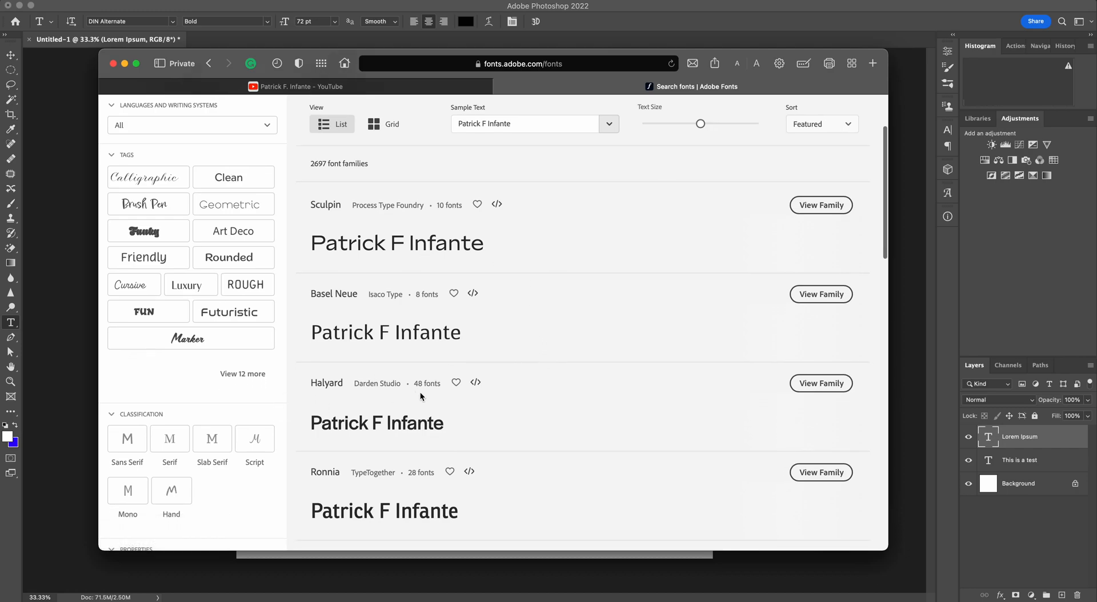
mouse_move(821, 383)
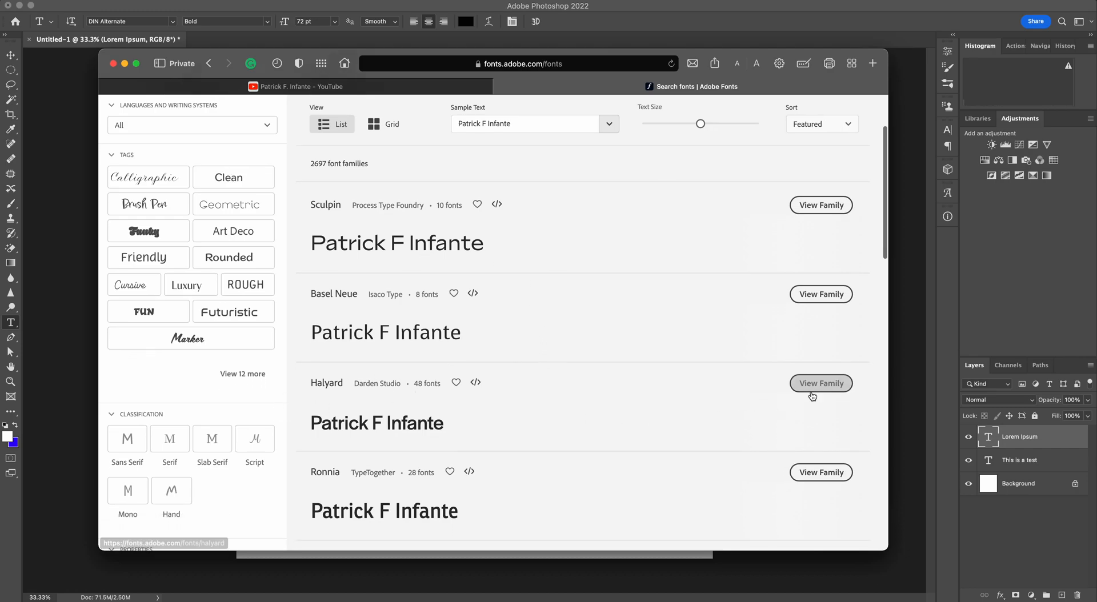
left_click(821, 383)
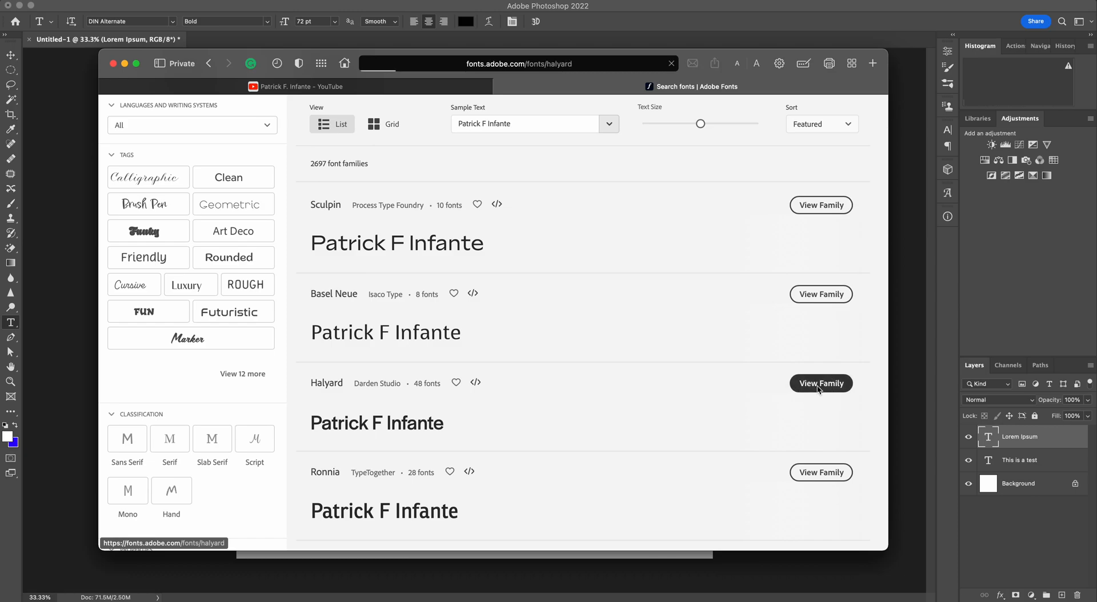
left_click(820, 383)
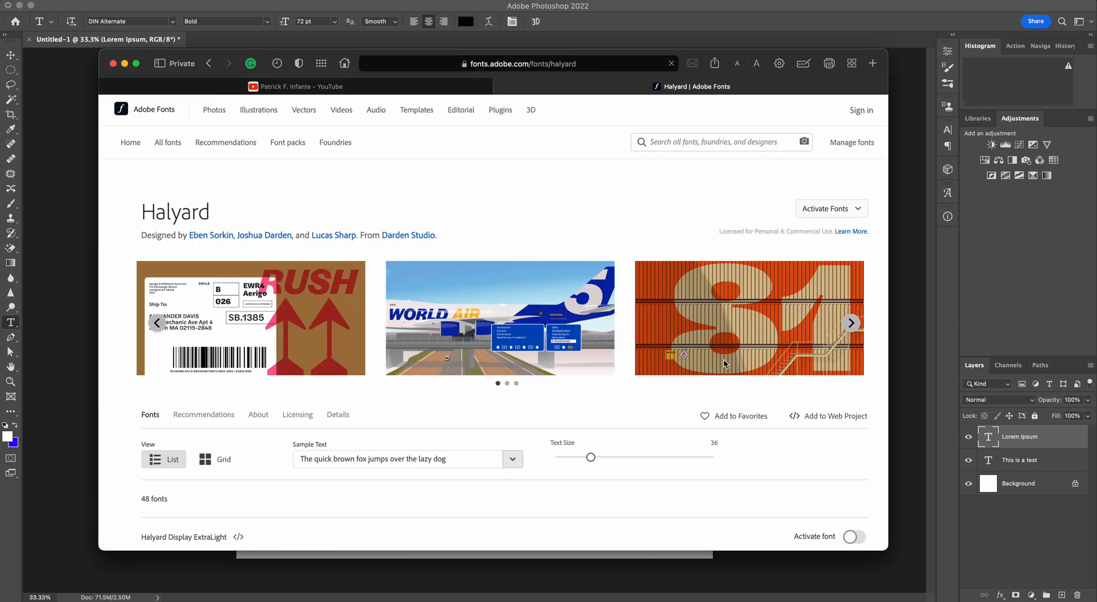
scroll("down", 3)
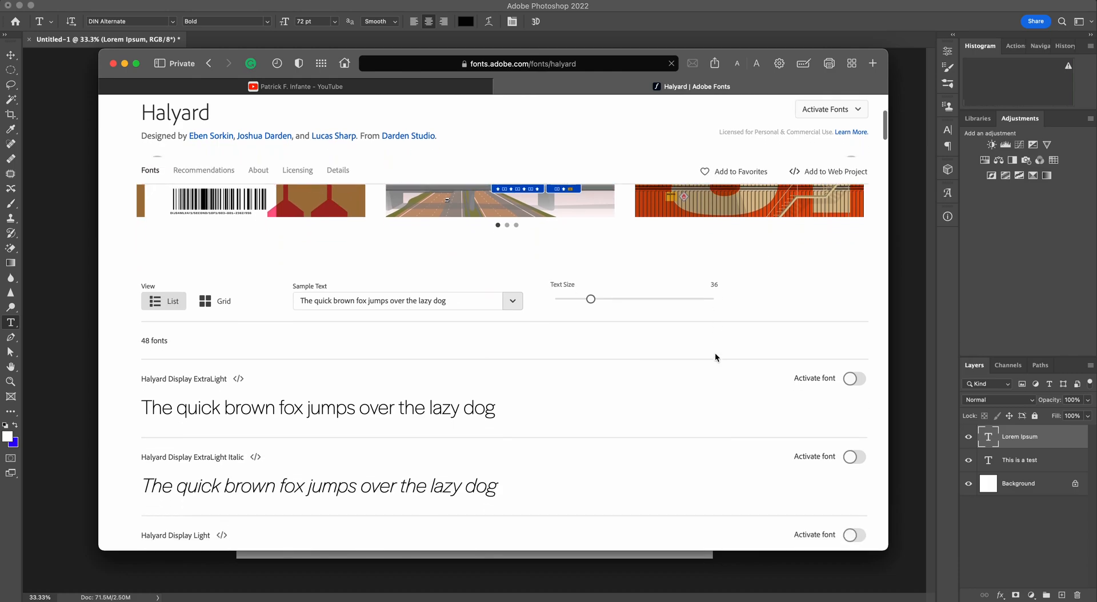
scroll("down", 3)
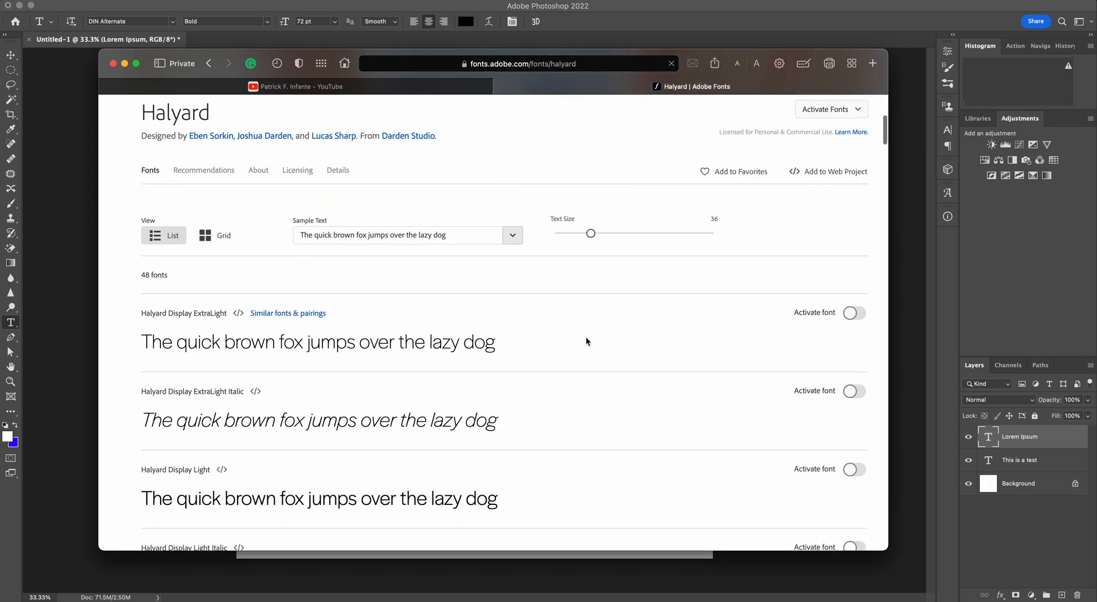
mouse_move(182, 323)
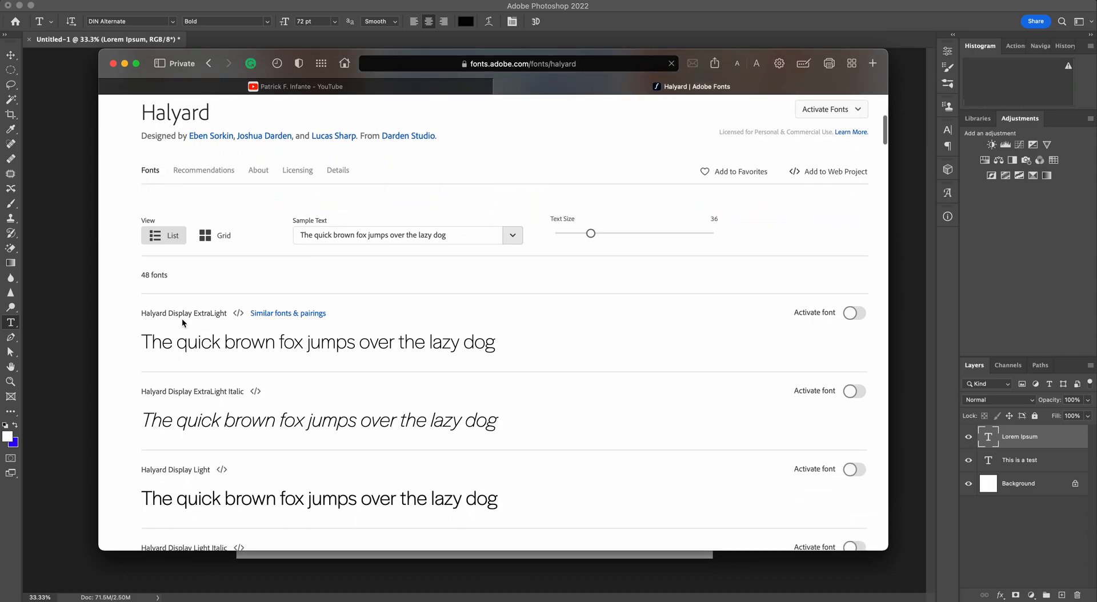
scroll("down", 3)
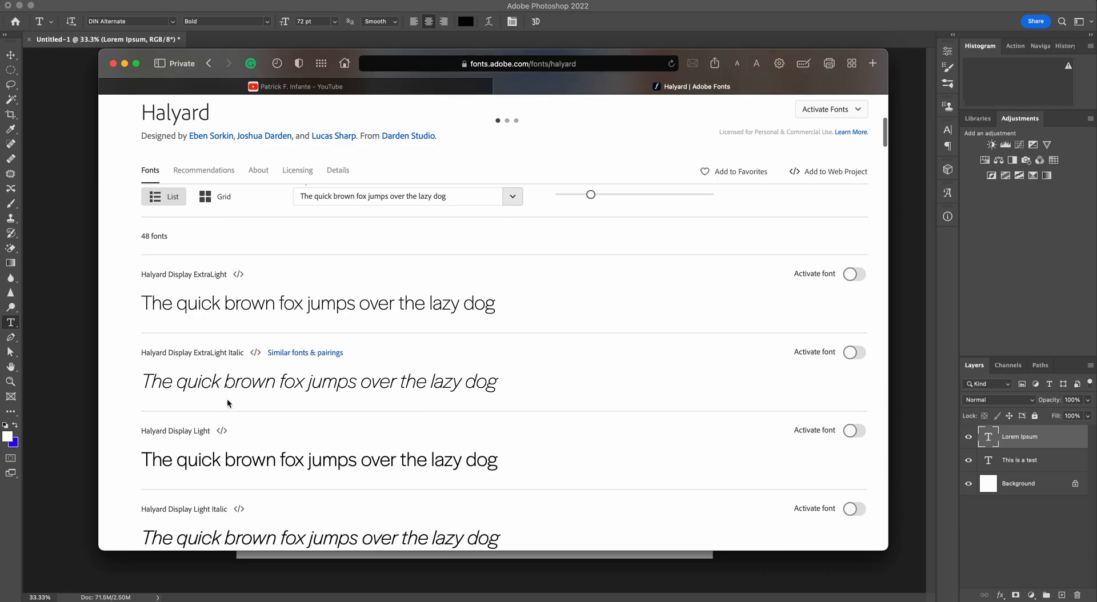
scroll("down", 3)
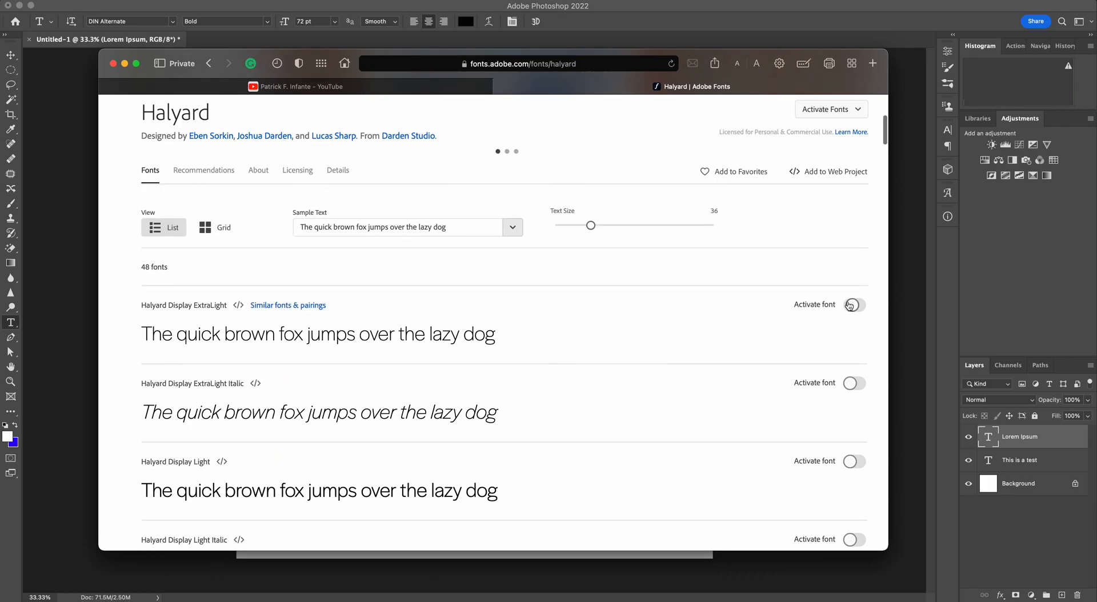
Activate Halyard Display ExtraLight and Halyard Display Light Italic
left_click(854, 304)
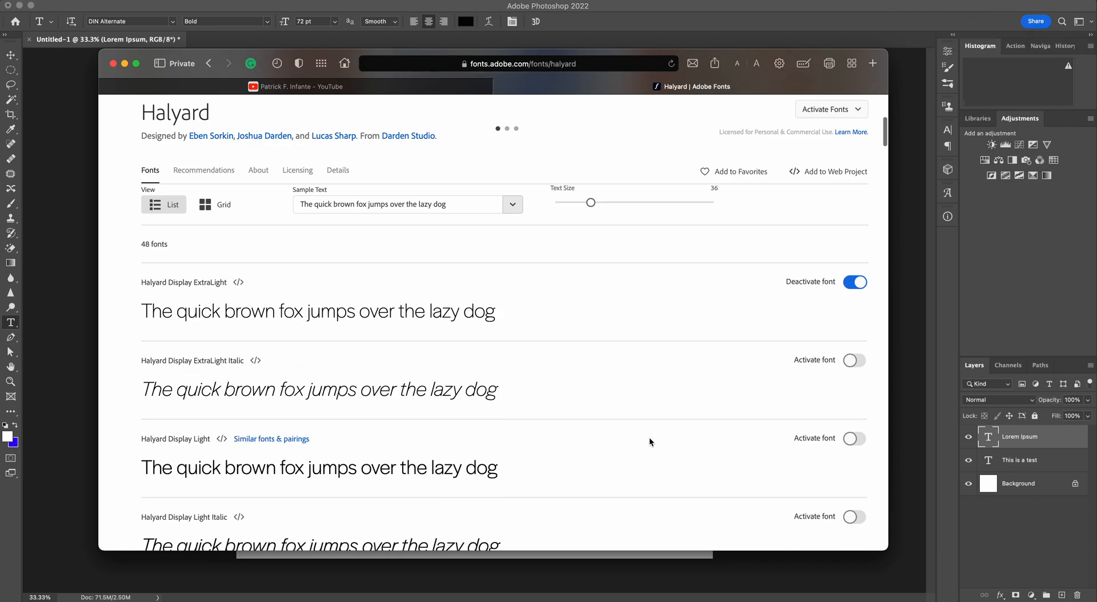
scroll("down", 3)
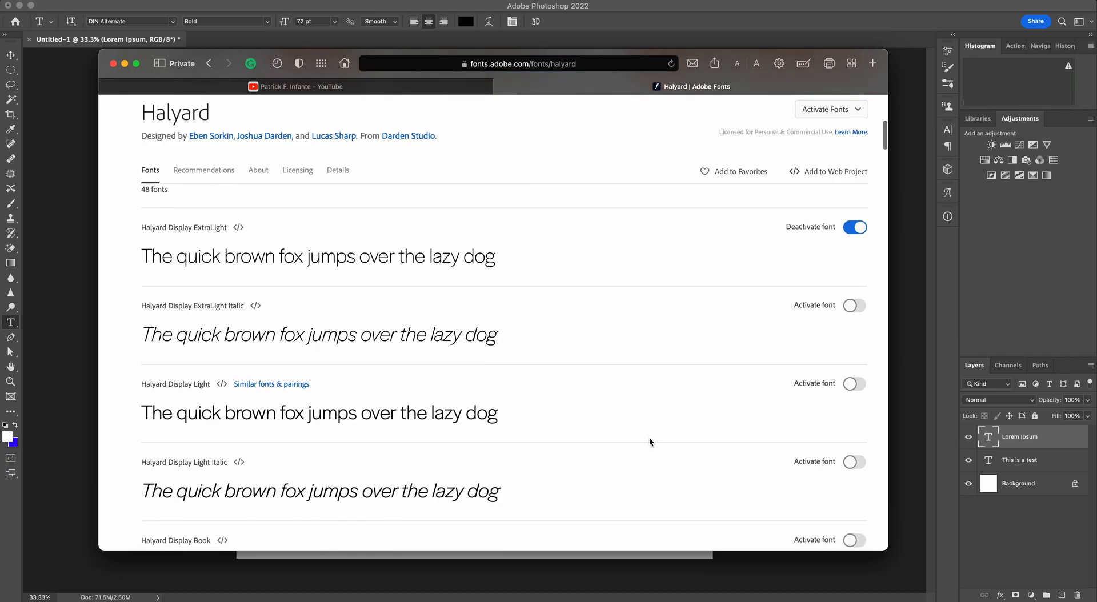
scroll("down", 3)
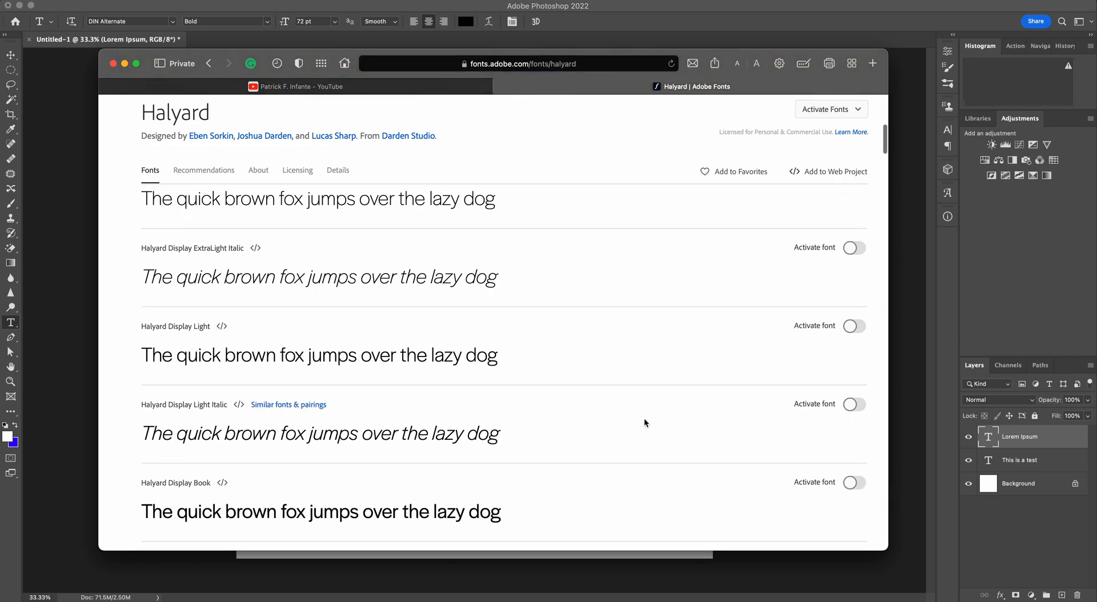
left_click(852, 403)
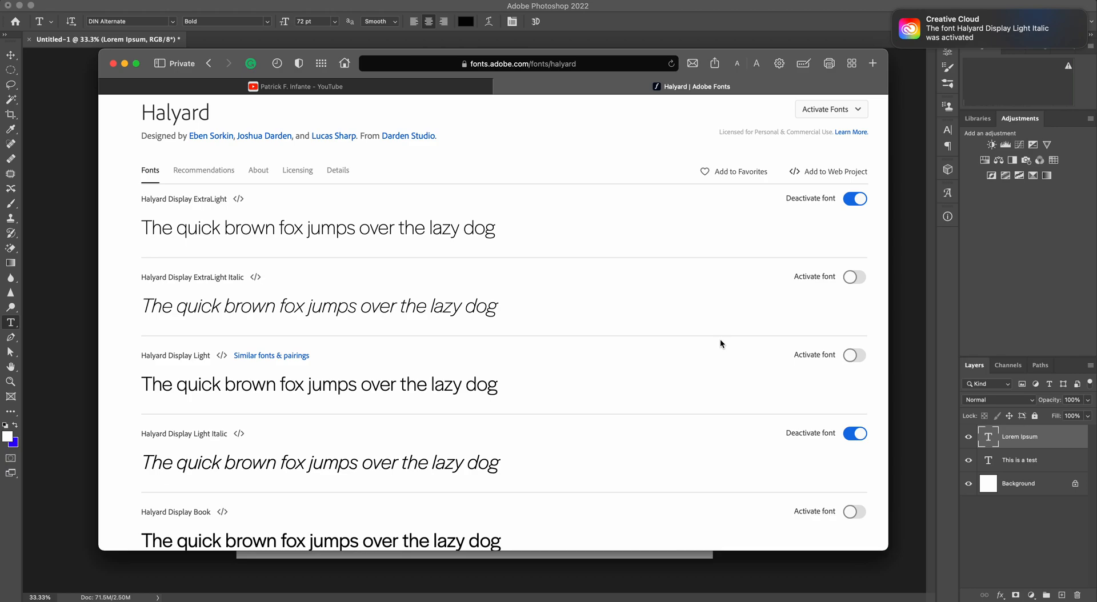
mouse_move(102, 159)
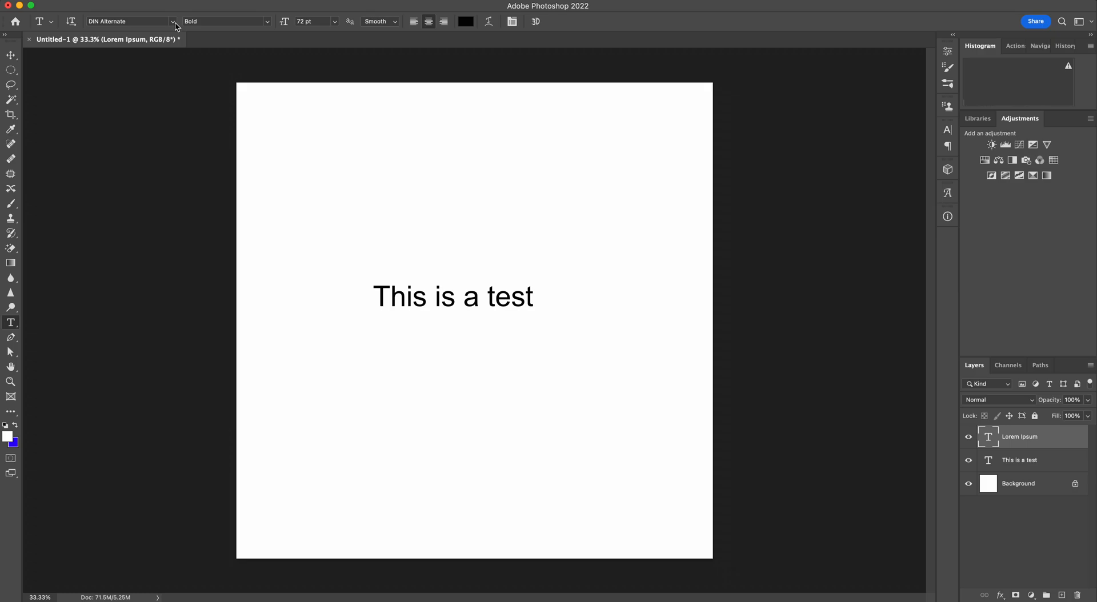
Choose Halyard Display from the font list for the selected 'This is a test' text
left_click(172, 21)
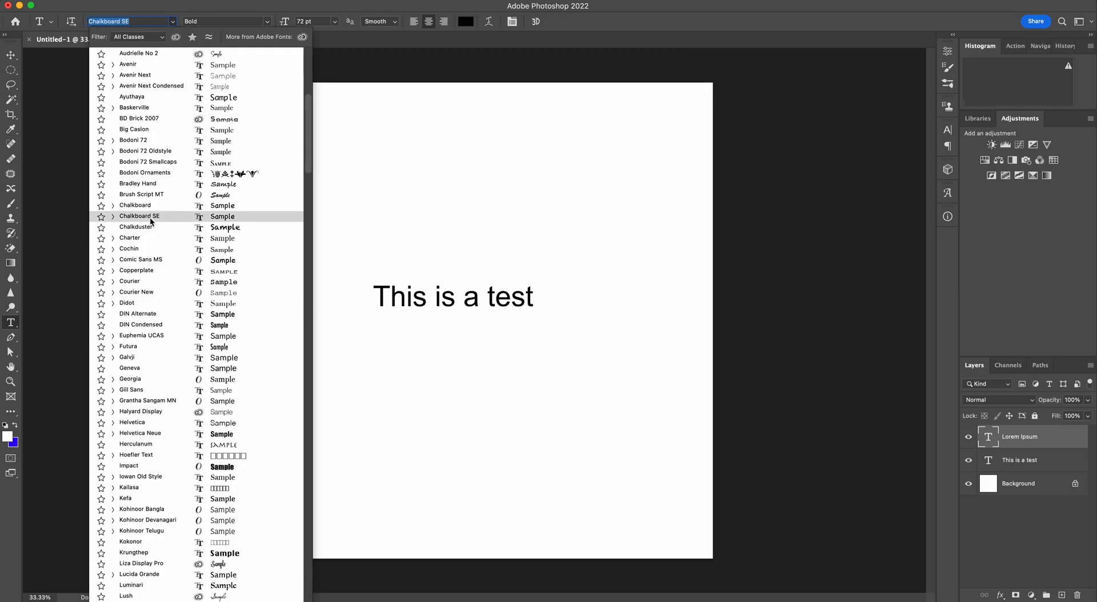
scroll("down", 3)
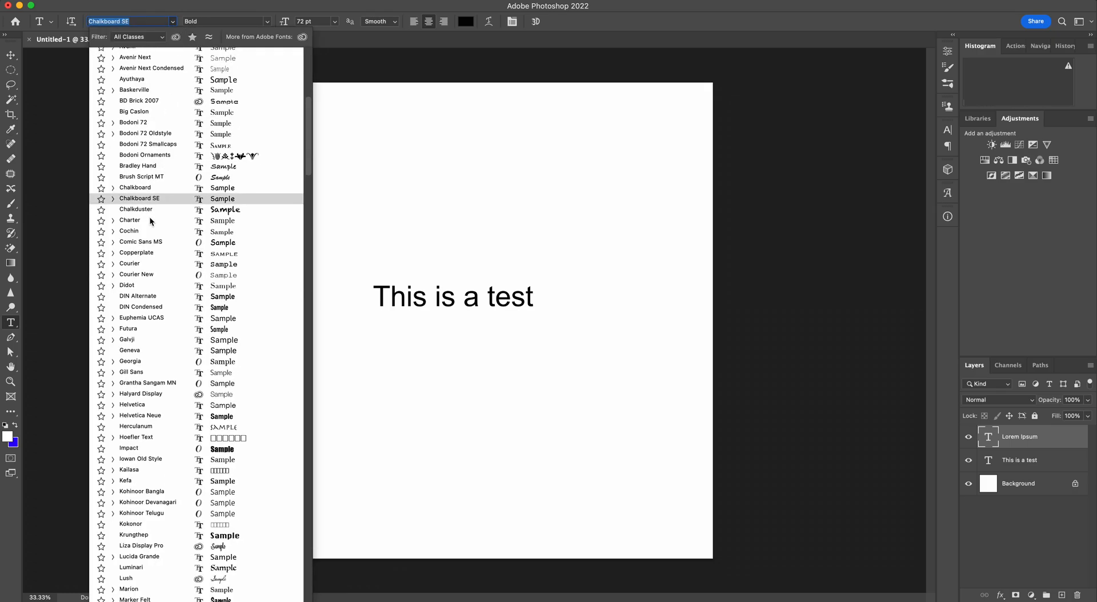
left_click(139, 394)
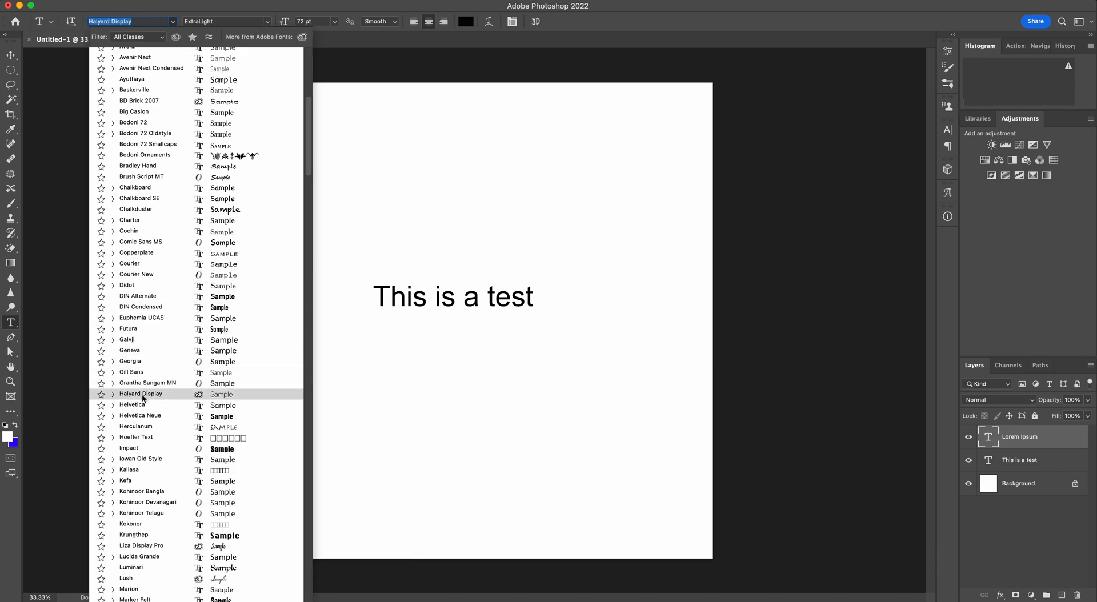
mouse_move(234, 389)
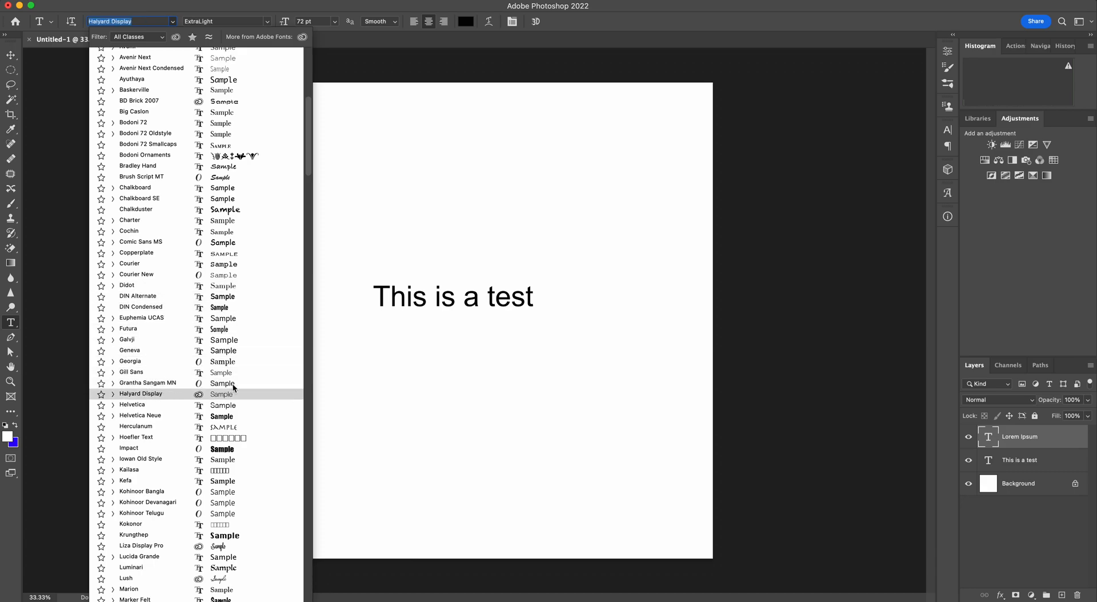
left_click(147, 383)
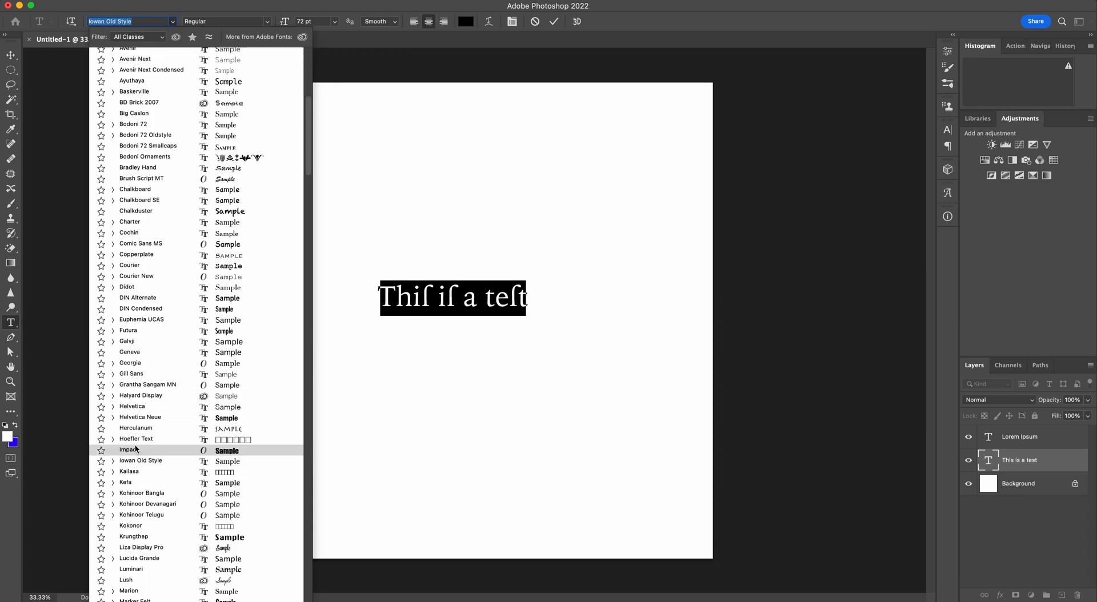
left_click(139, 395)
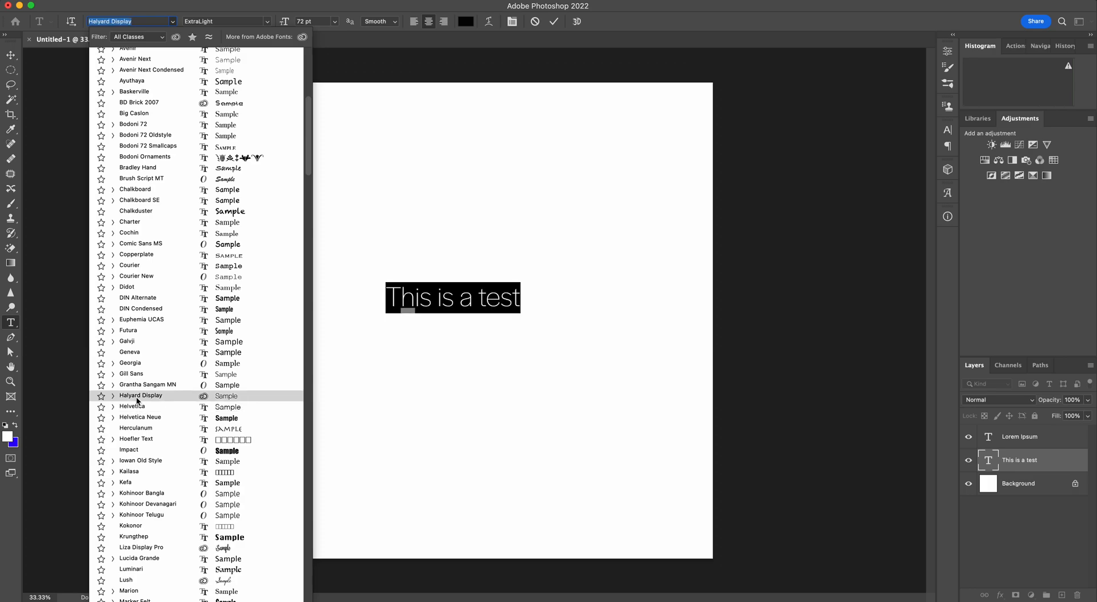
left_click(147, 385)
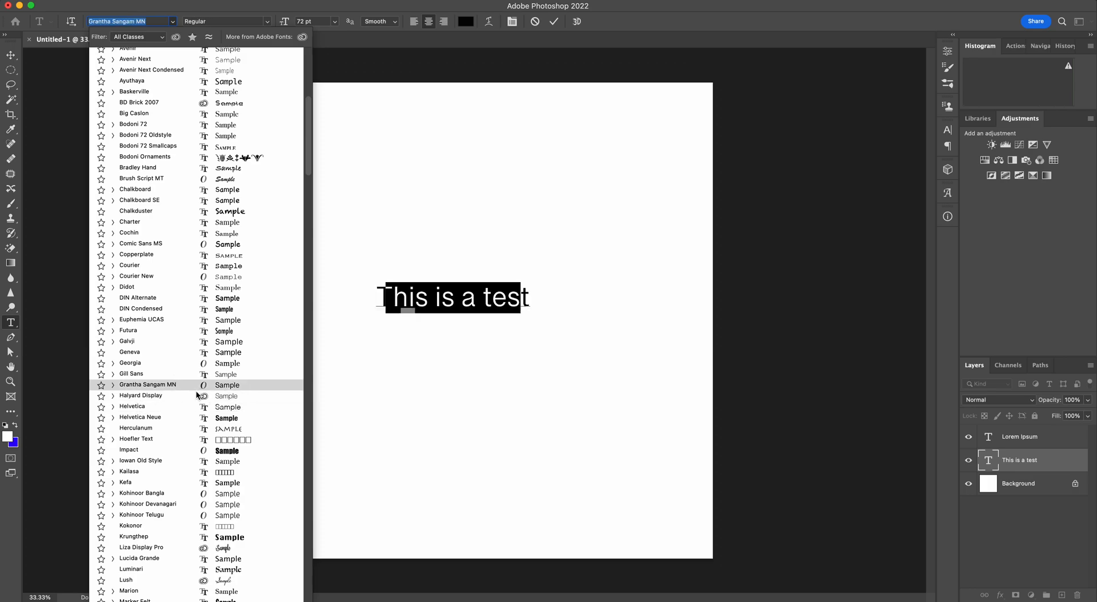
left_click(139, 396)
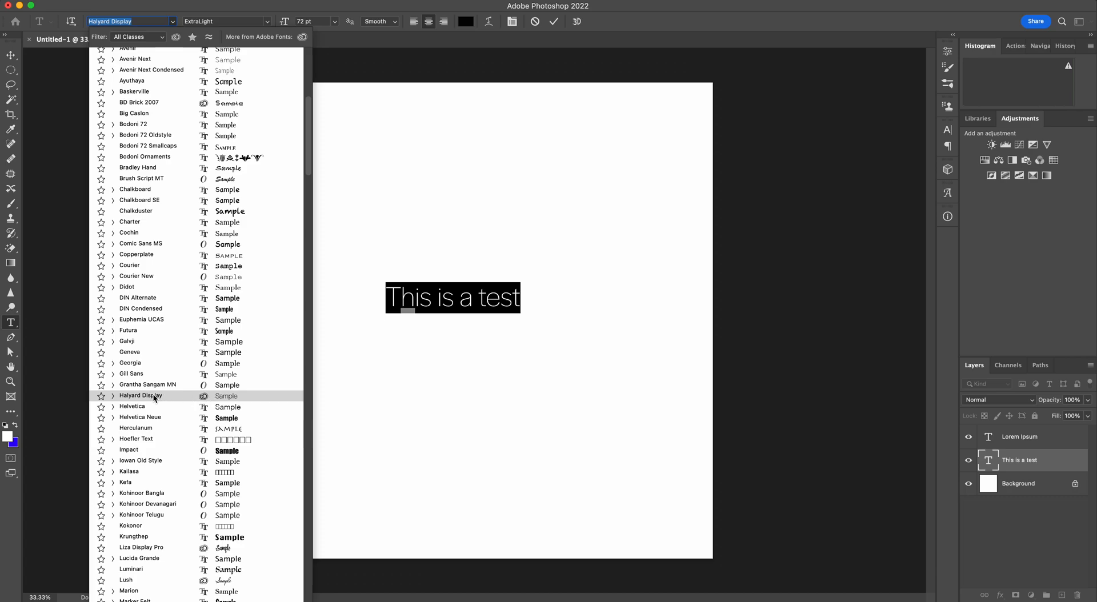
left_click(139, 396)
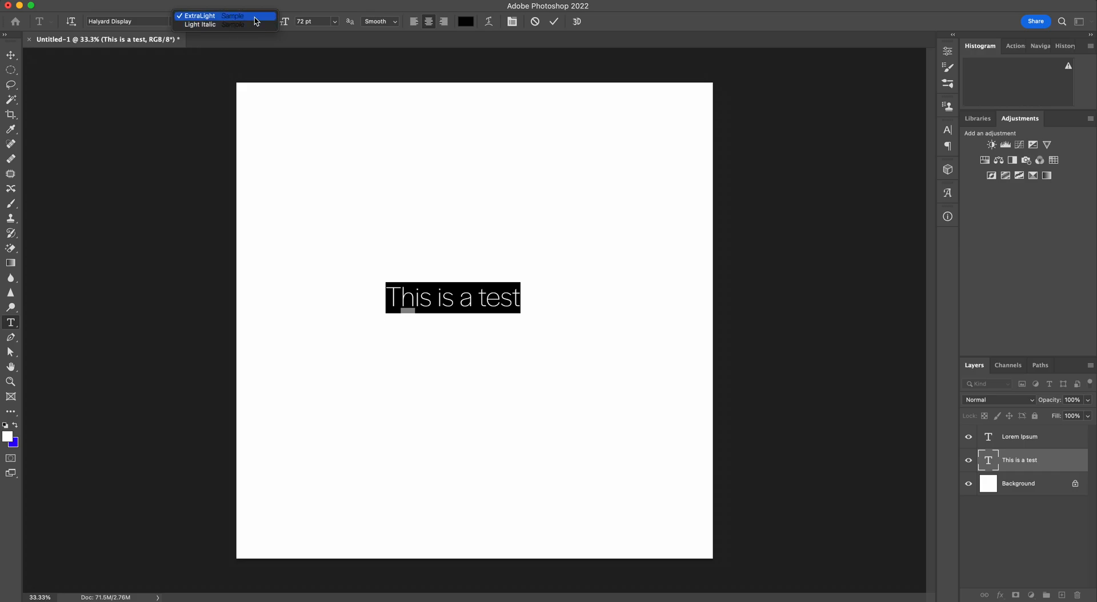
Switch the text's style to Light Italic
left_click(199, 24)
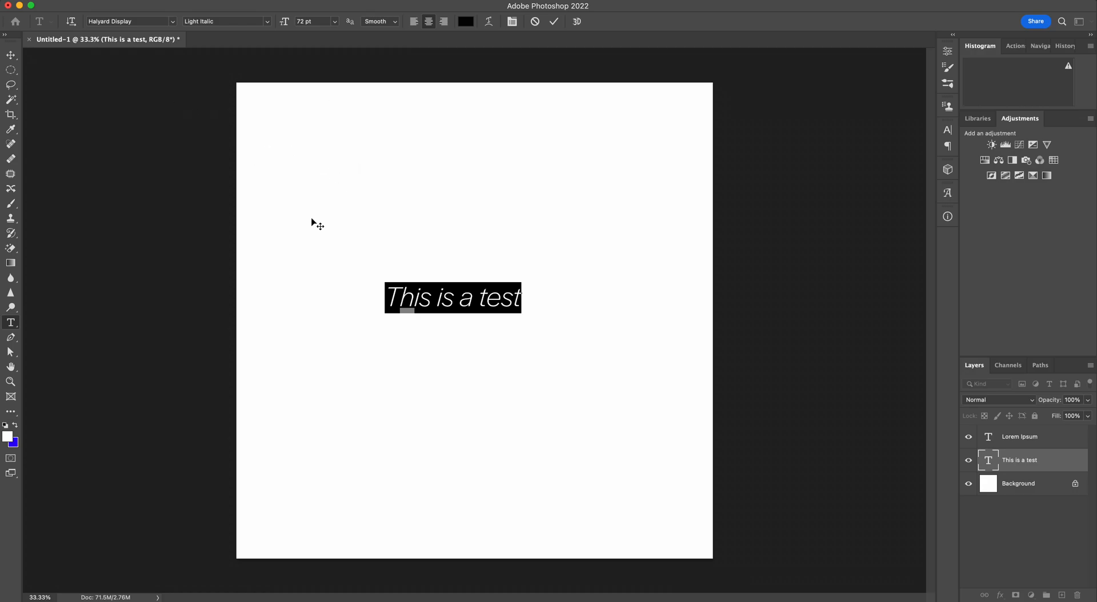
mouse_move(344, 253)
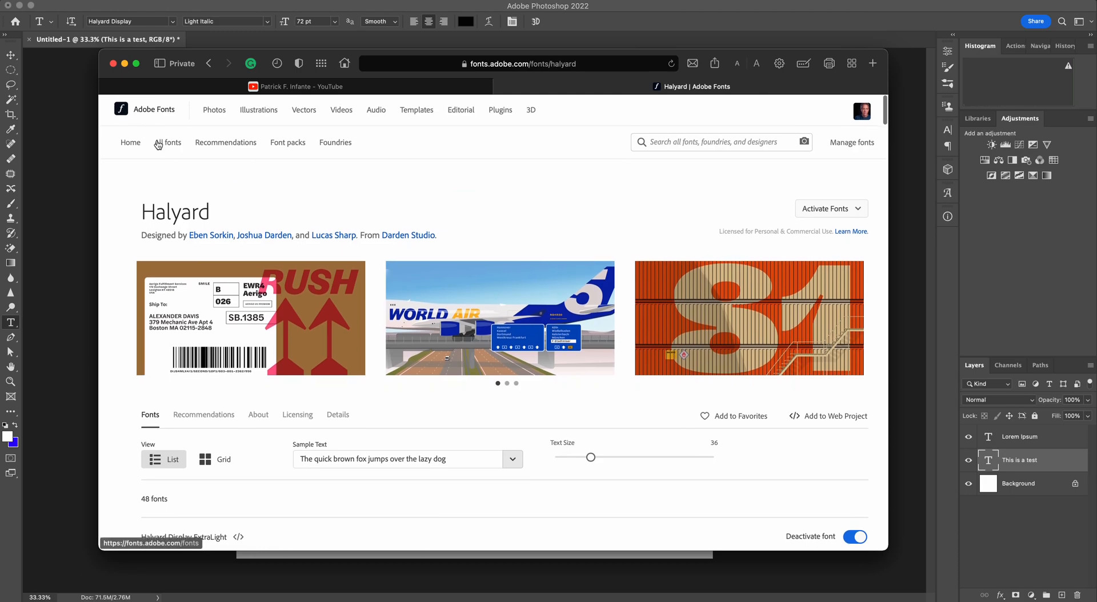
Return to All fonts (2697 families) and expand the 12 additional style tags
left_click(169, 143)
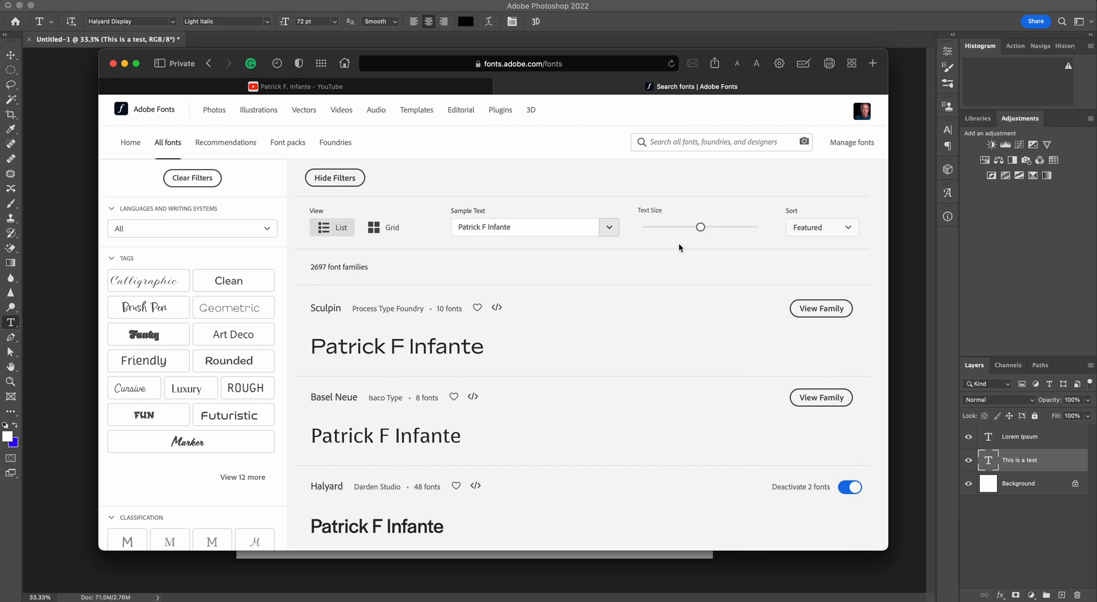
left_click(706, 141)
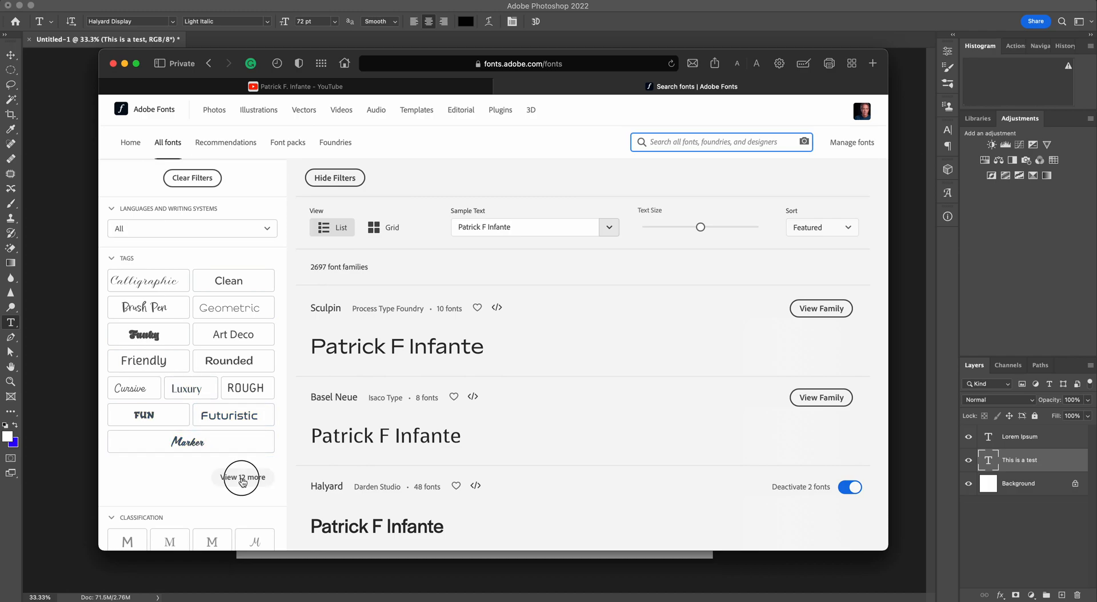
left_click(243, 476)
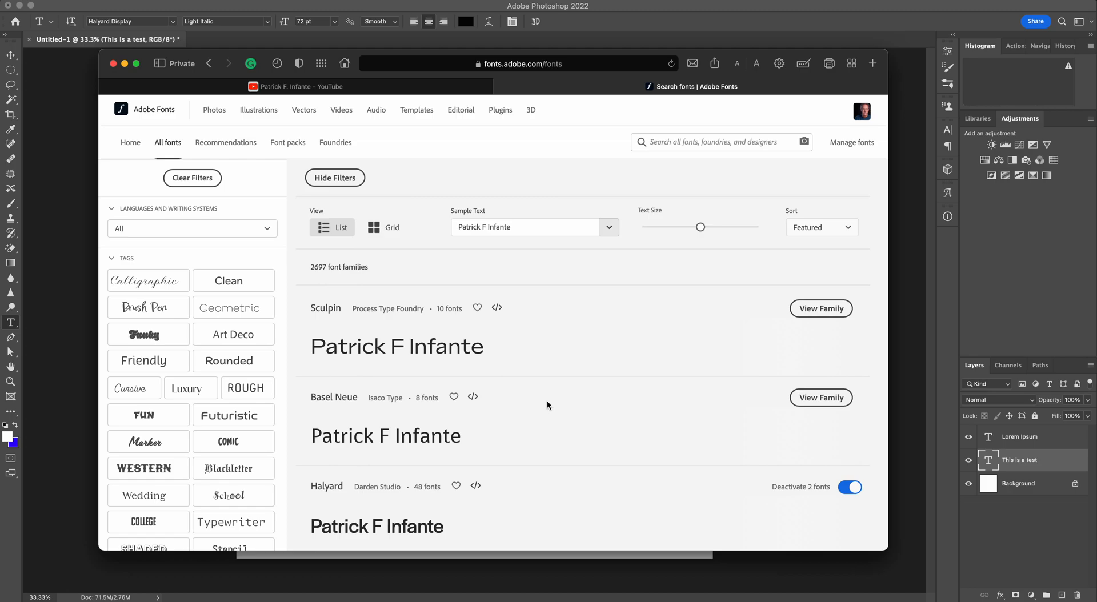
mouse_move(797, 270)
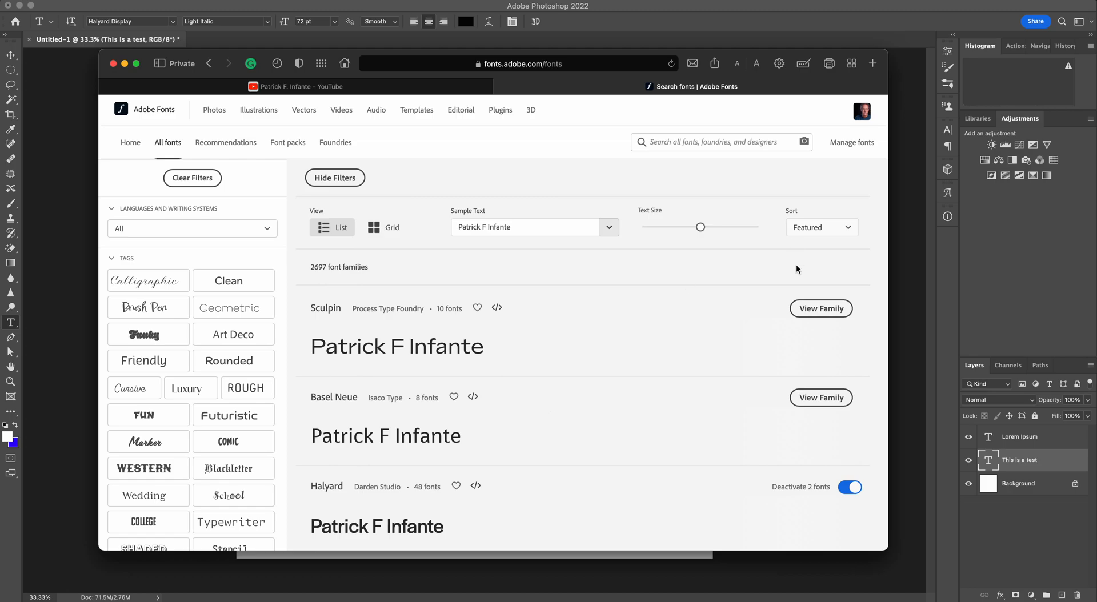